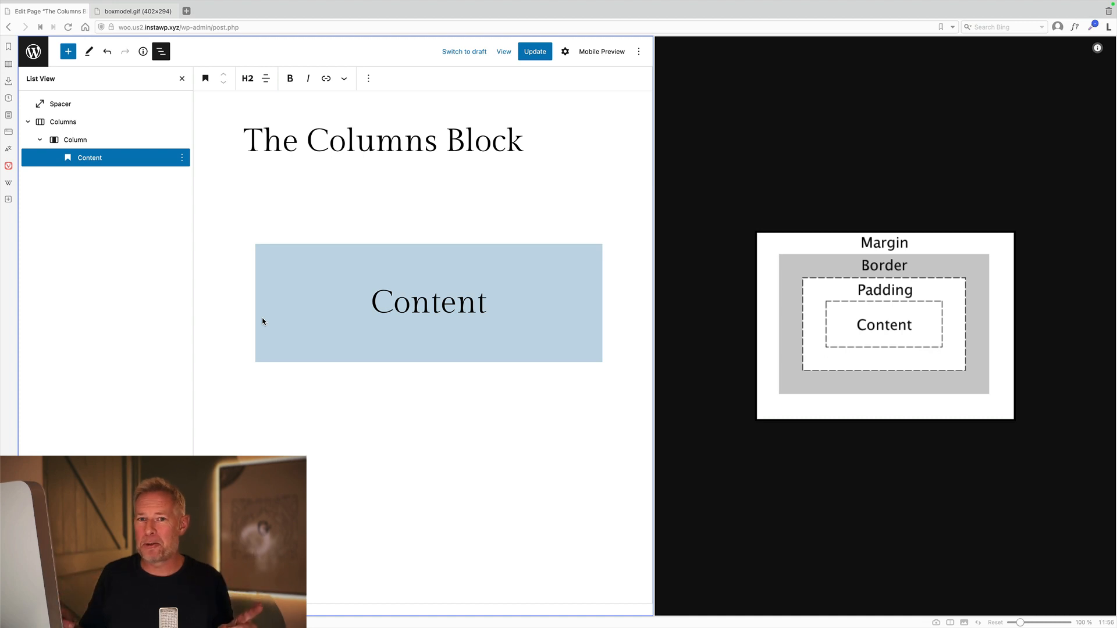
Select the Content heading and reveal its Dimensions padding controls in Settings.
click(406, 307)
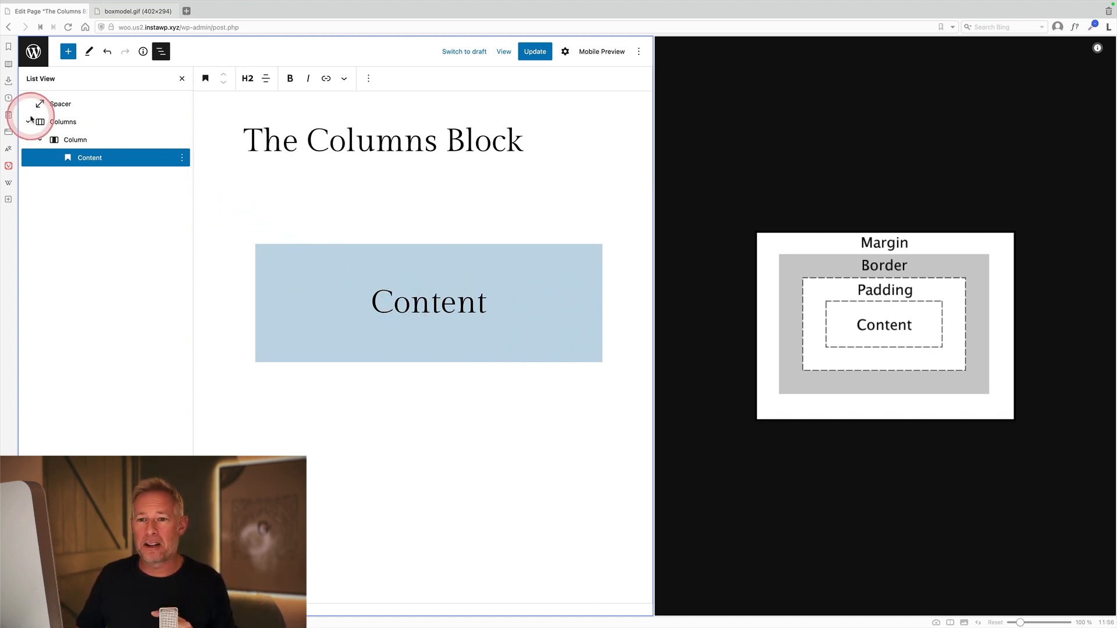
click(63, 122)
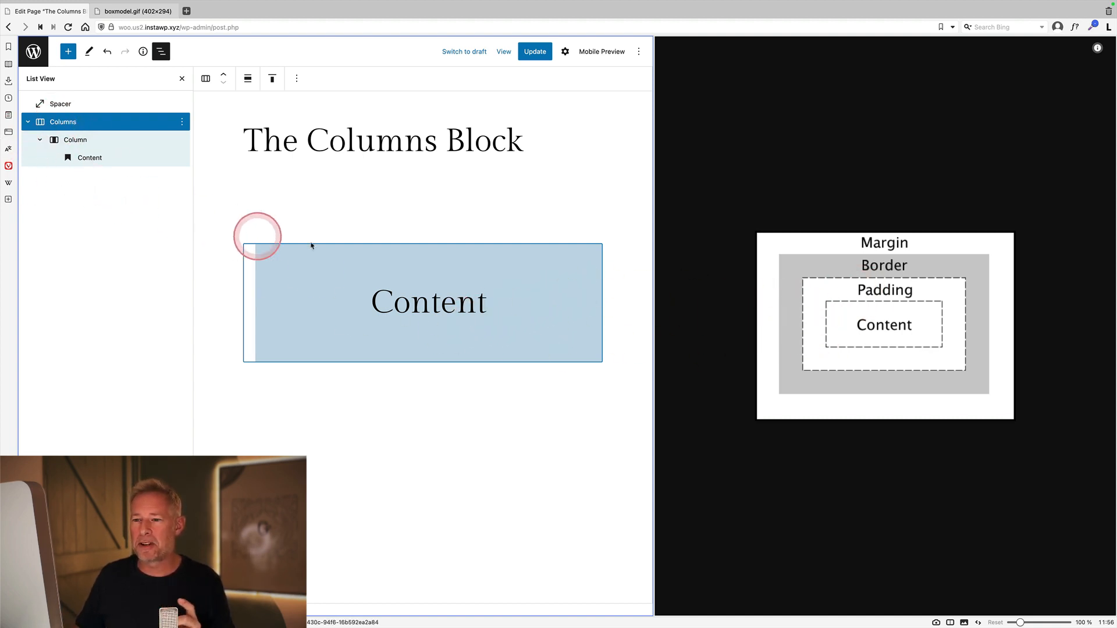
click(429, 301)
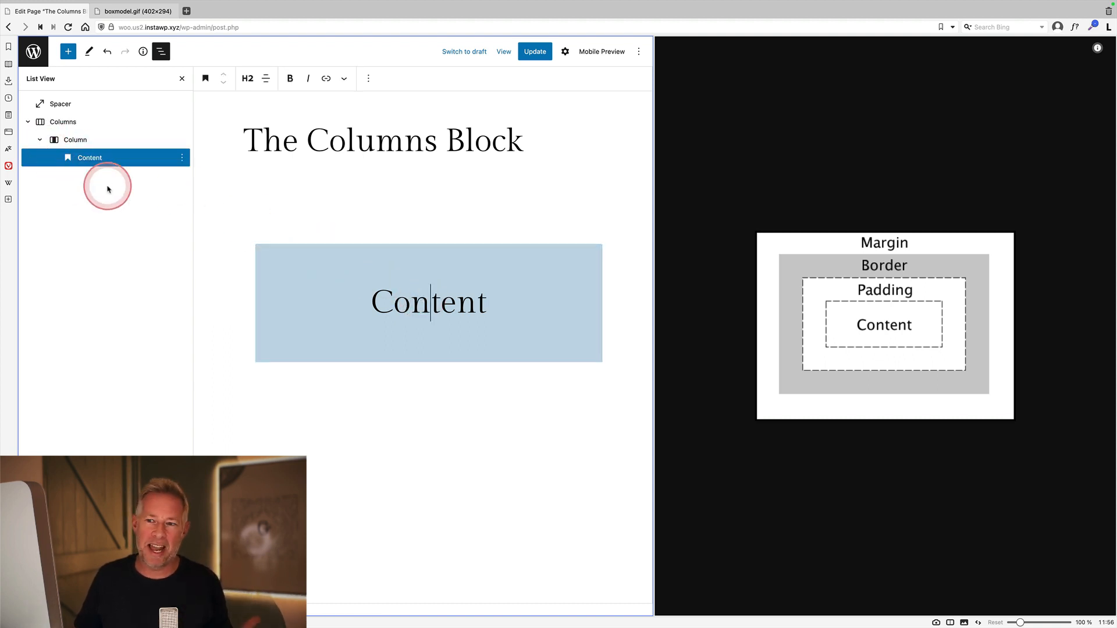
mouse_move(846, 332)
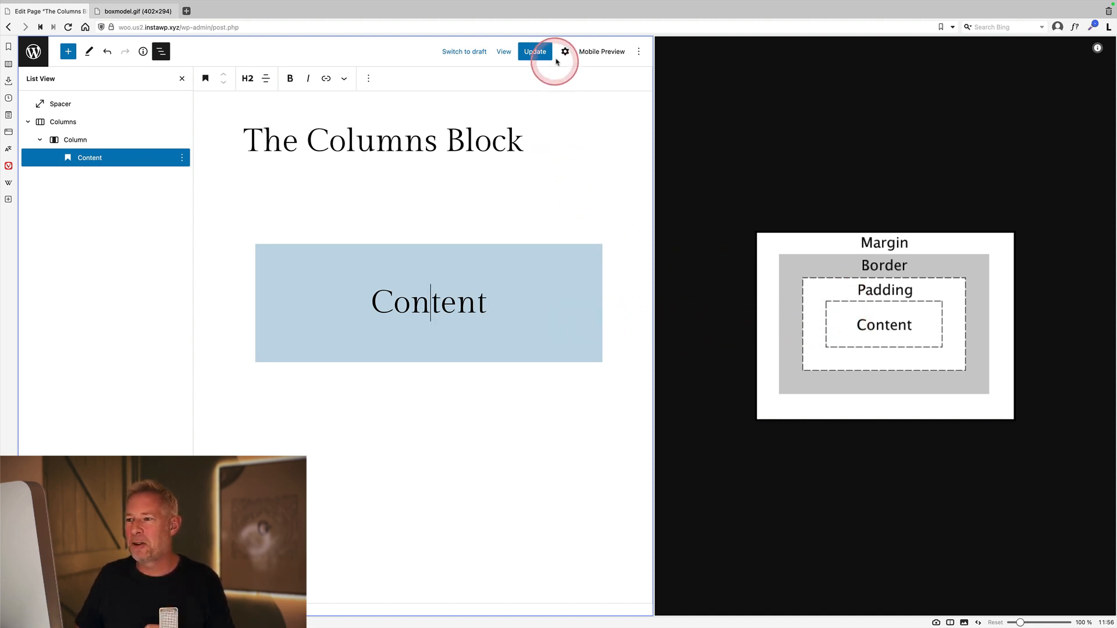
click(565, 52)
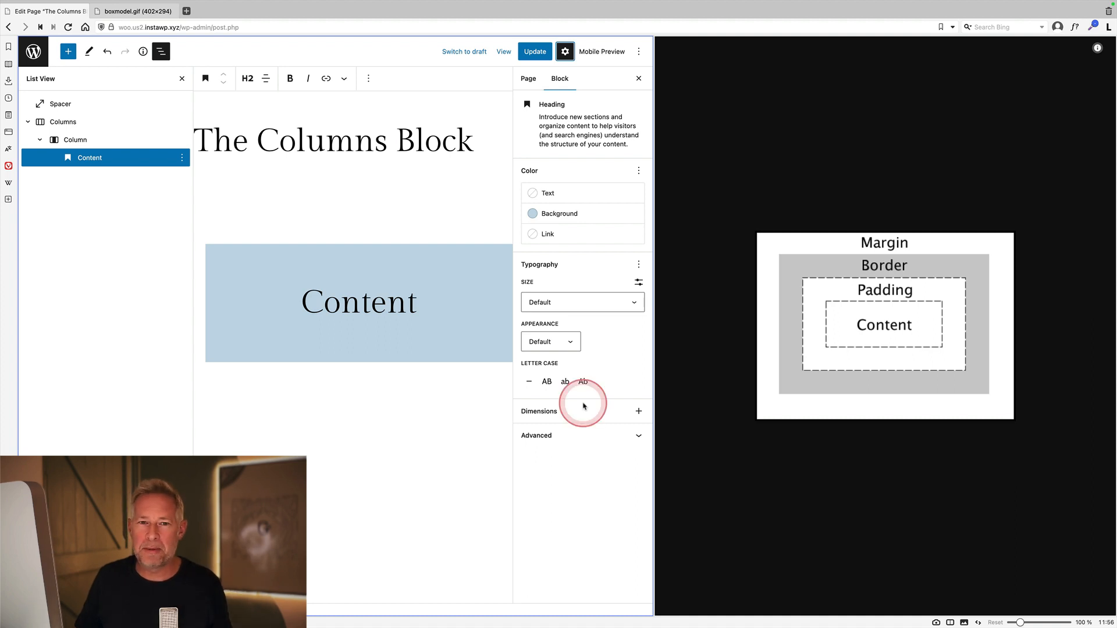
mouse_move(621, 413)
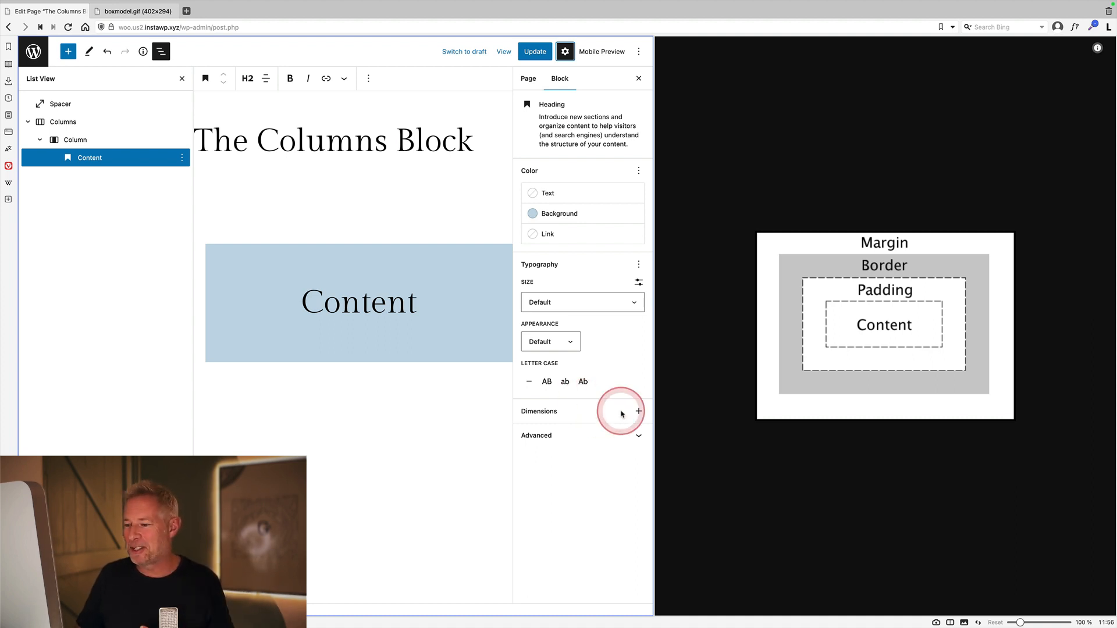
mouse_move(637, 412)
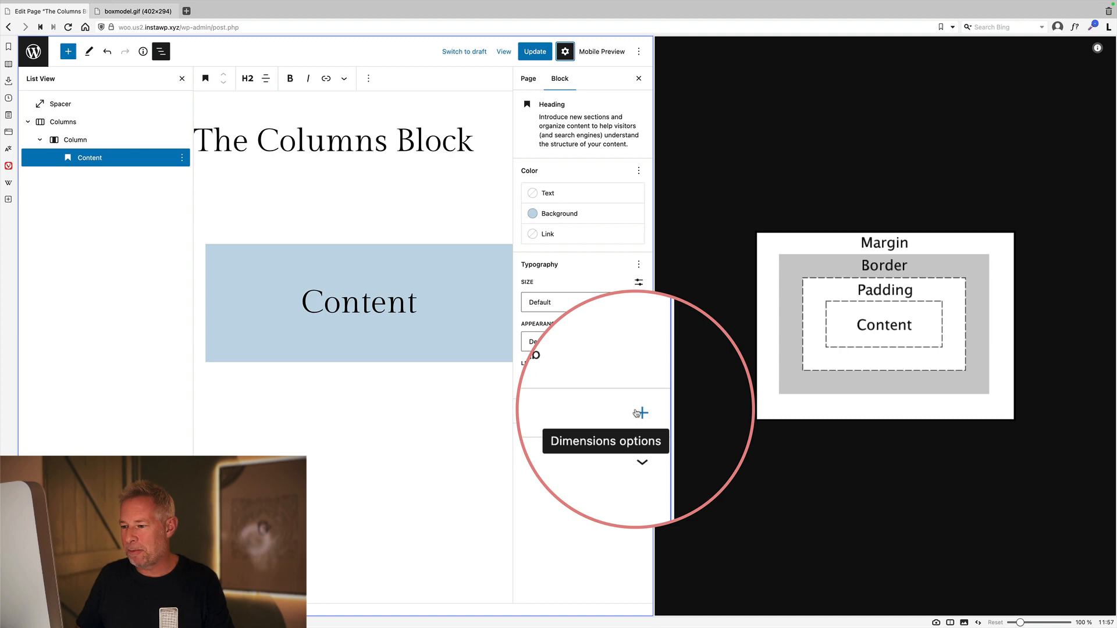
click(638, 412)
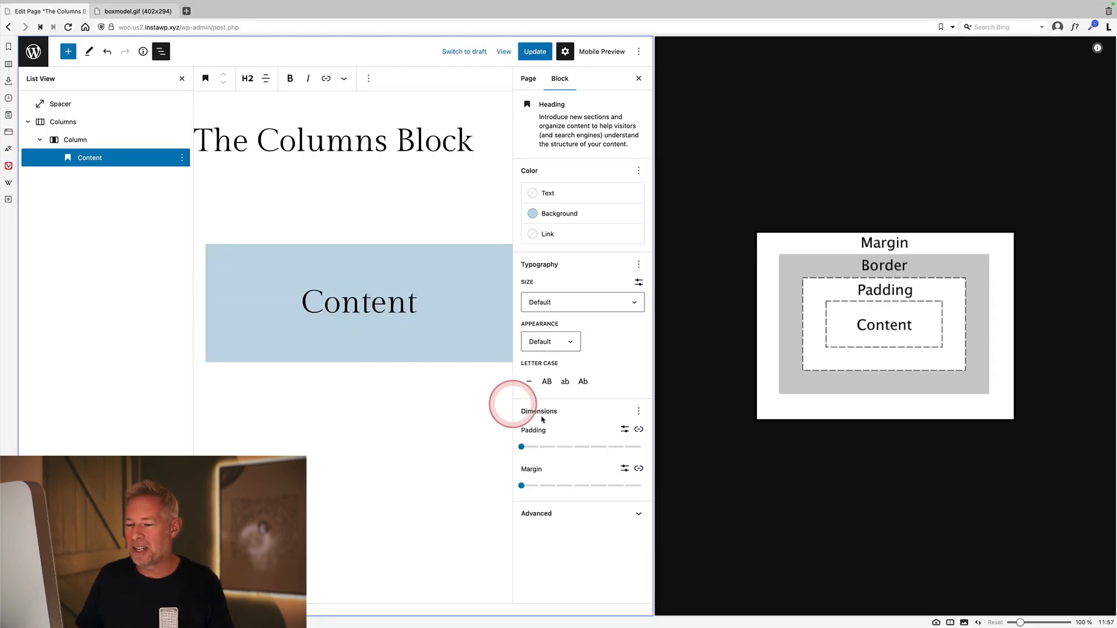
click(89, 157)
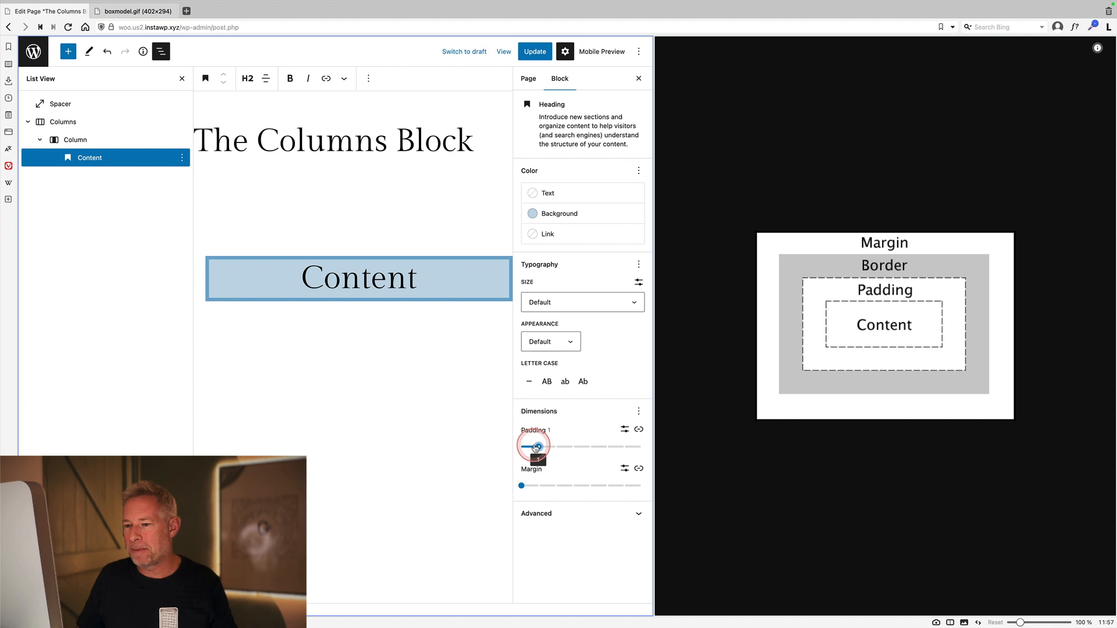
Set the Content heading's padding to 6, linked evenly on all four sides.
drag(536, 447, 604, 447)
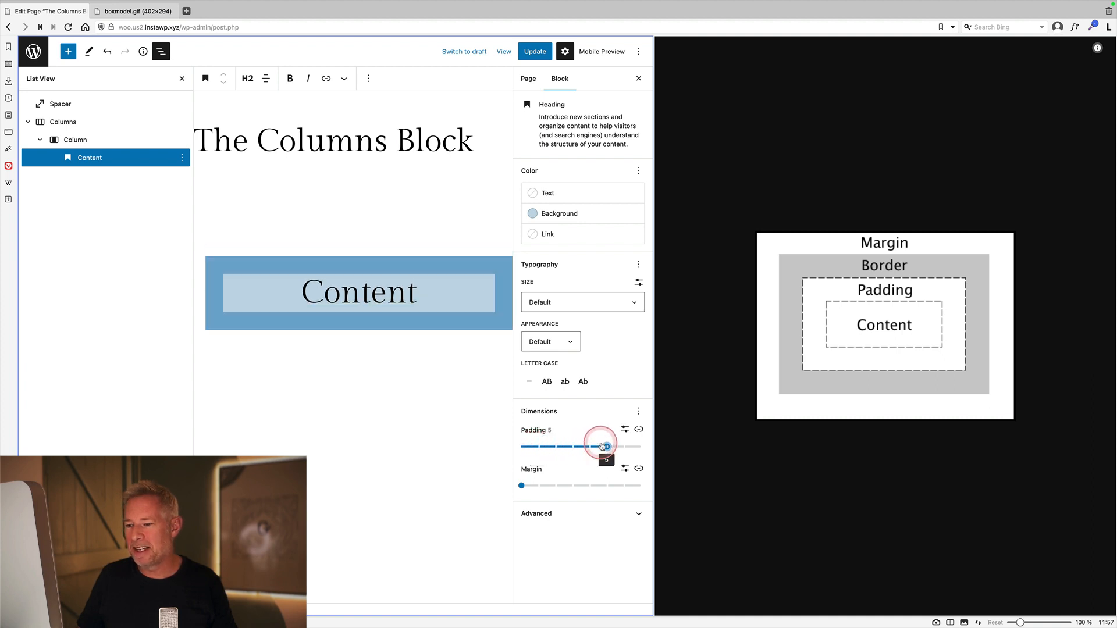
drag(603, 446, 622, 447)
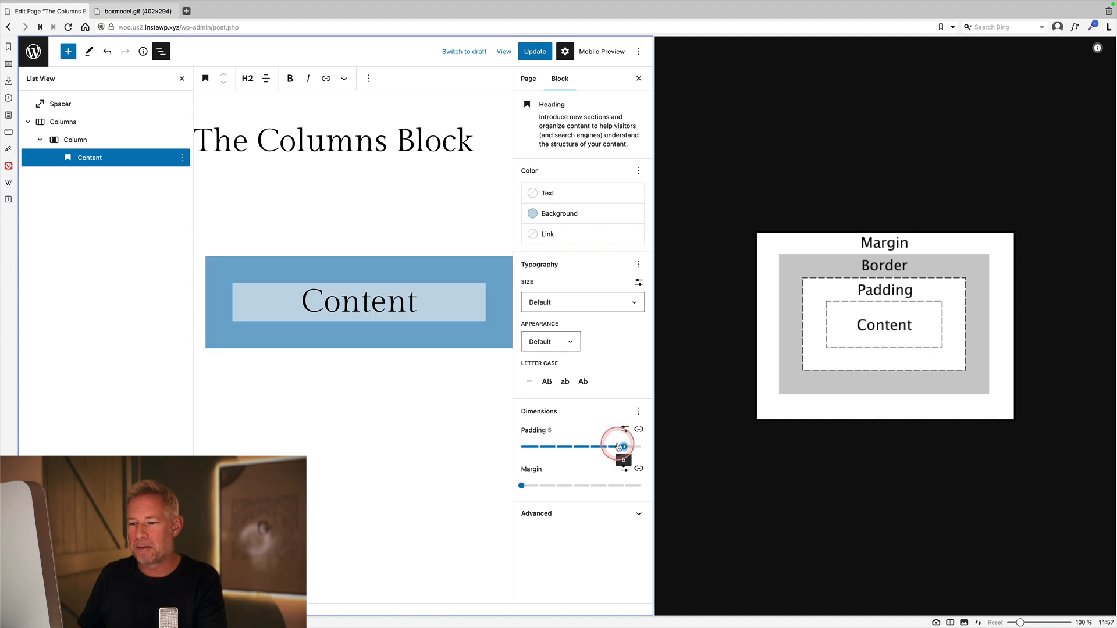
drag(618, 446, 623, 447)
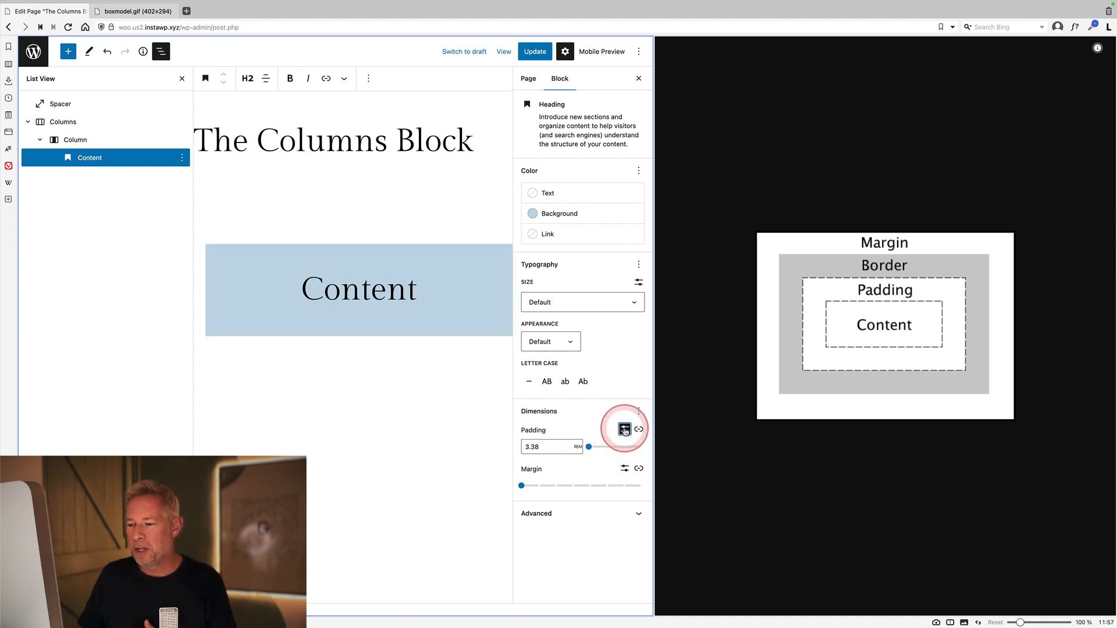
click(624, 429)
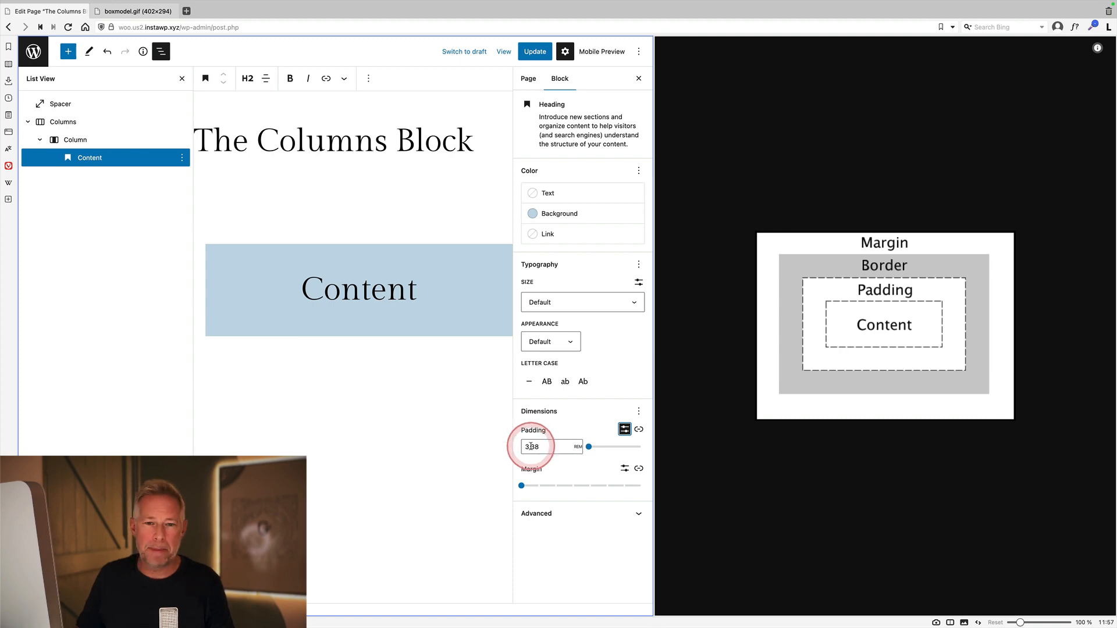
click(638, 429)
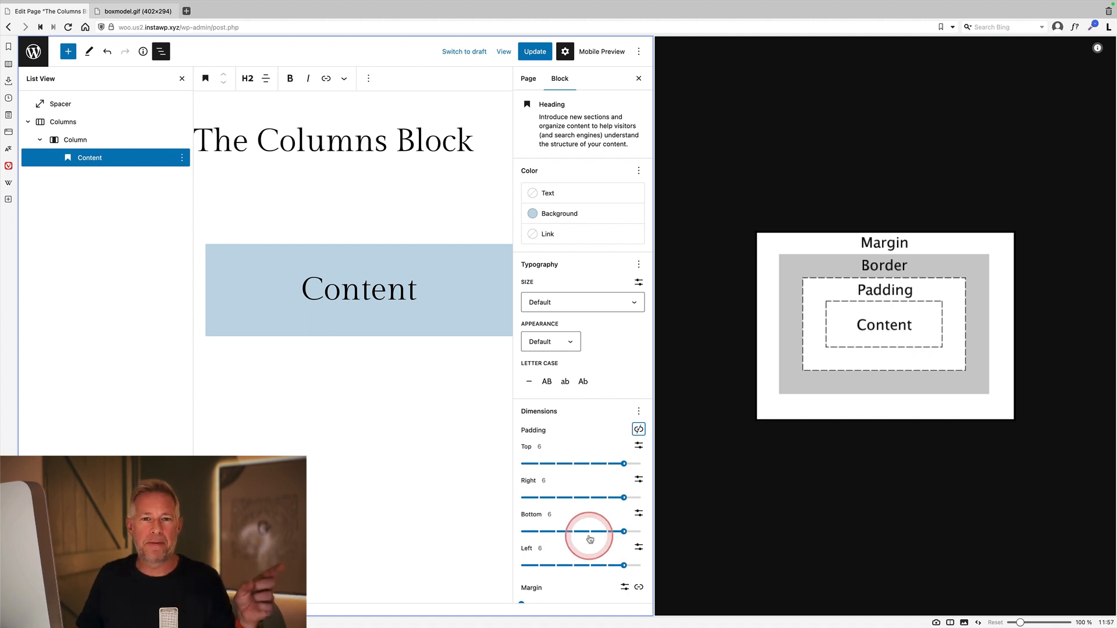
click(638, 429)
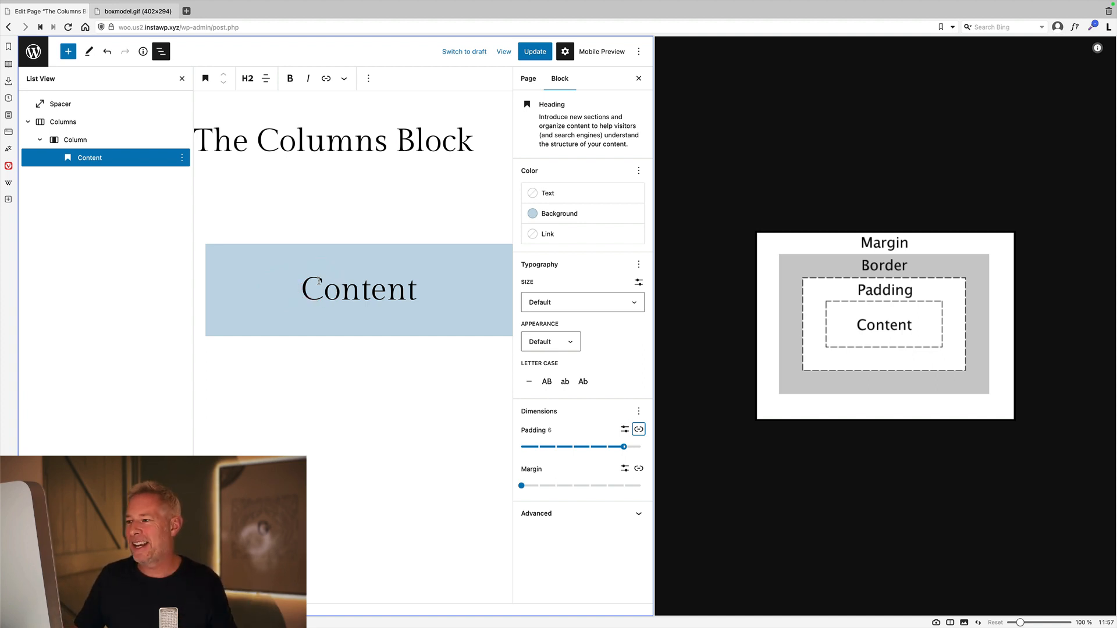
click(63, 121)
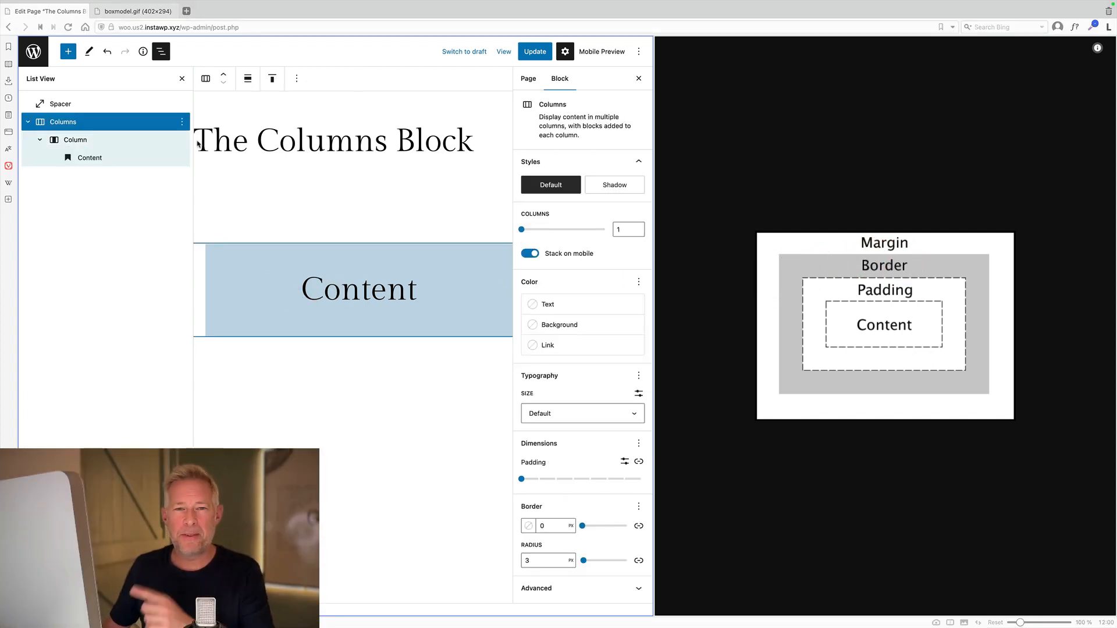
Give the Columns block a 39px black border and return its corner radius to 0.
click(581, 413)
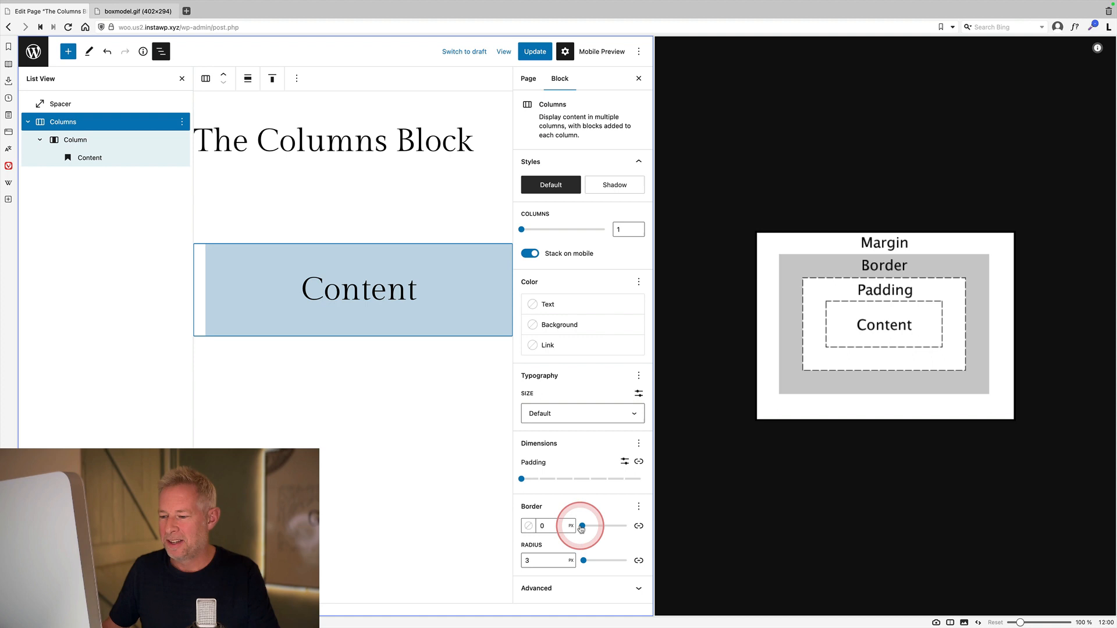
drag(580, 526, 594, 527)
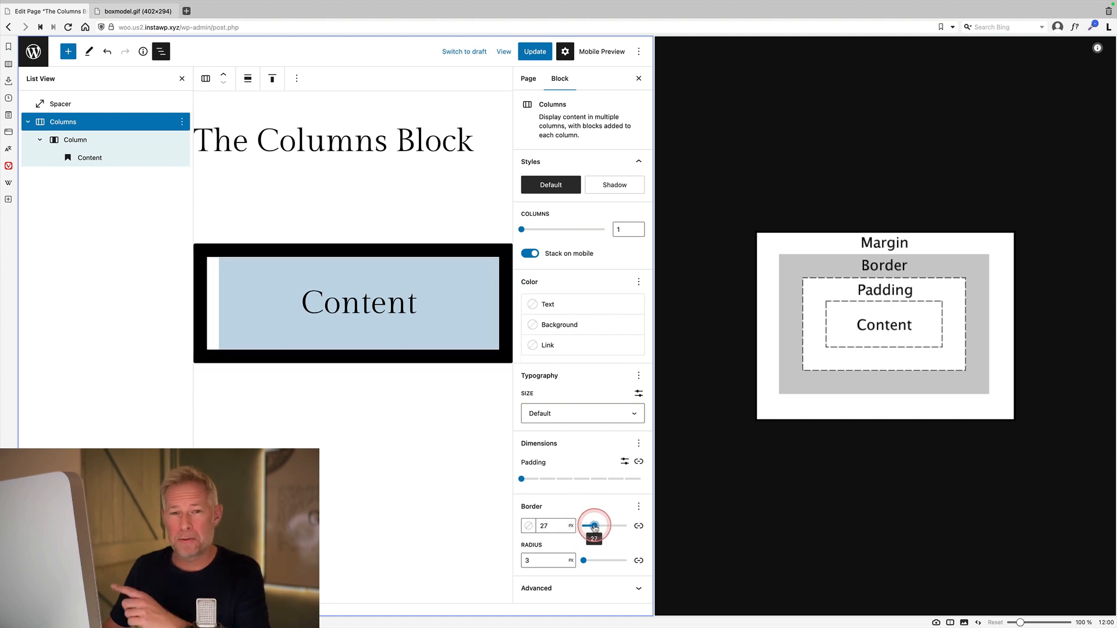
drag(594, 526, 602, 526)
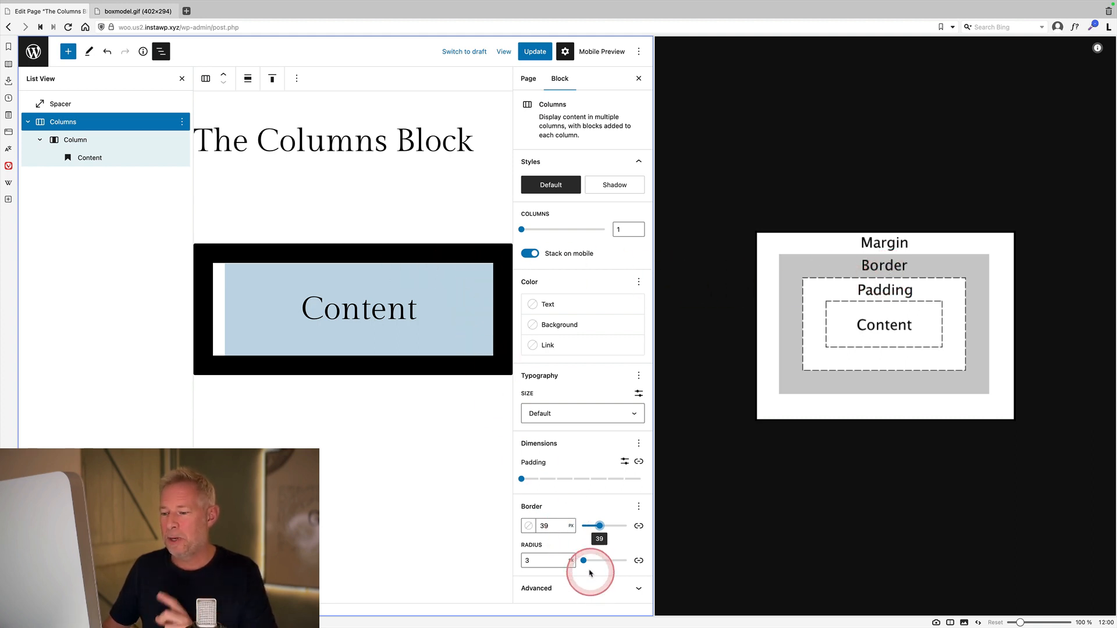
drag(583, 560, 616, 559)
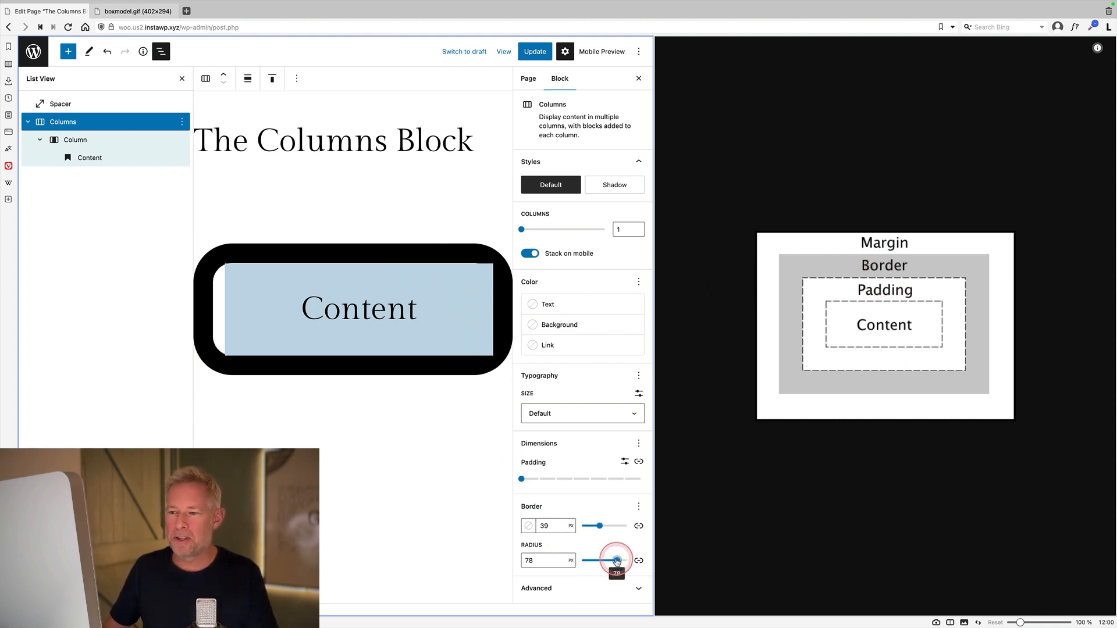
drag(615, 560, 584, 561)
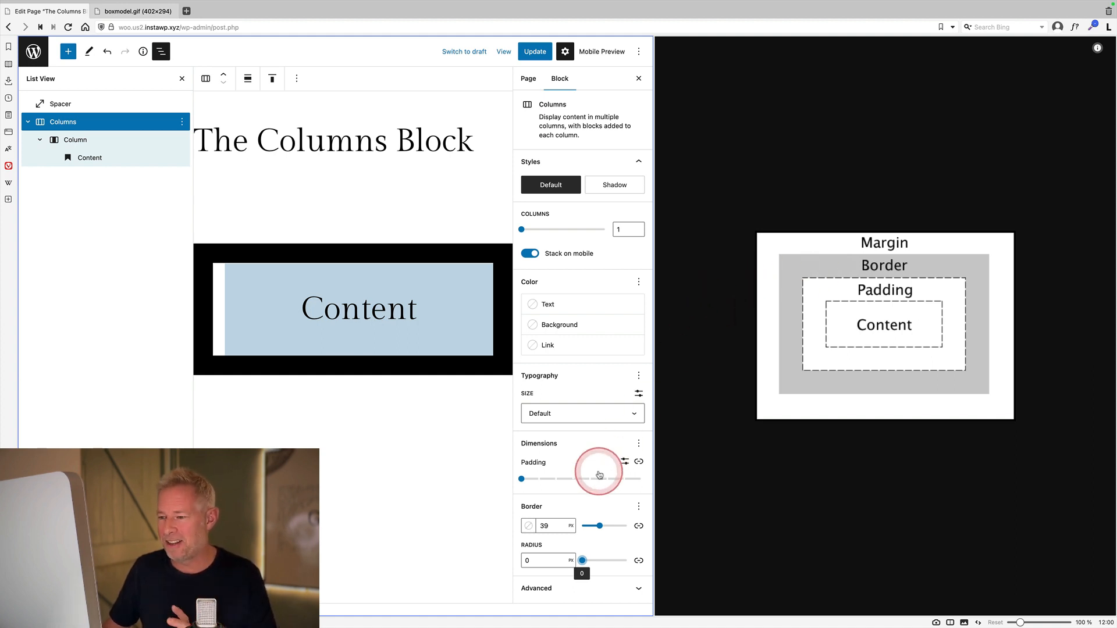
Enable the Columns block's margin, try 4 and 7, and leave it at 0.
click(638, 443)
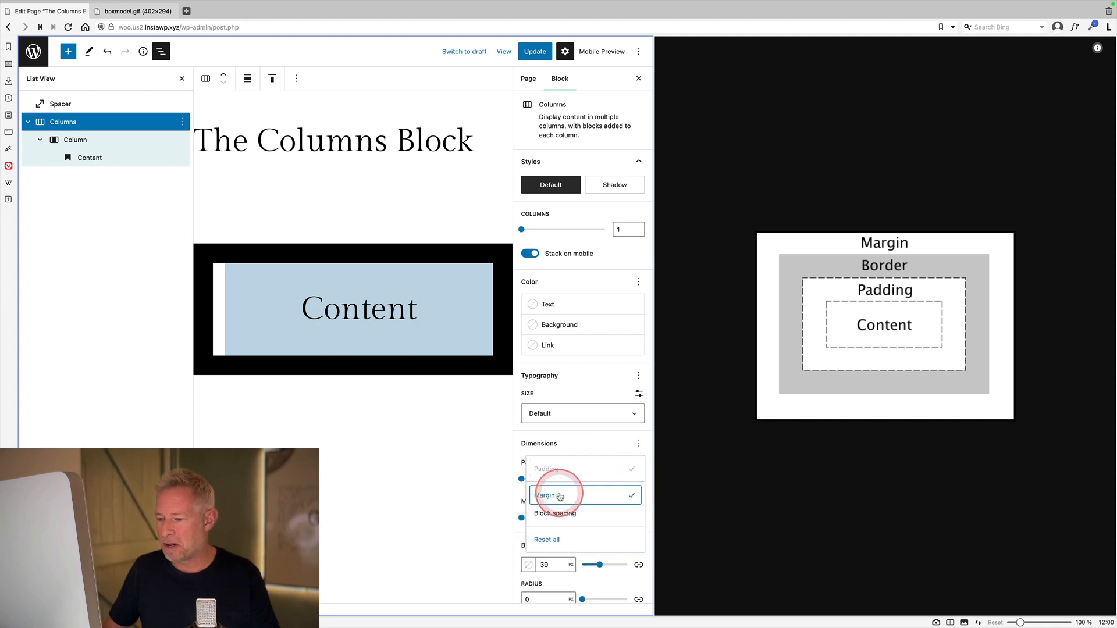
click(545, 495)
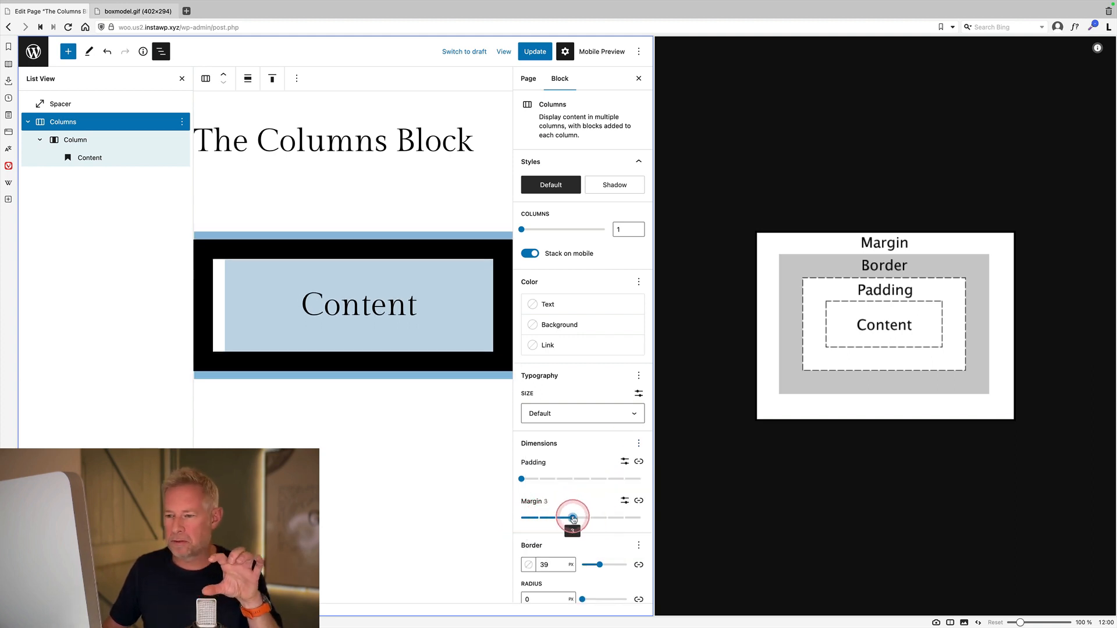
drag(573, 517, 606, 518)
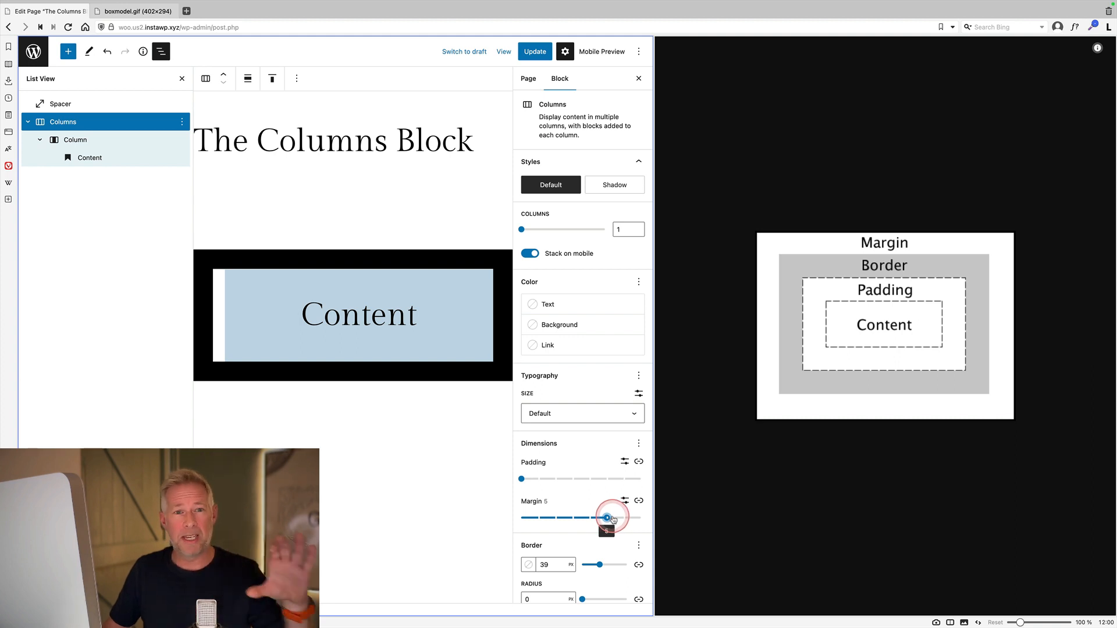
drag(606, 517, 555, 517)
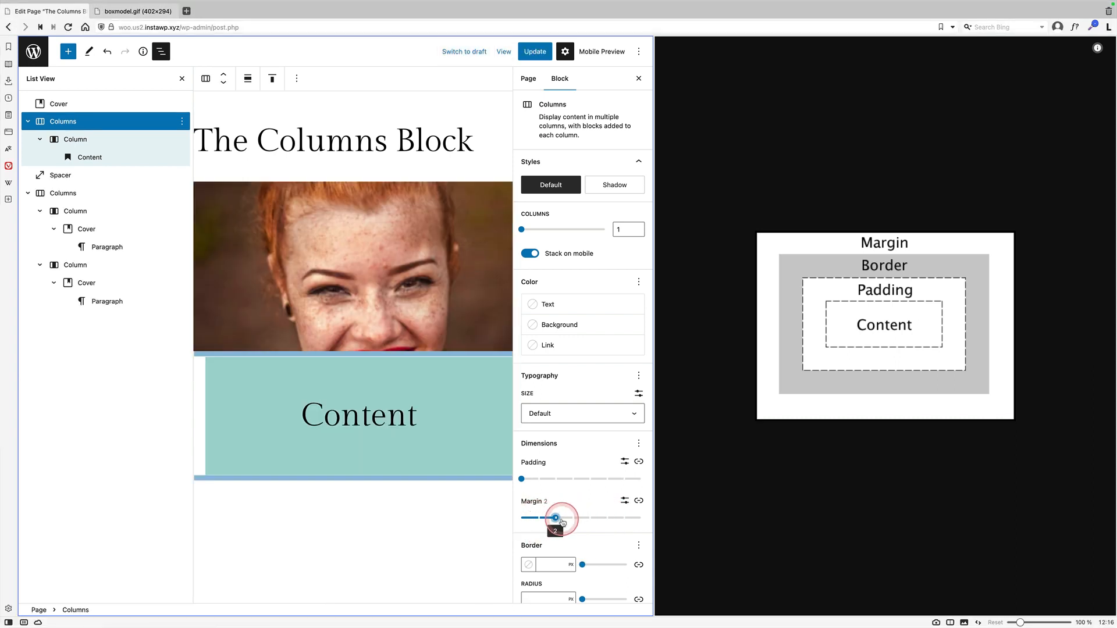
drag(556, 517, 590, 517)
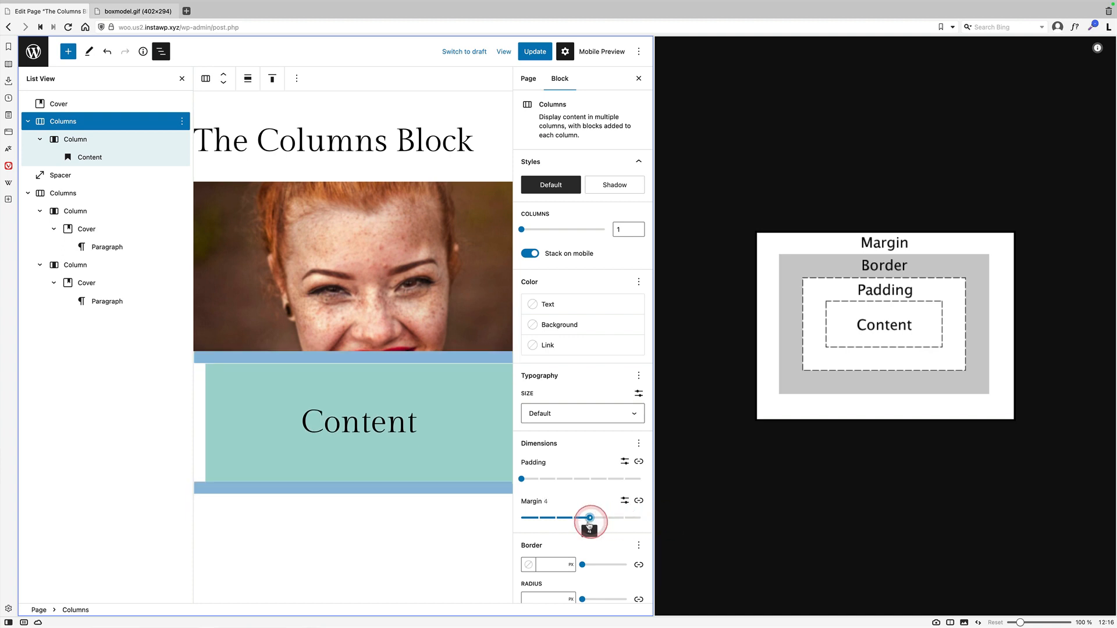
drag(589, 517, 641, 517)
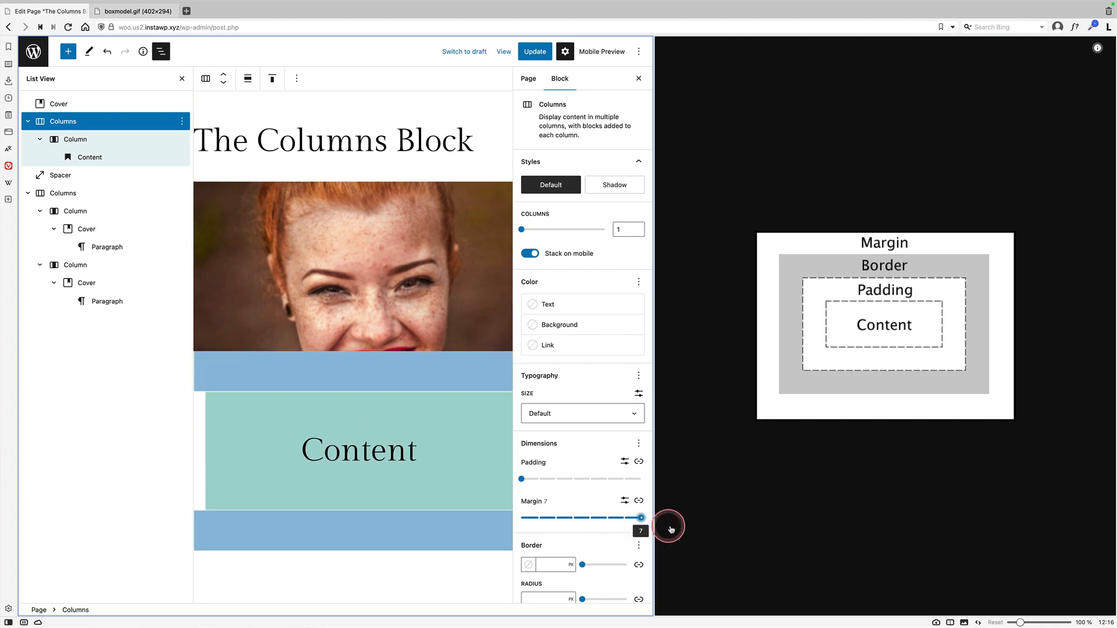
drag(640, 517, 520, 517)
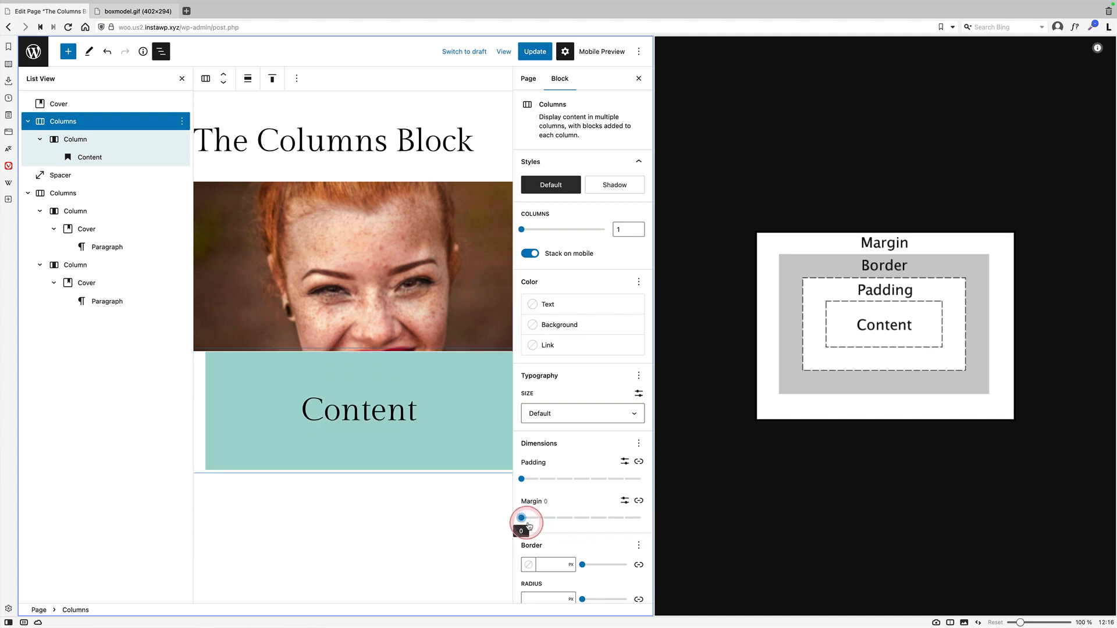
drag(521, 518, 640, 517)
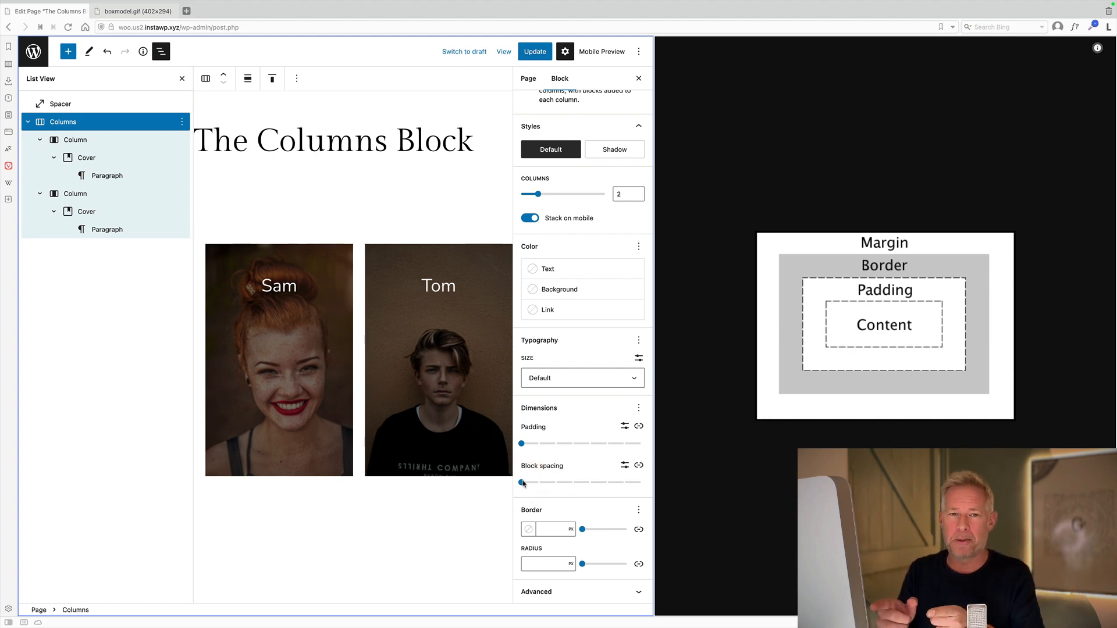
Compare Block spacing gaps from 1 to 6 between the Sam and Tom photo columns.
drag(521, 483, 538, 483)
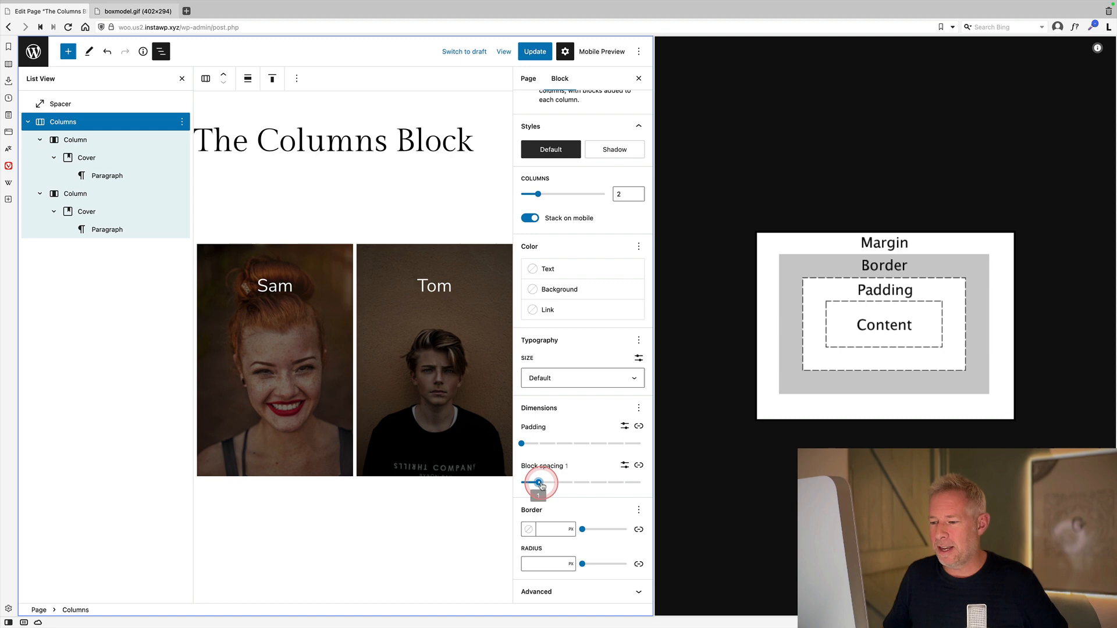
drag(539, 483, 623, 483)
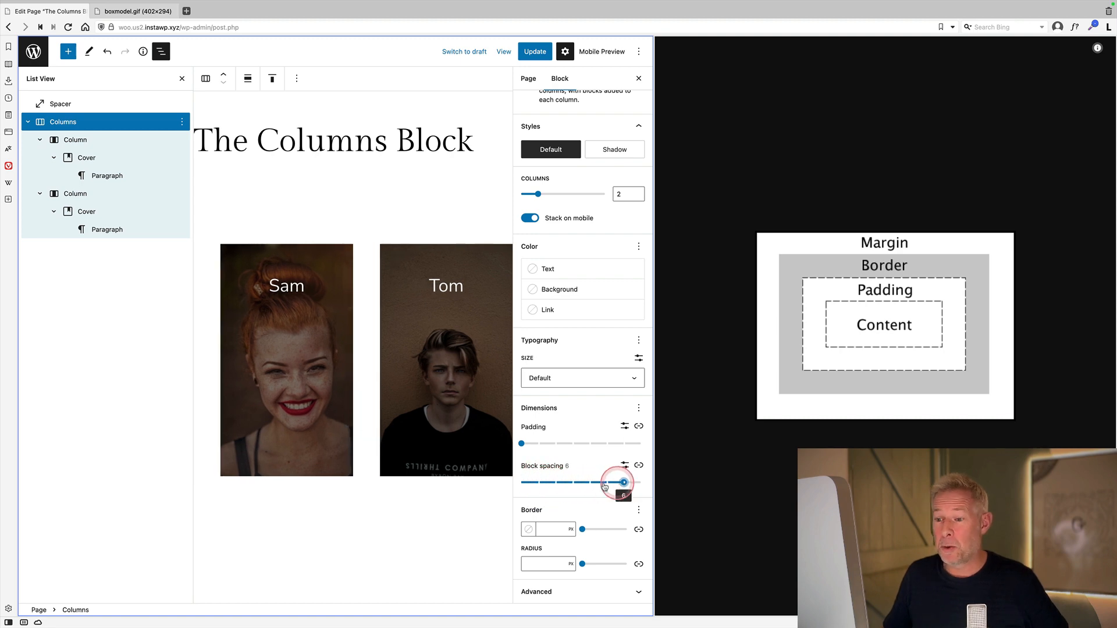
drag(623, 483, 521, 483)
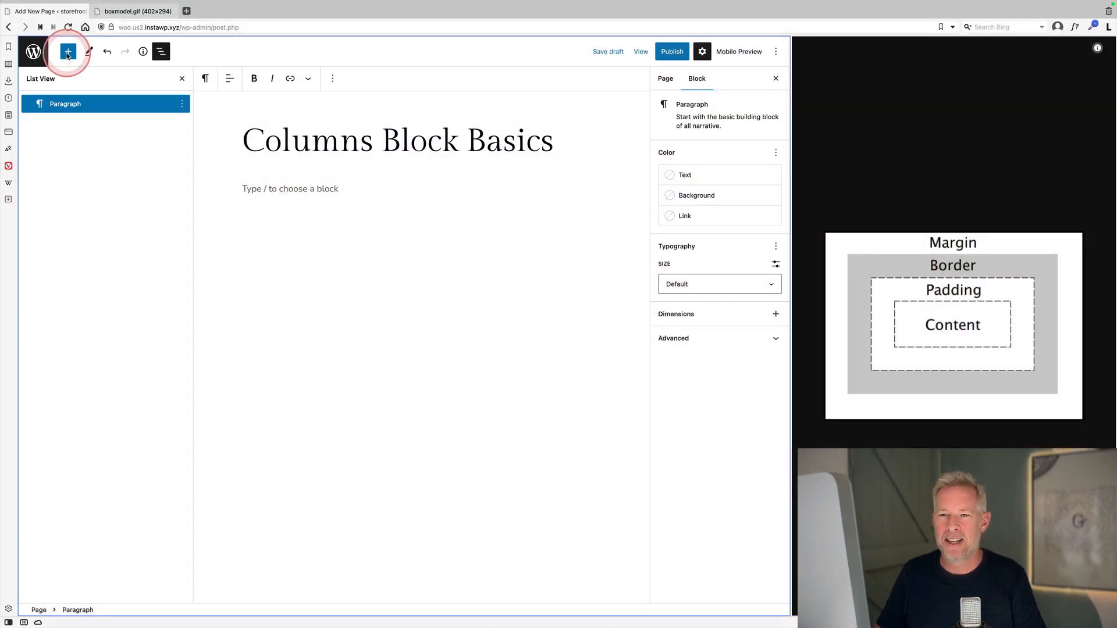
Insert a Columns block with the 50/50 variation and start content in the first column.
click(67, 51)
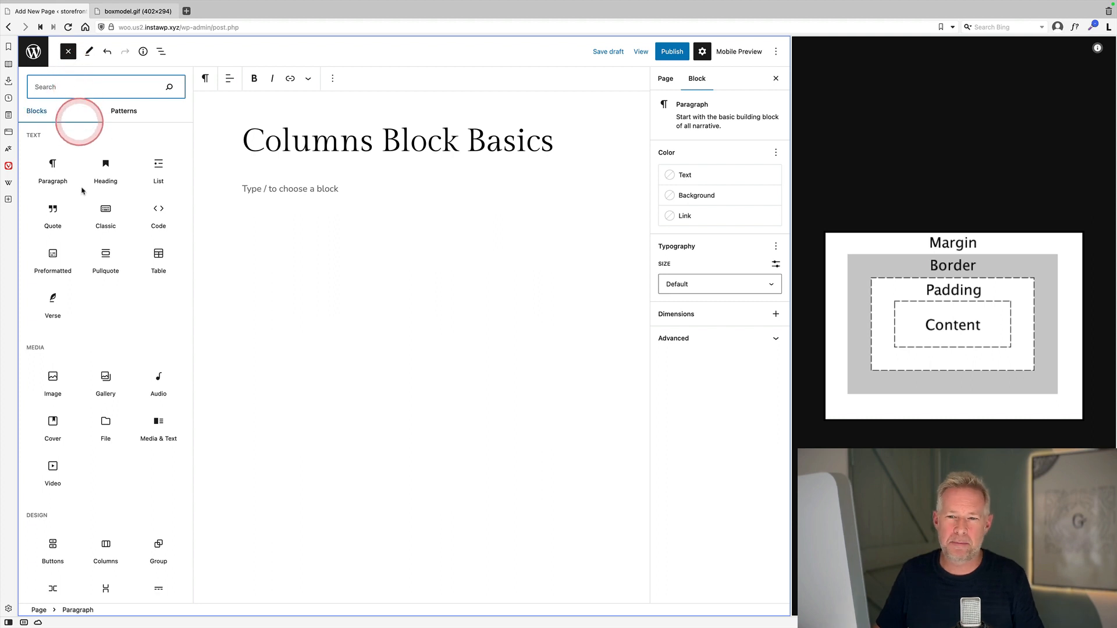
scroll(down, 3)
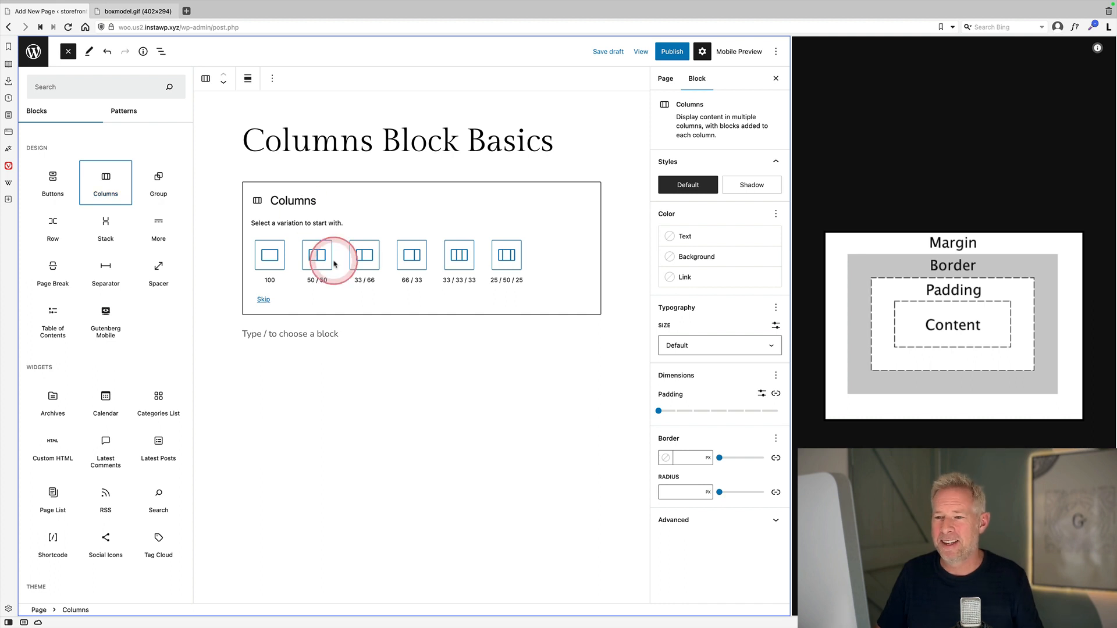
mouse_move(317, 255)
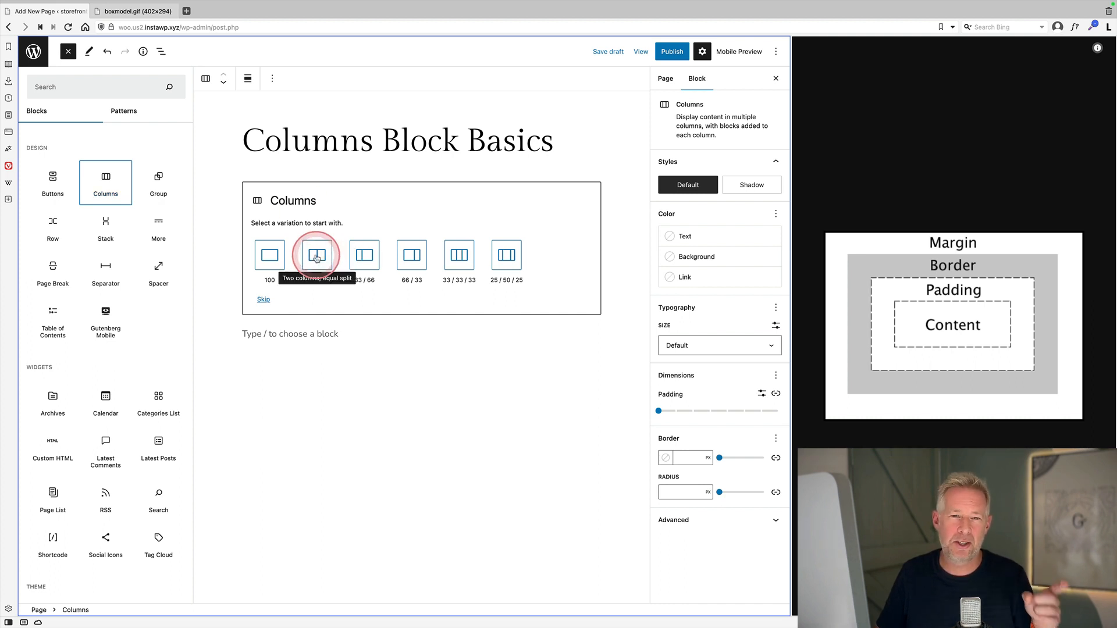
click(316, 254)
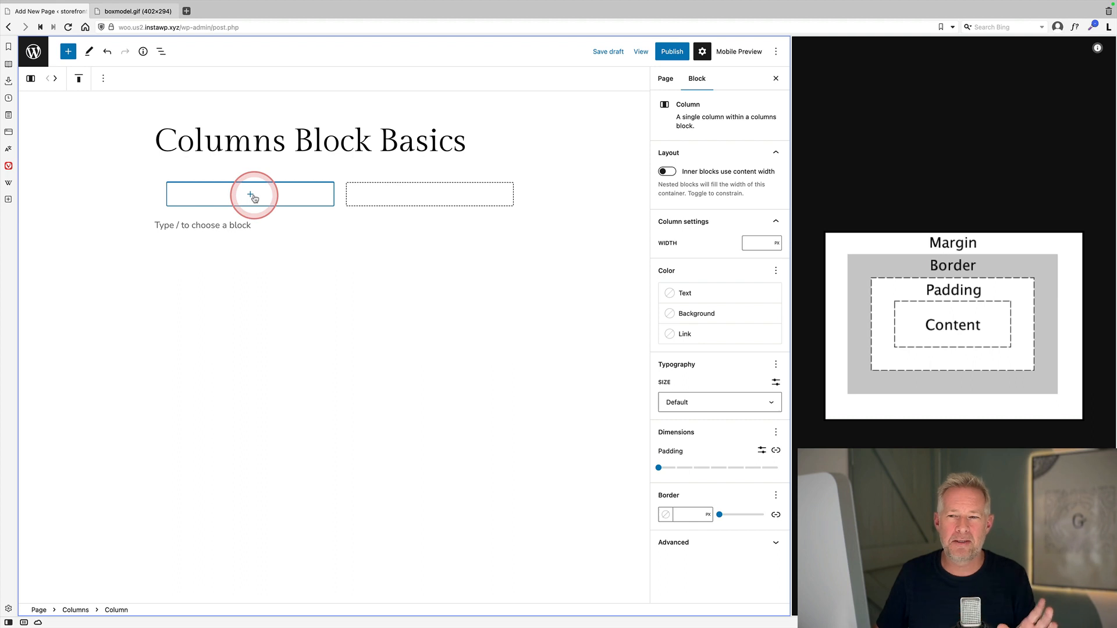
click(250, 193)
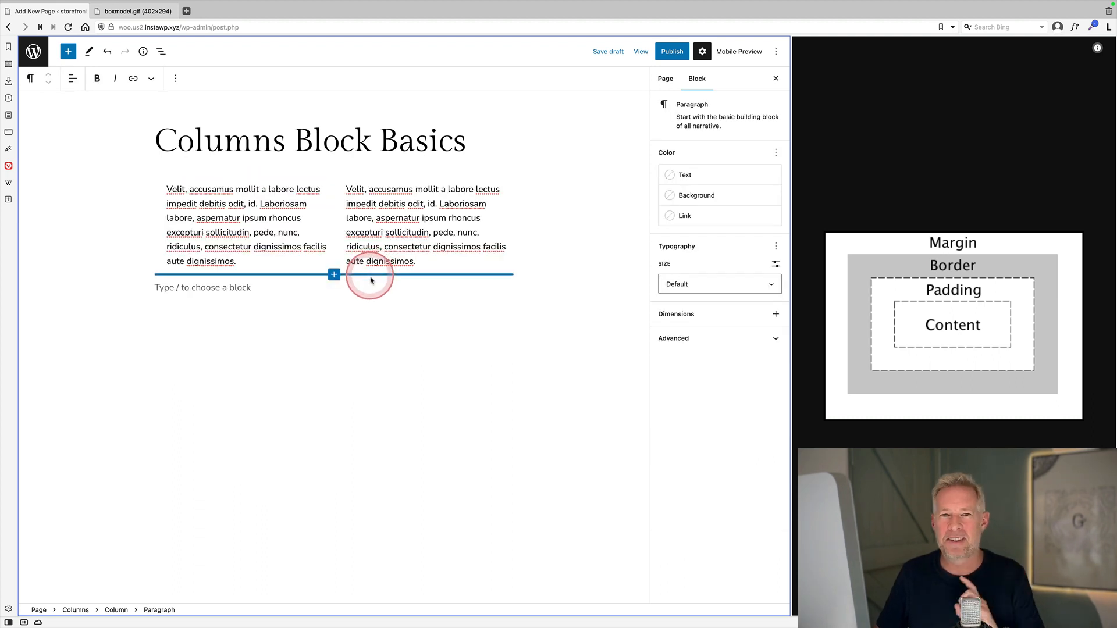
In List View select the empty paragraph, the Columns block, then expand the first column.
click(161, 51)
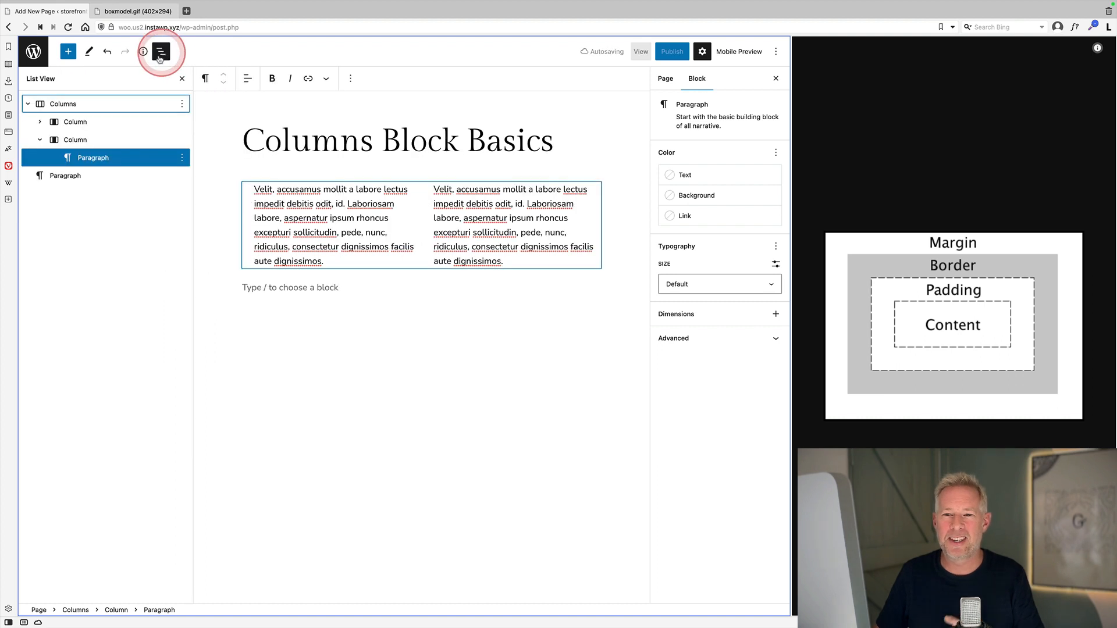
click(65, 176)
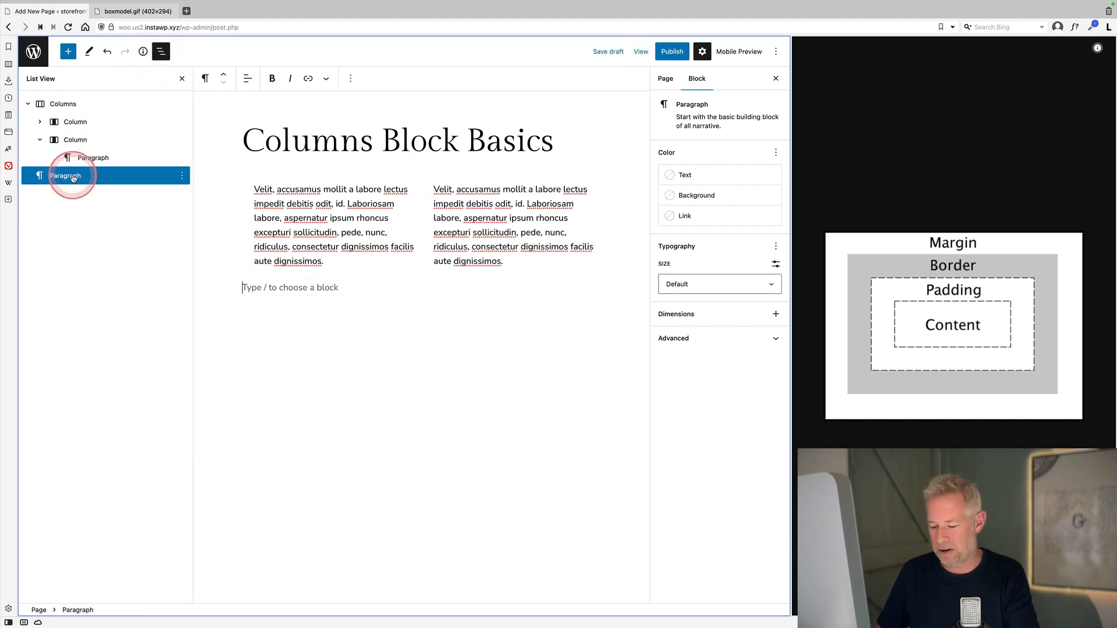
click(63, 104)
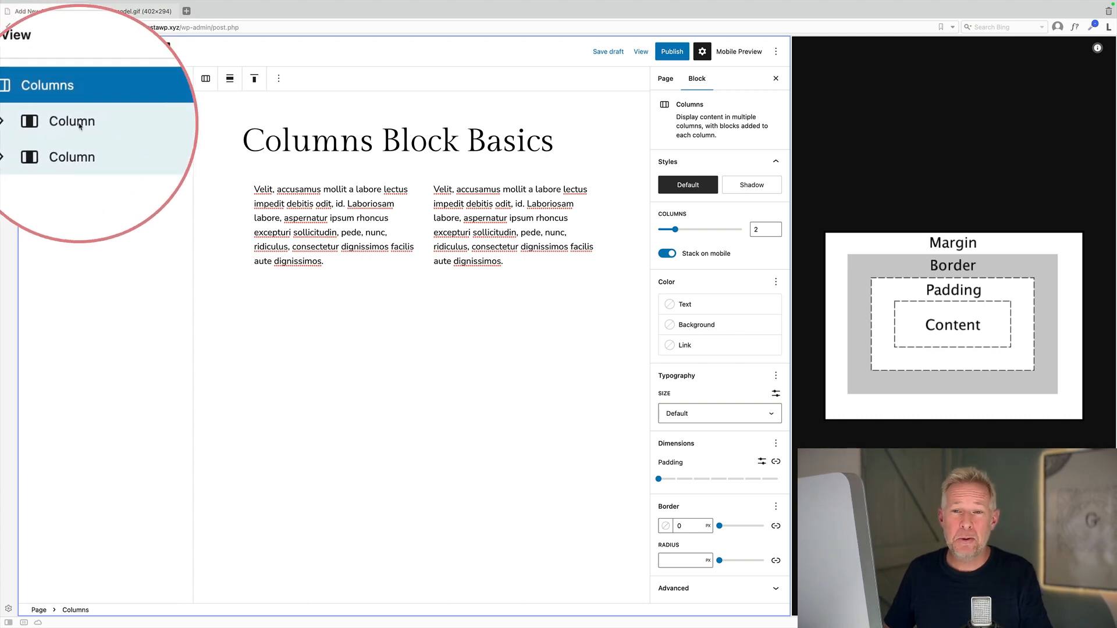
click(73, 121)
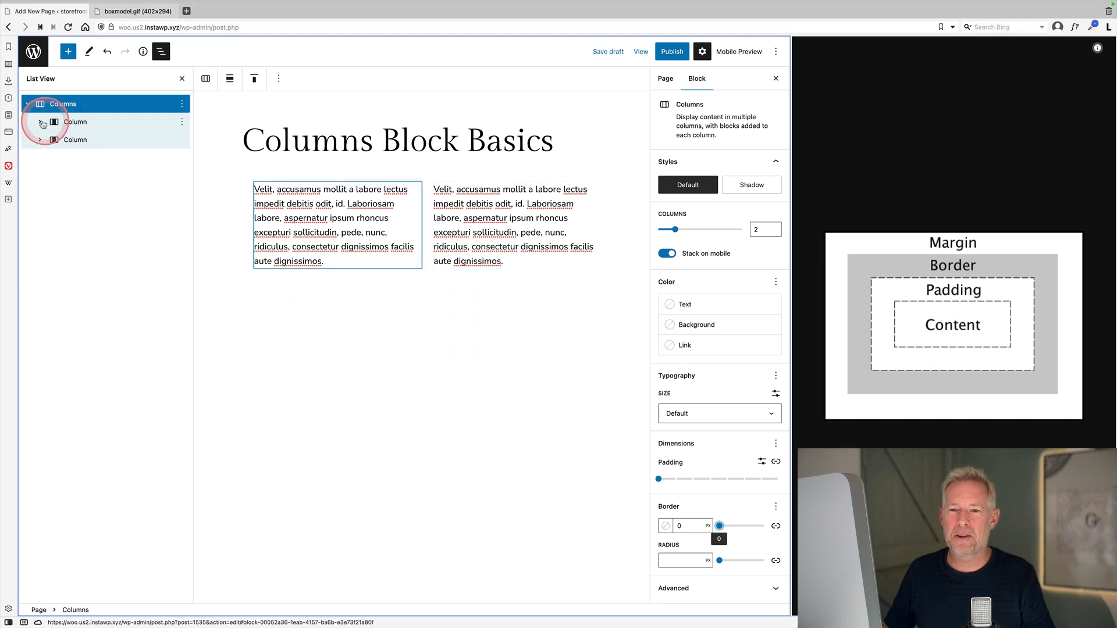
click(40, 122)
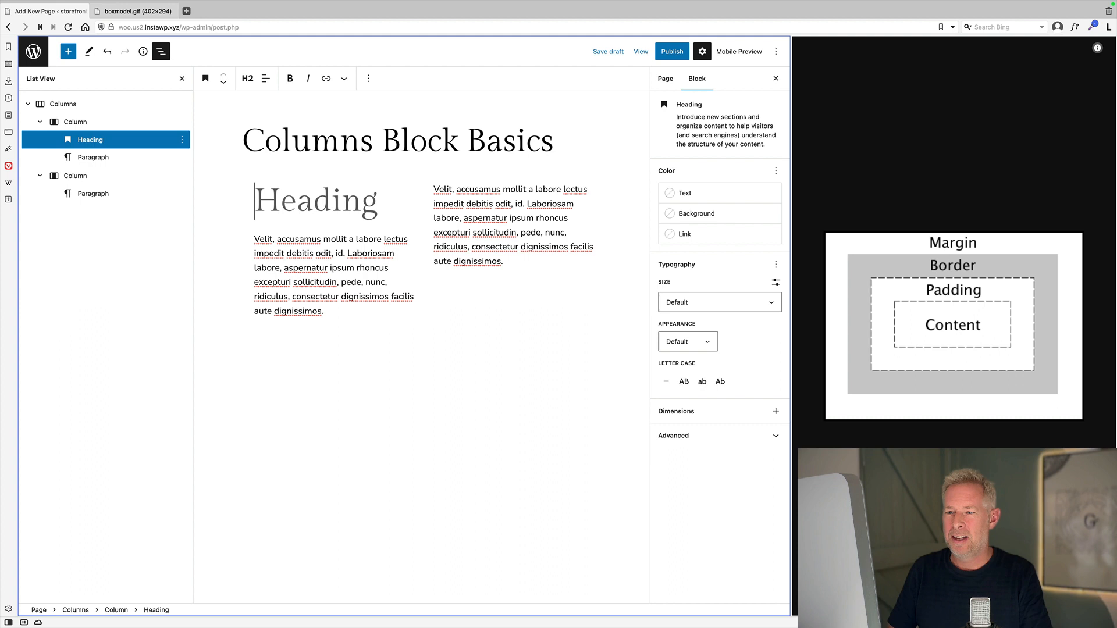
Add an 'About us' heading and Book now button, then give the first column the Secondary teal background.
text(Aboutu)
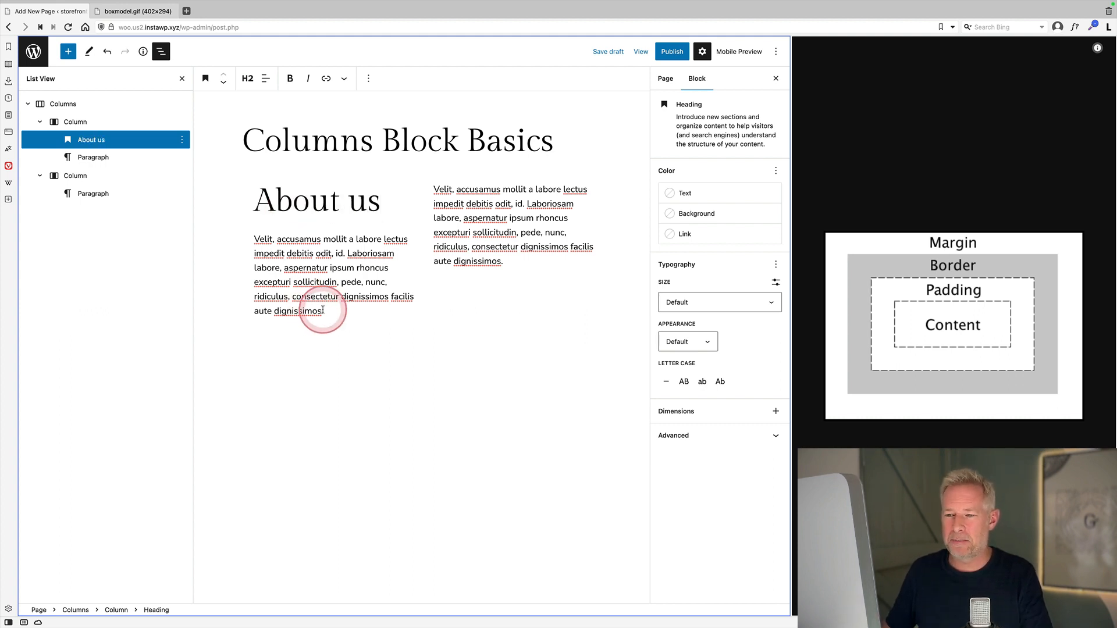
text(/buit)
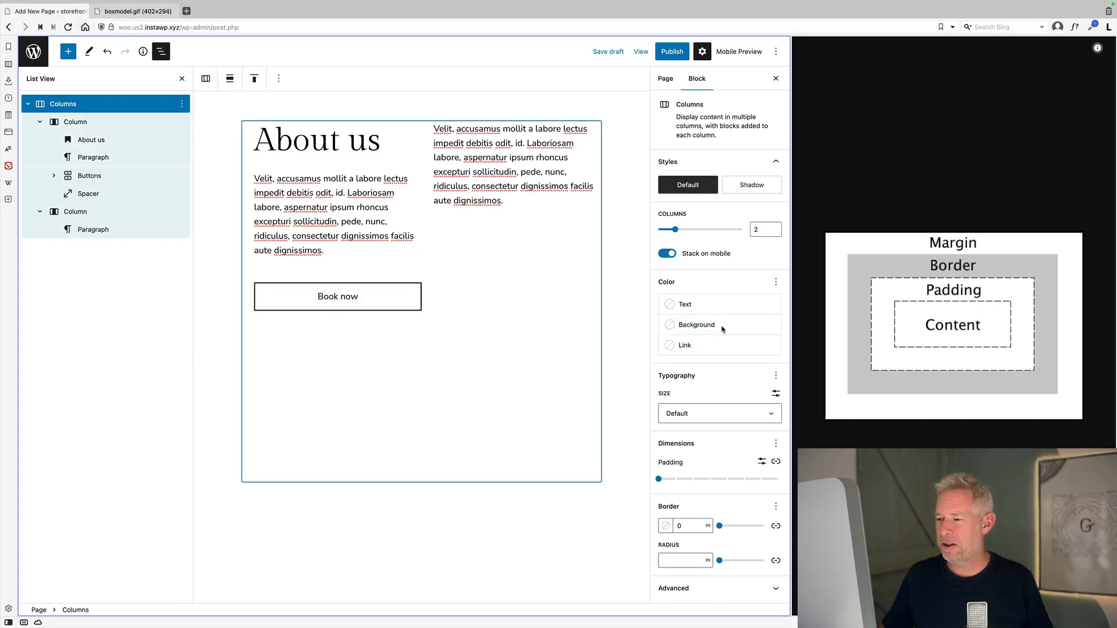
click(75, 122)
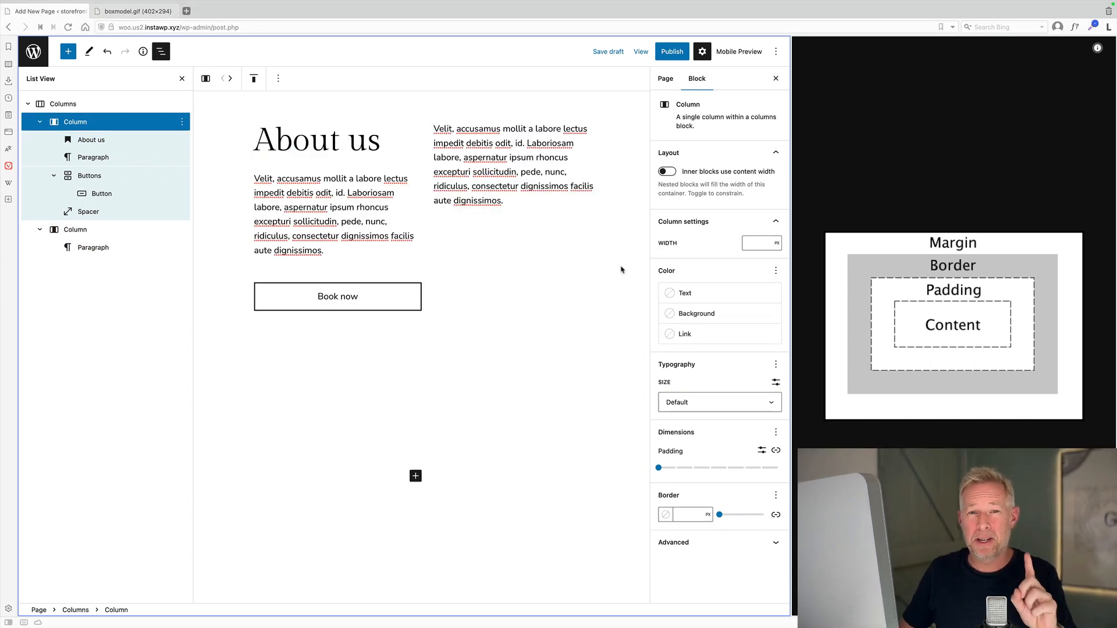
click(695, 313)
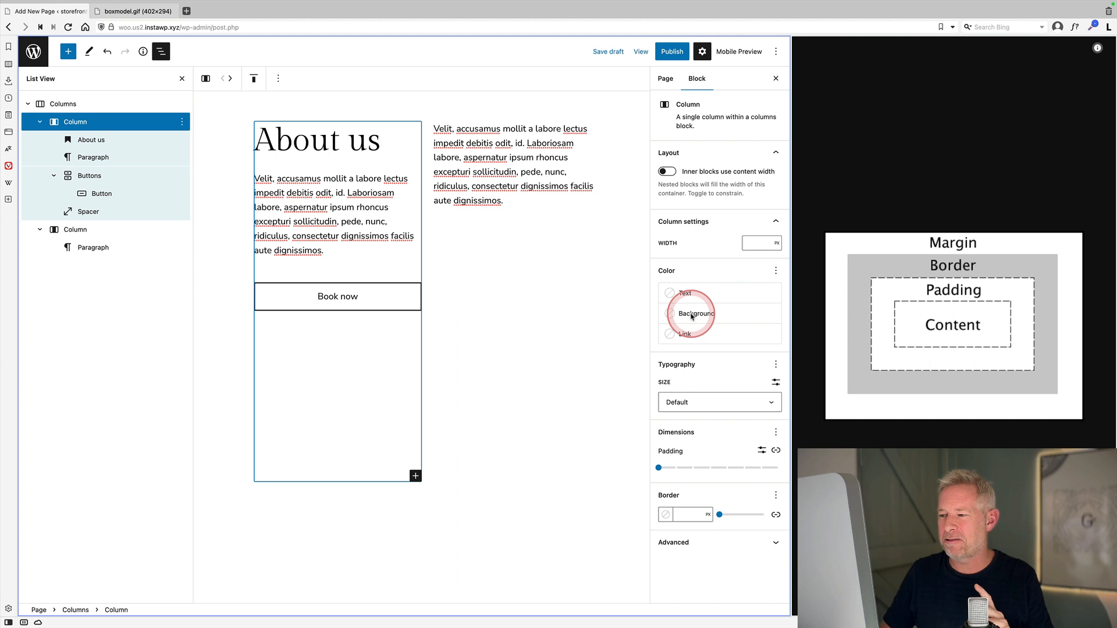
click(695, 313)
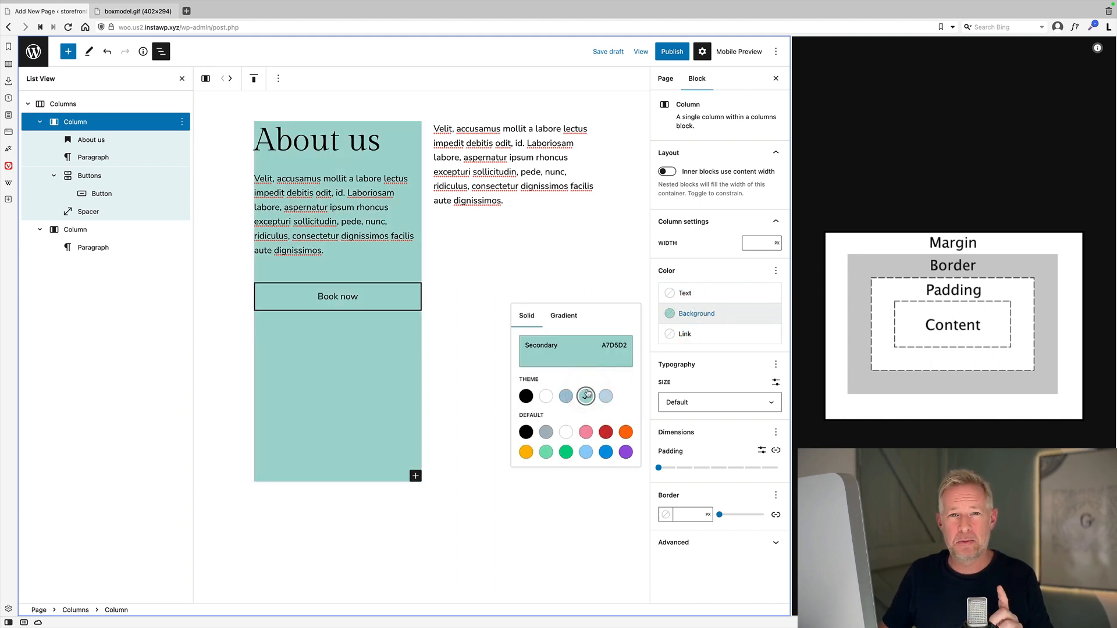
drag(655, 467, 759, 467)
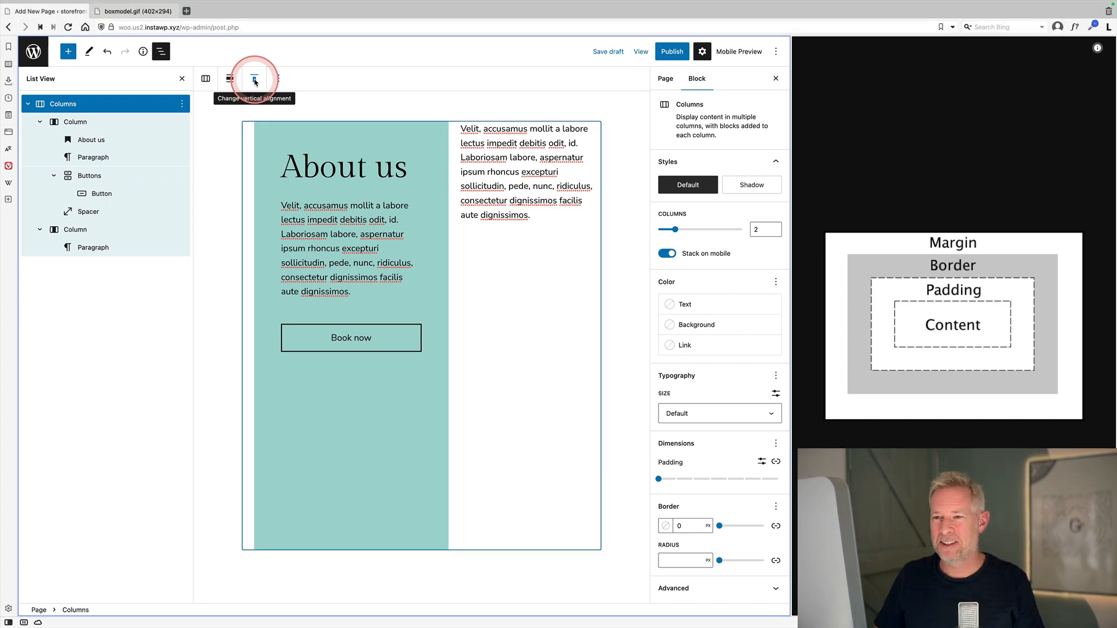
Change the columns' vertical alignment from the toolbar and move to the Right/Left example page.
click(253, 78)
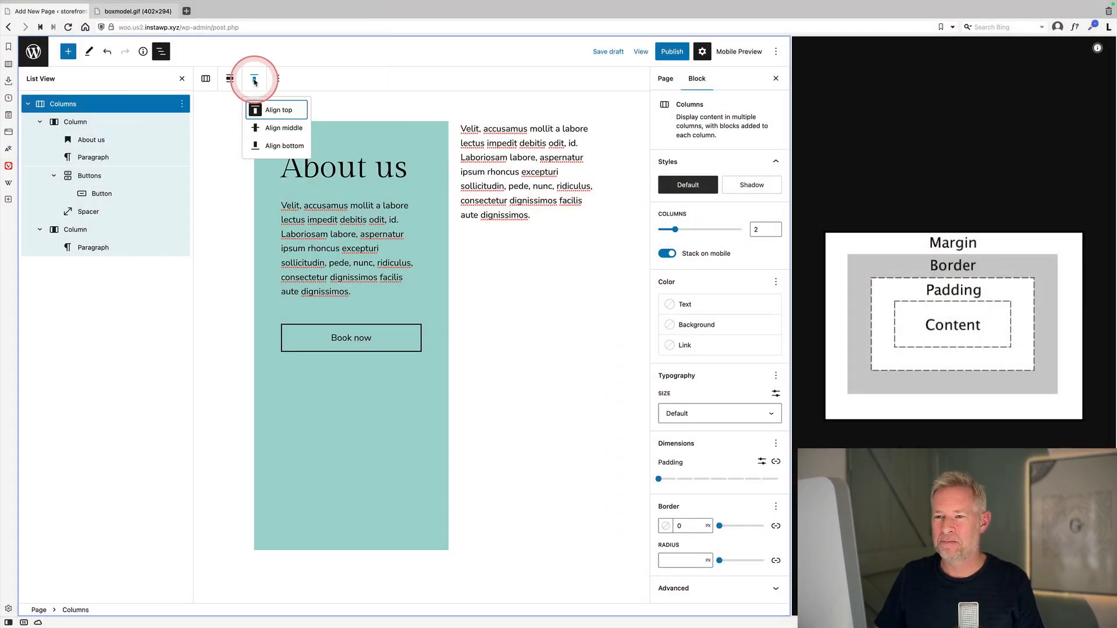
click(738, 52)
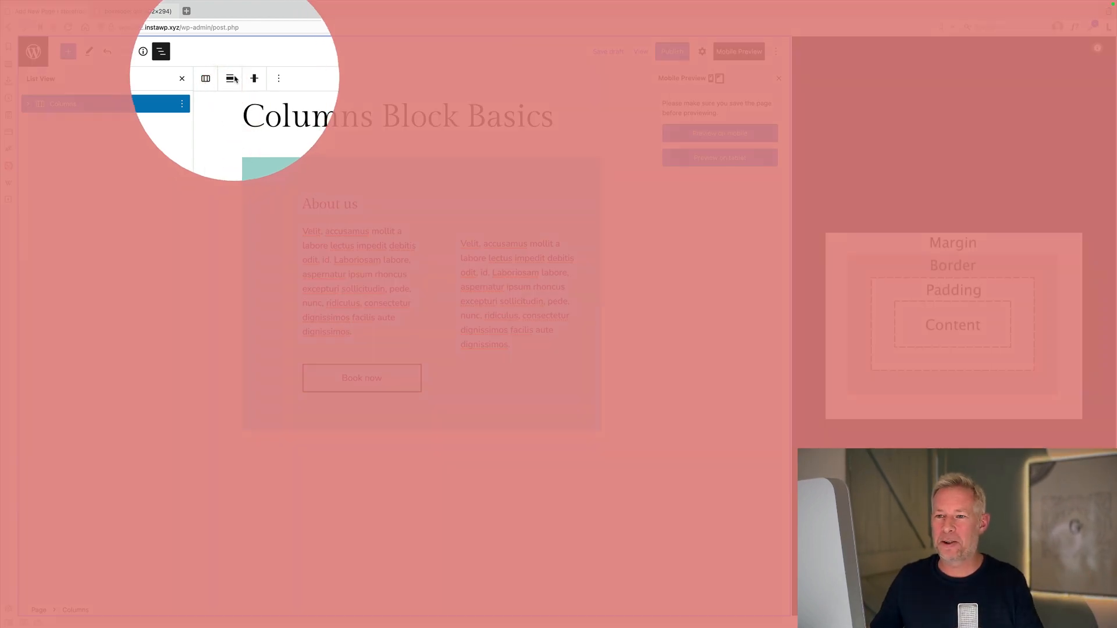
click(229, 79)
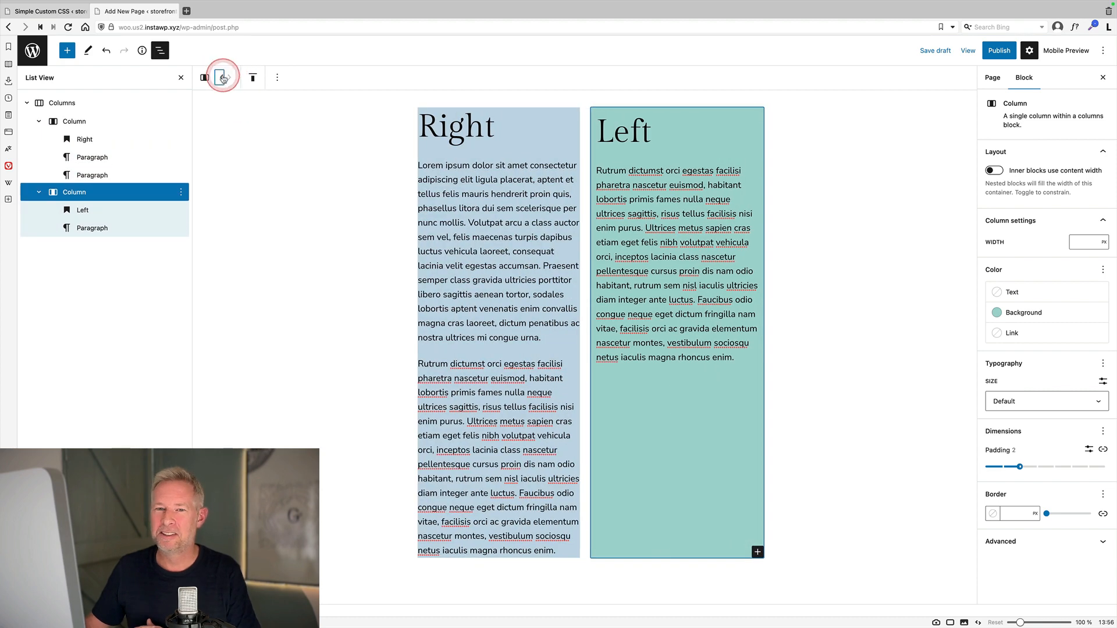
Select the Example layout's first column and set its width to 75%.
click(62, 102)
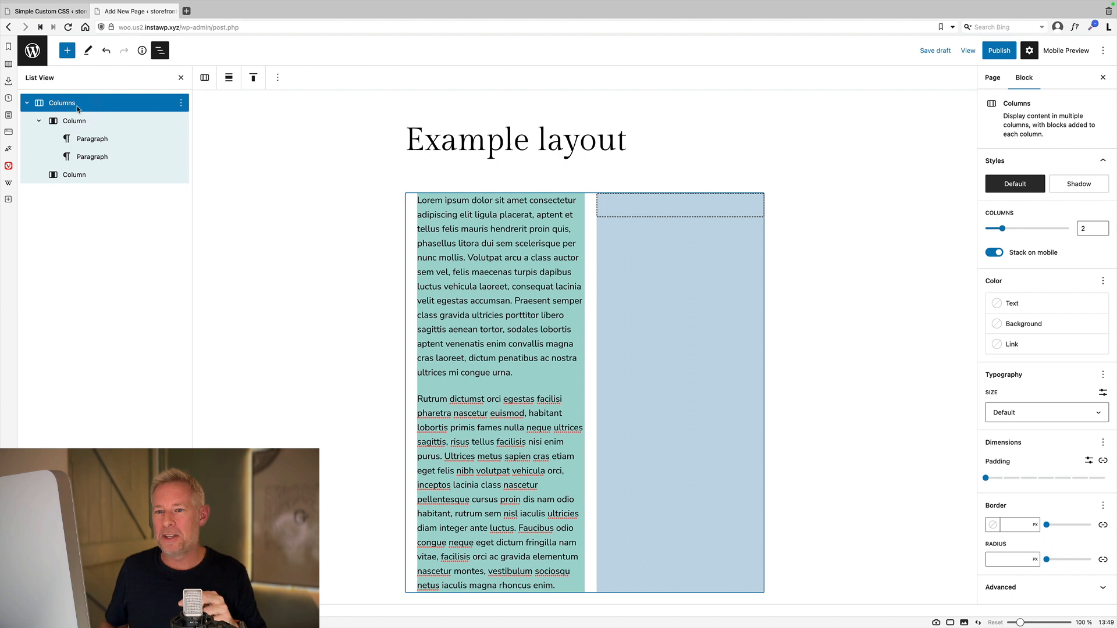
click(74, 121)
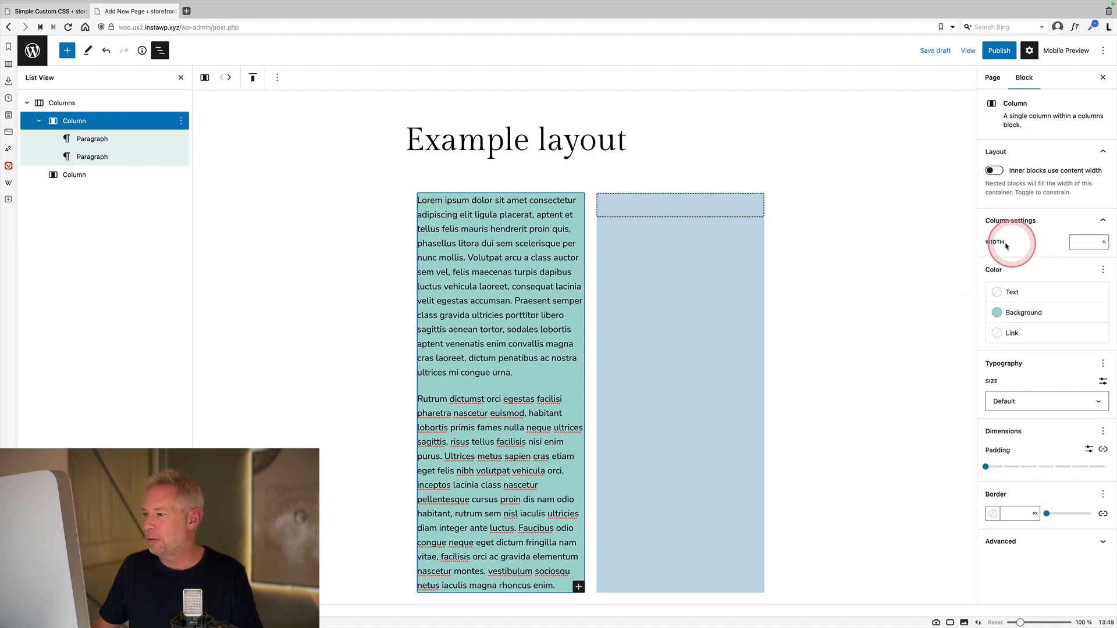
click(1085, 242)
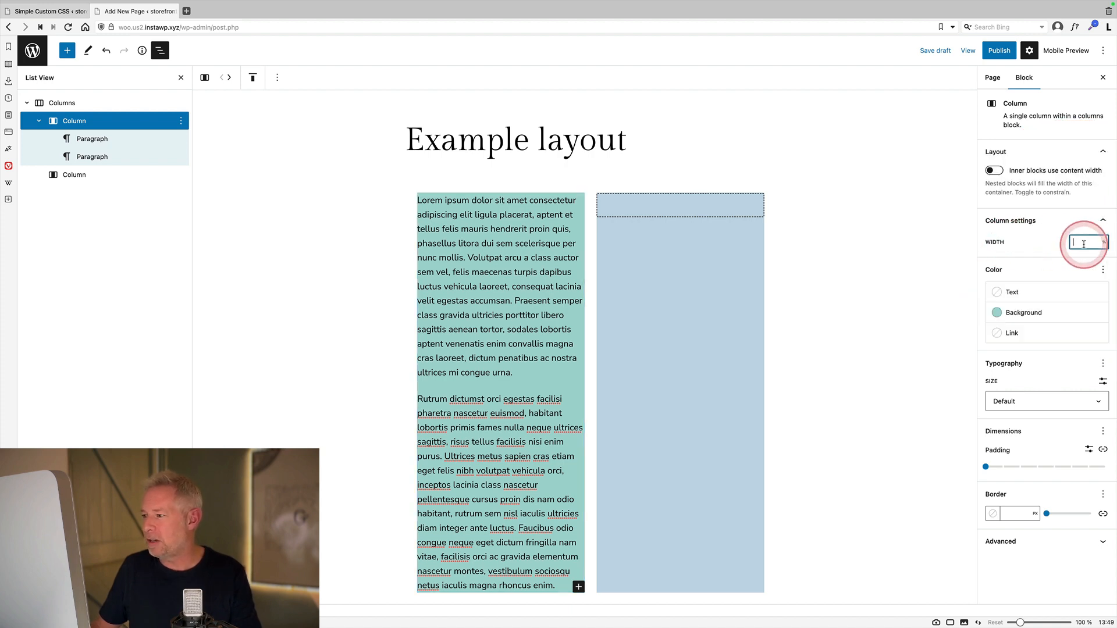
text(75)
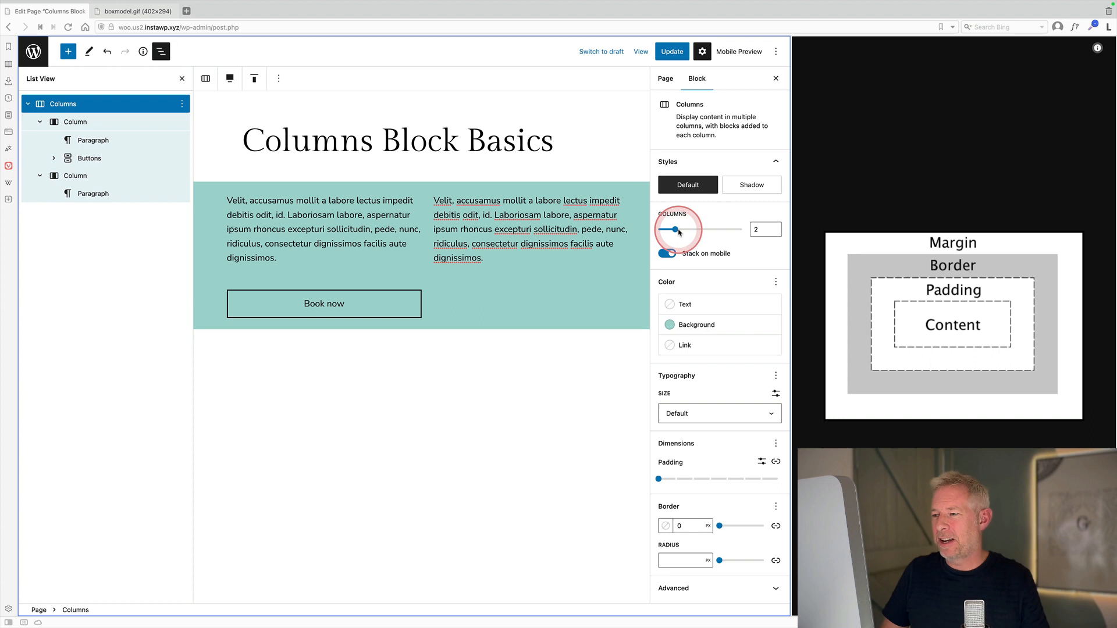
Adjust the number of columns in the teal Columns Block Basics section.
drag(674, 229, 692, 229)
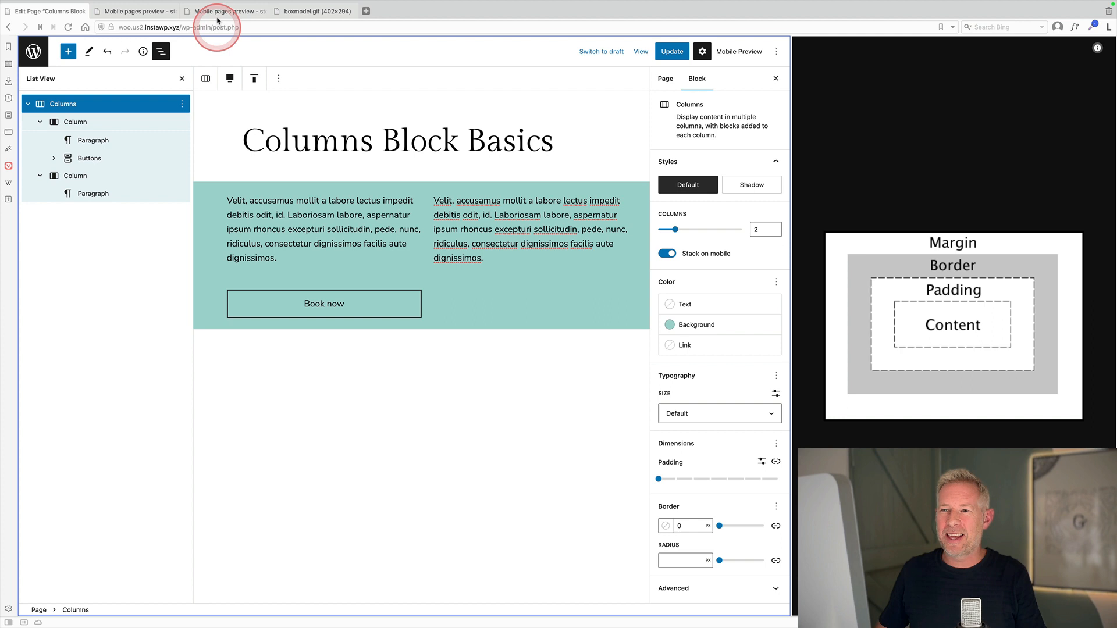
View the teal two-column section stacked on a phone in both Mobile pages preview tabs.
click(135, 11)
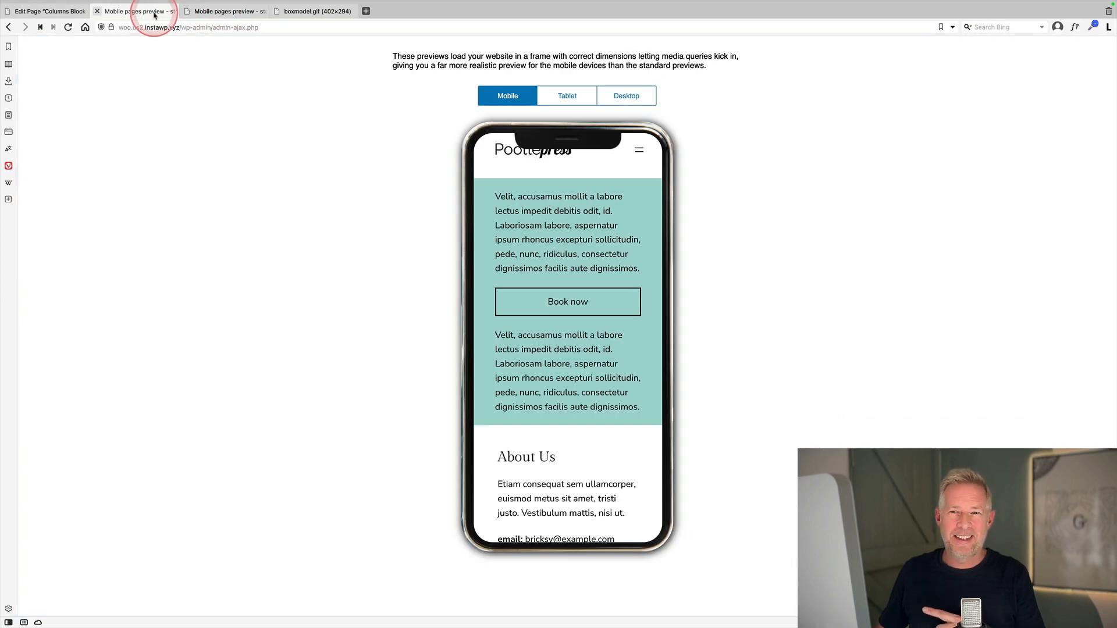
click(226, 11)
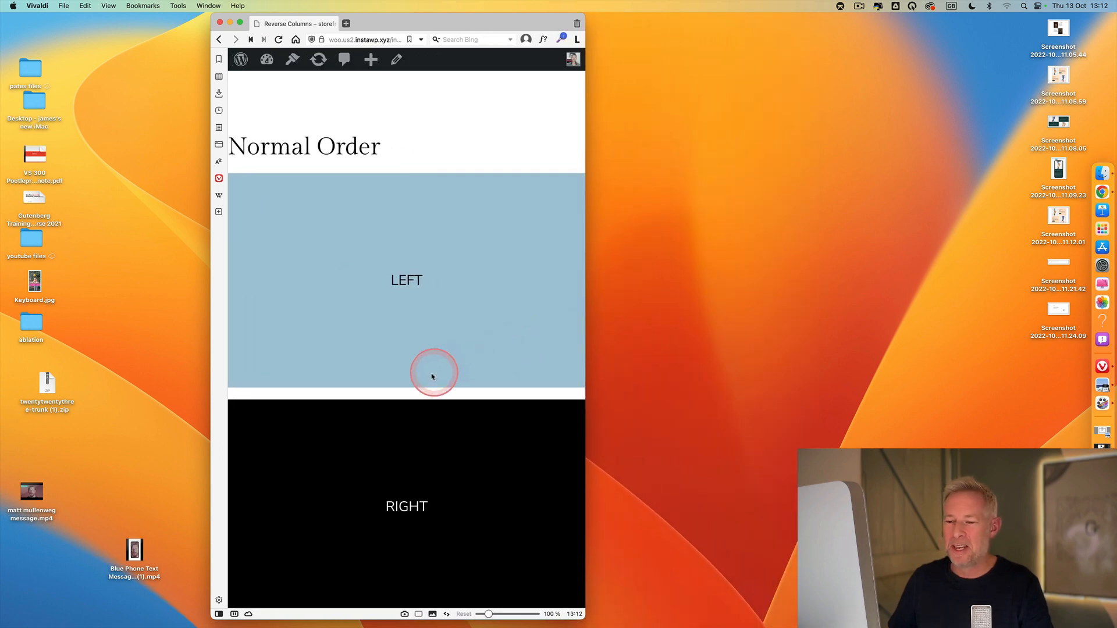
scroll(down, 3)
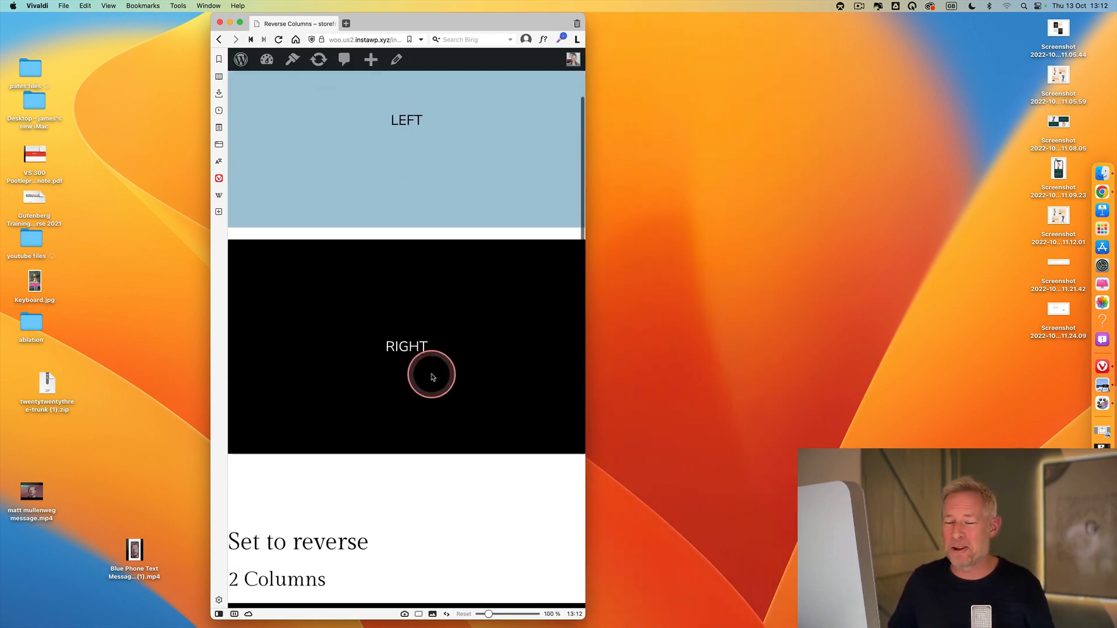
scroll(up, 3)
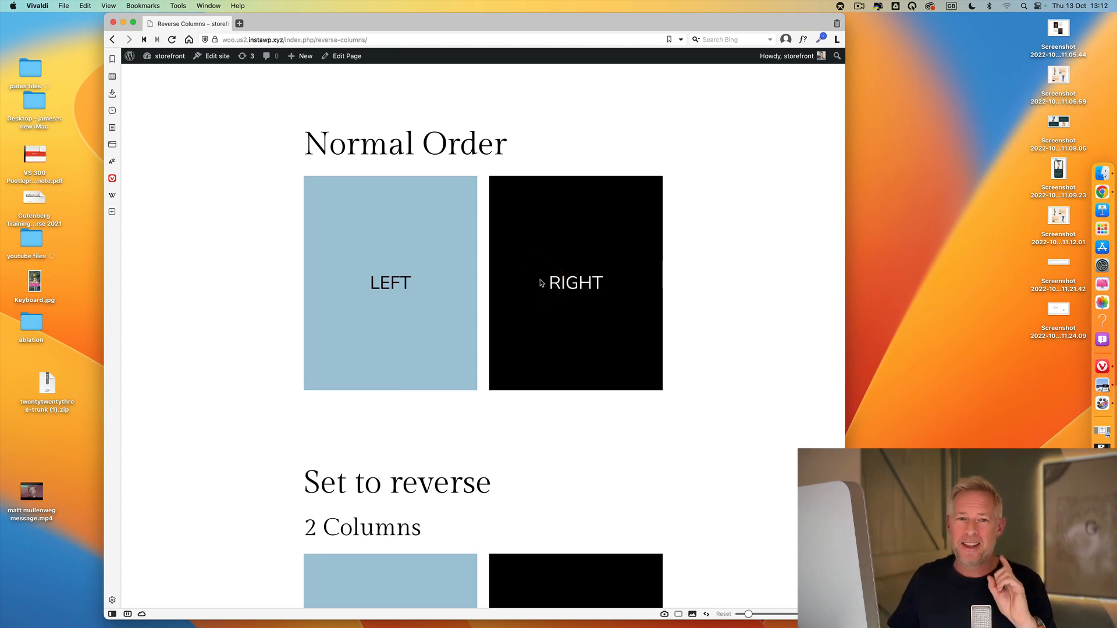
scroll(down, 3)
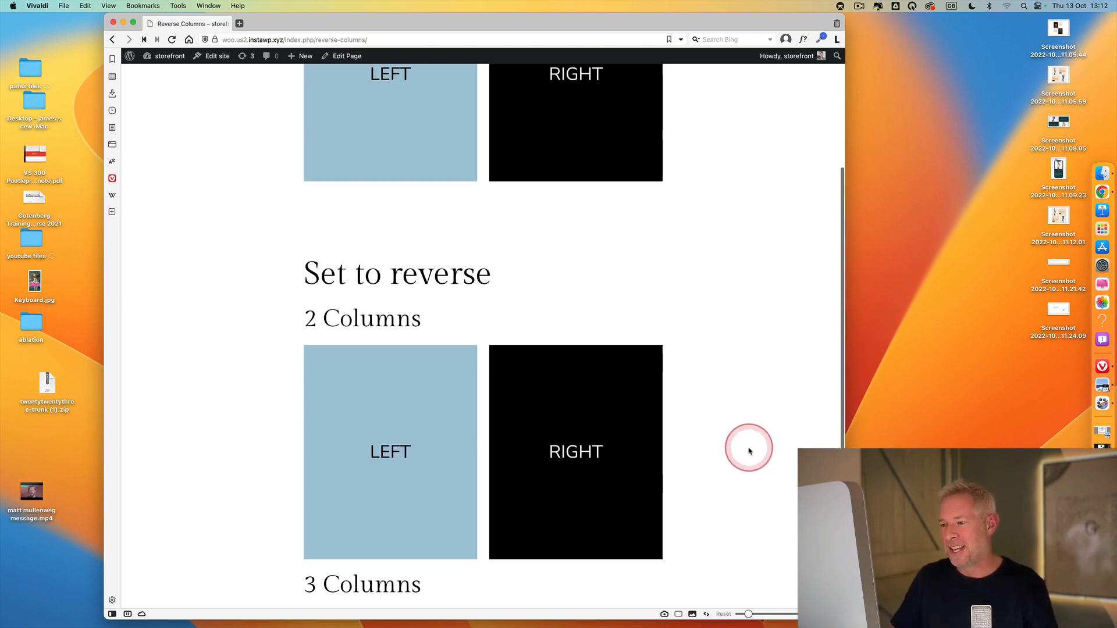
scroll(down, 3)
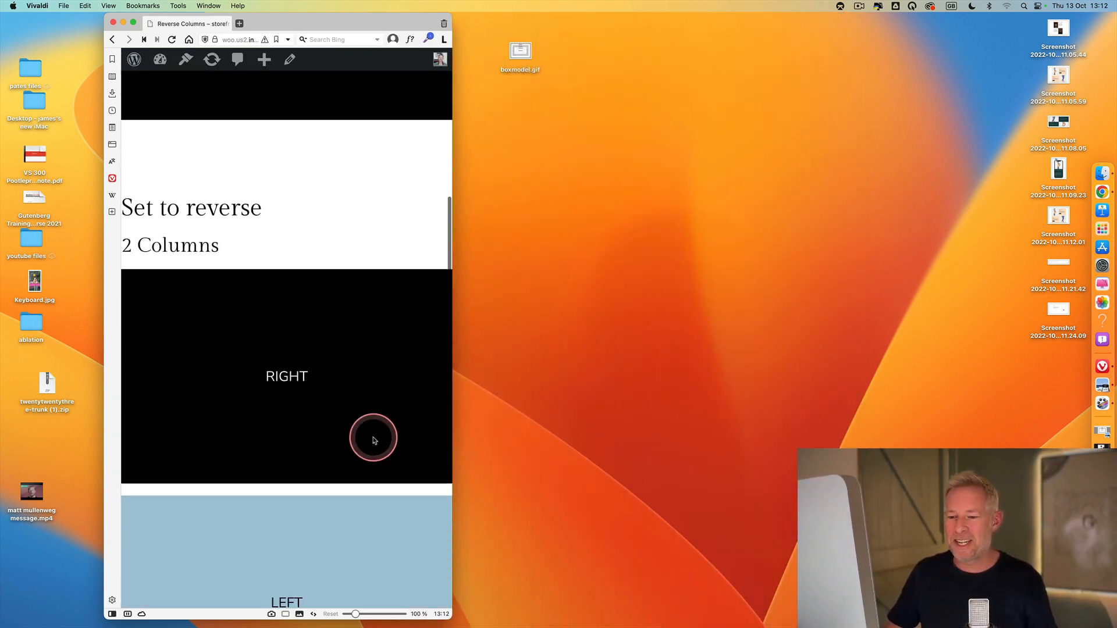
scroll(down, 3)
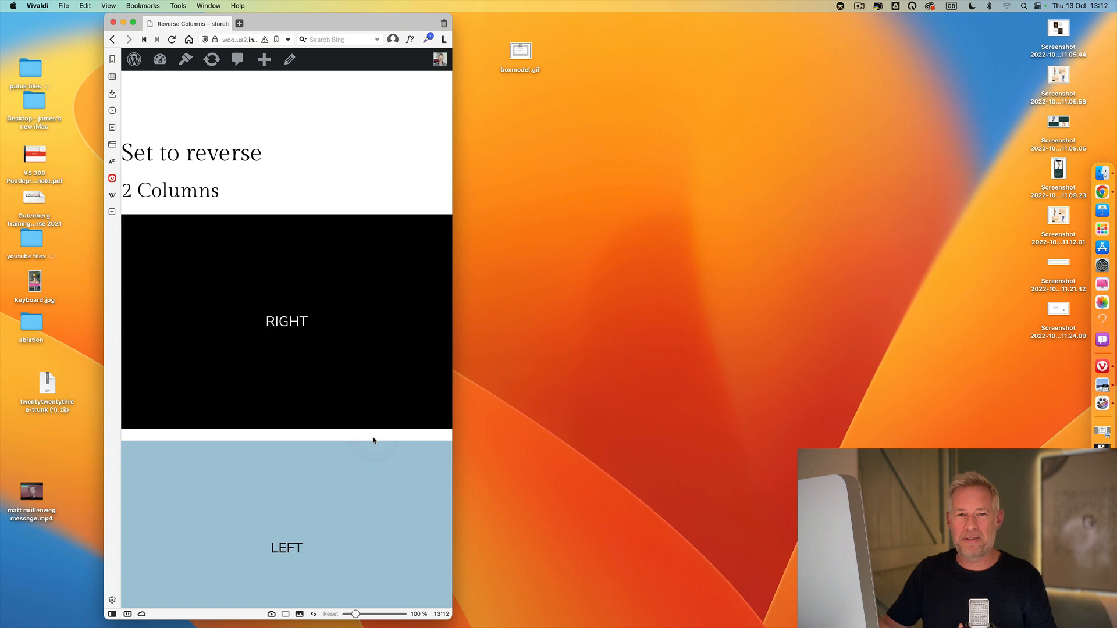
scroll(down, 3)
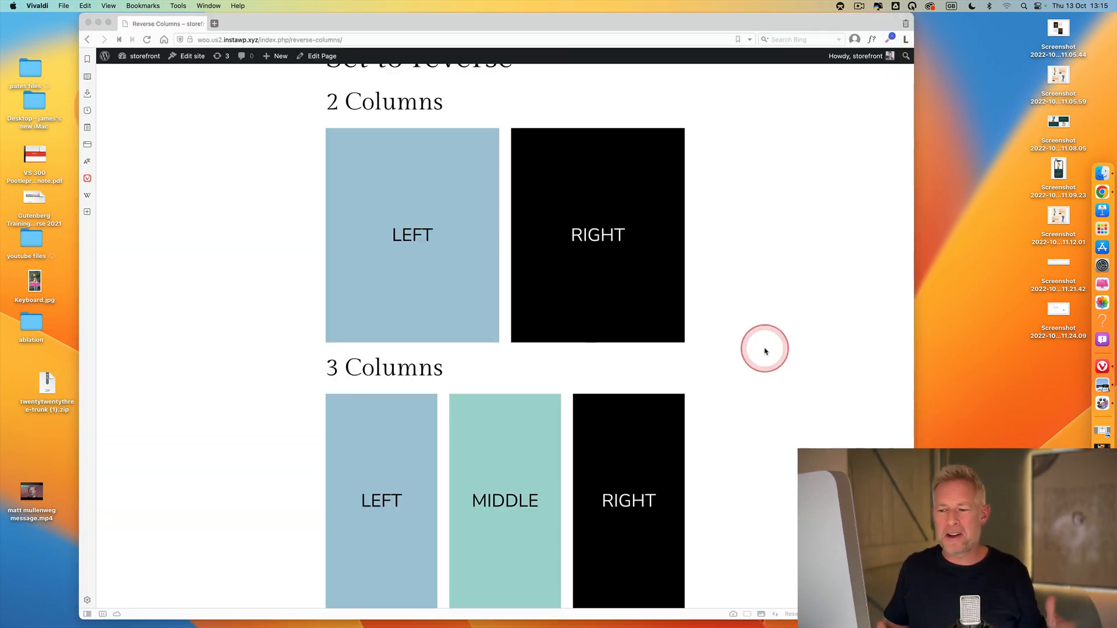
mouse_move(514, 461)
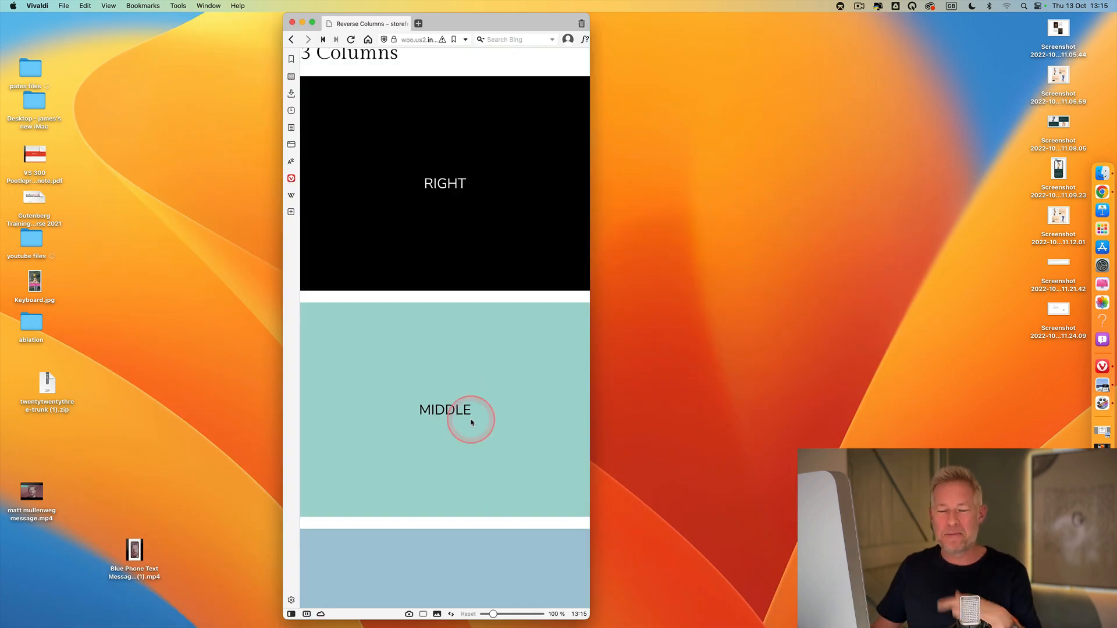
scroll(down, 3)
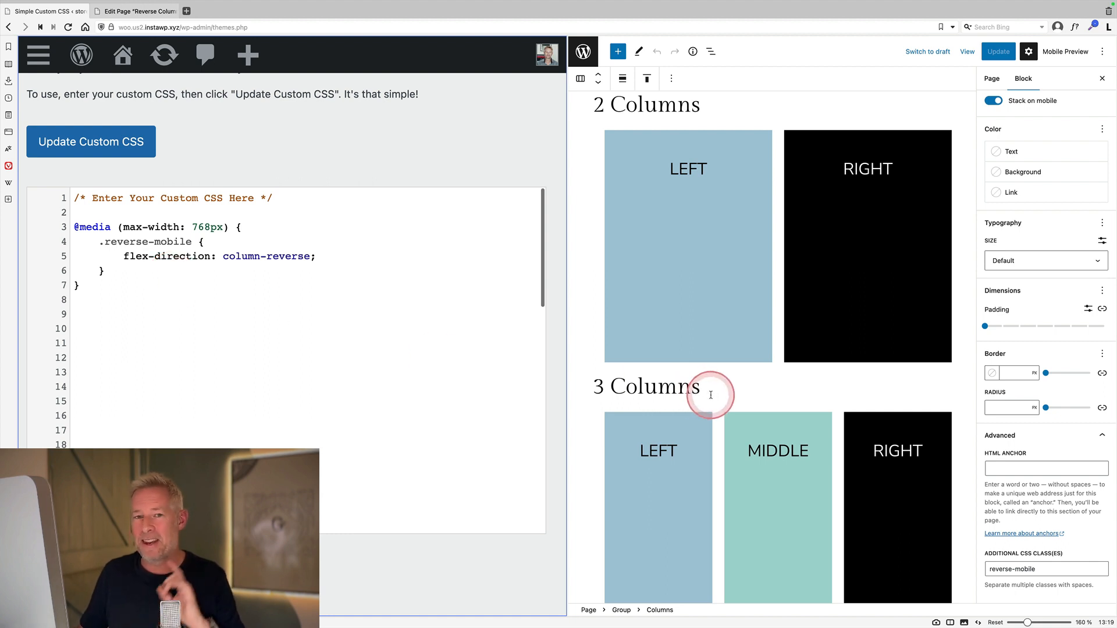
scroll(down, 3)
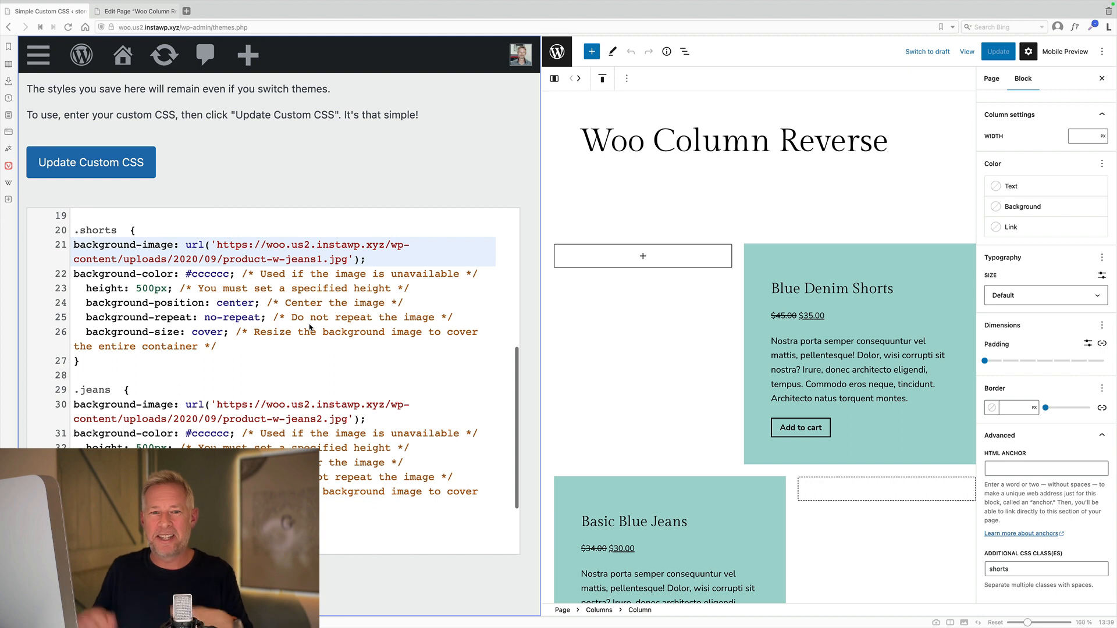
Highlight the .shorts class in the CSS and its matching entry in the column's Additional CSS class(es).
double_click(97, 230)
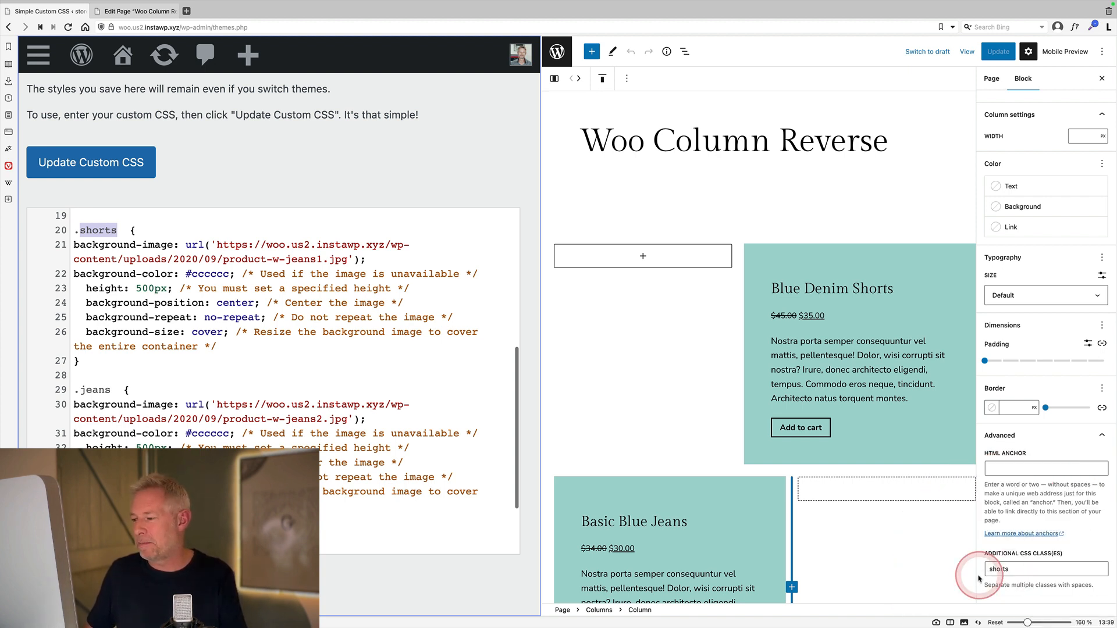
click(1012, 569)
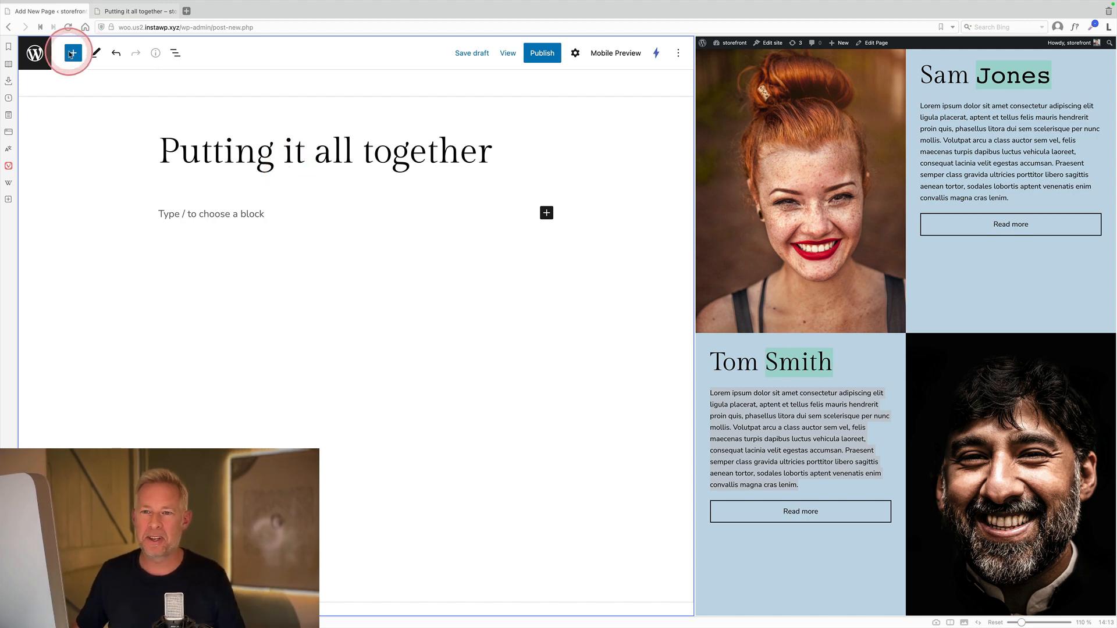
Insert a Columns block from Design with the equal 50 / 50 variation.
click(71, 53)
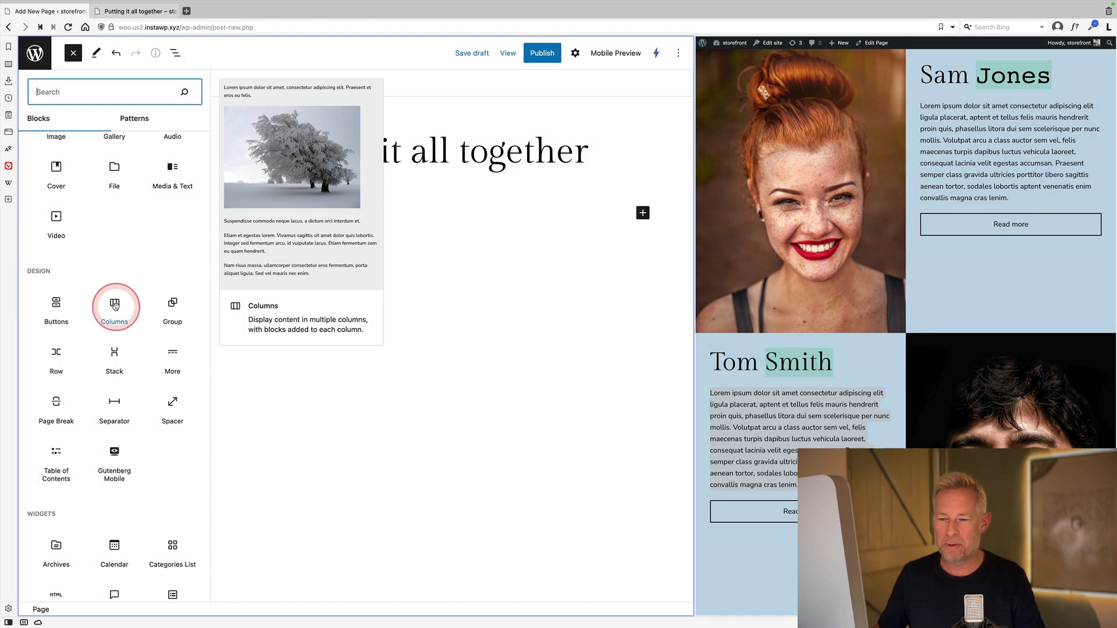
click(114, 302)
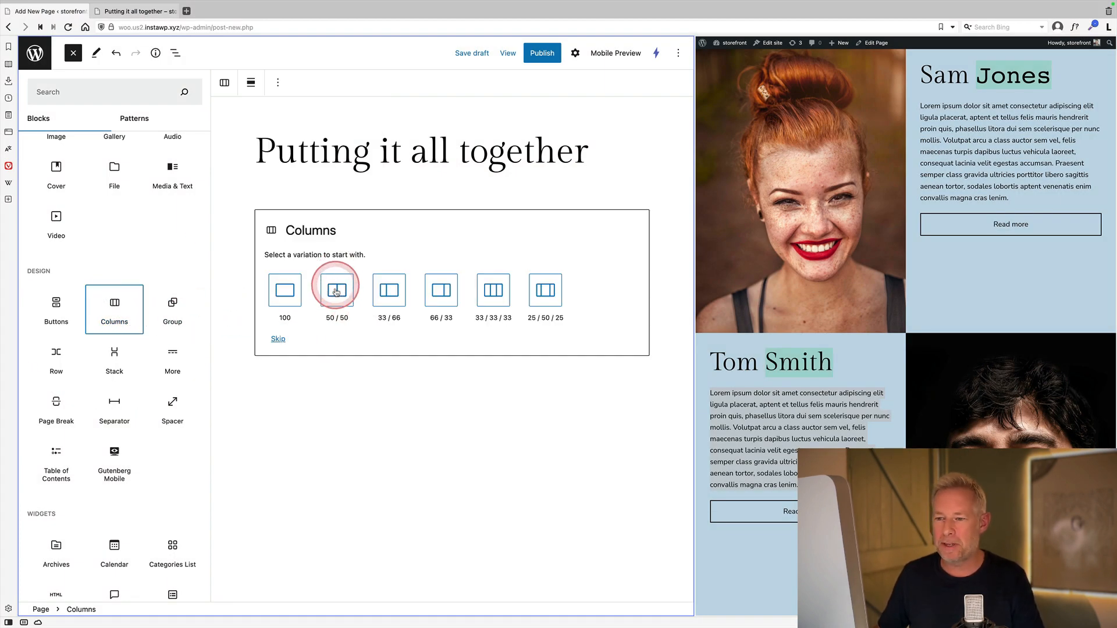
mouse_move(336, 290)
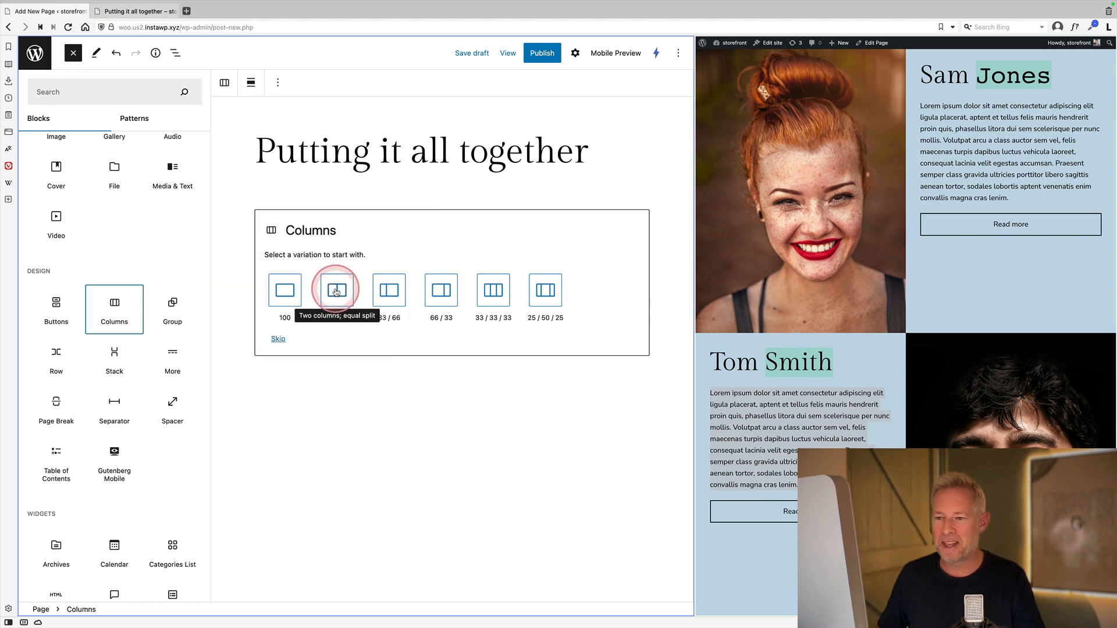
click(336, 291)
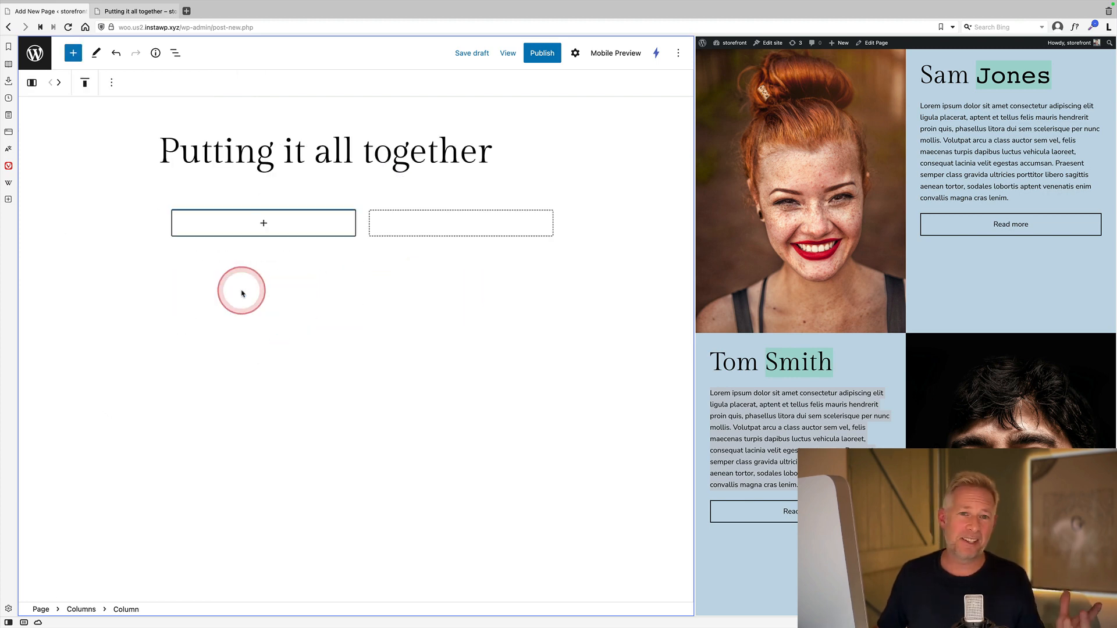
Add a Cover block in the left column using the featured photo of the woman.
click(263, 223)
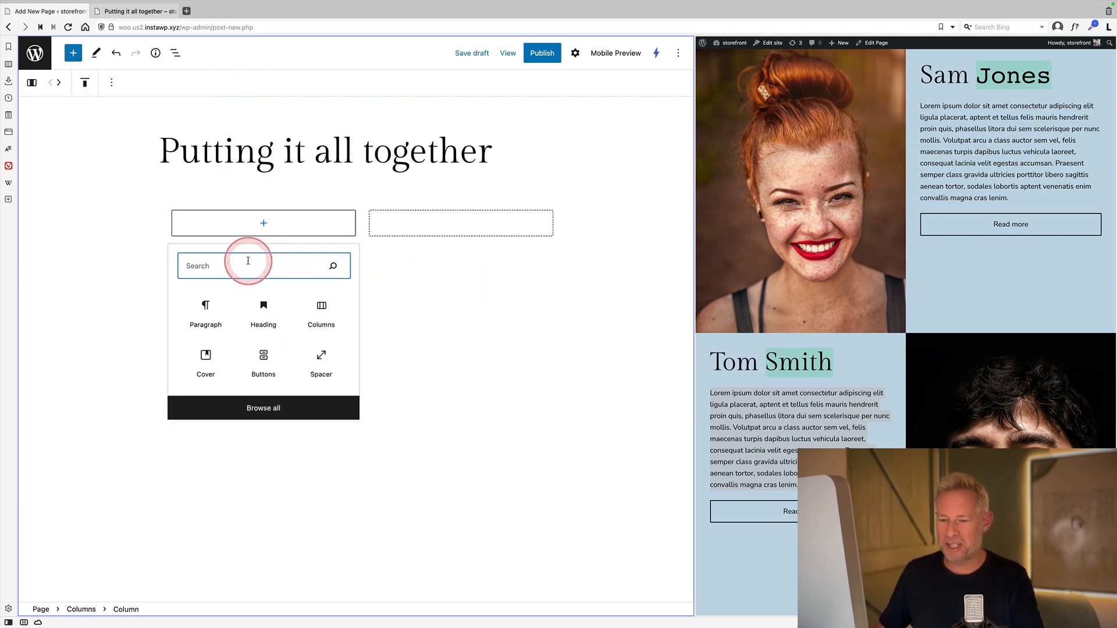
text(co)
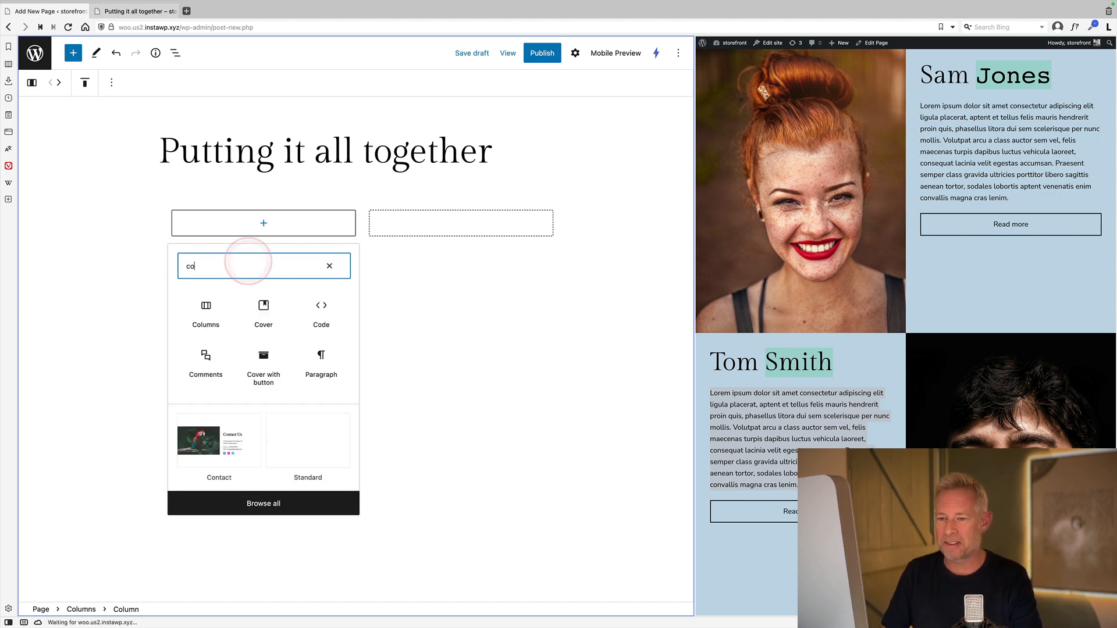
click(263, 311)
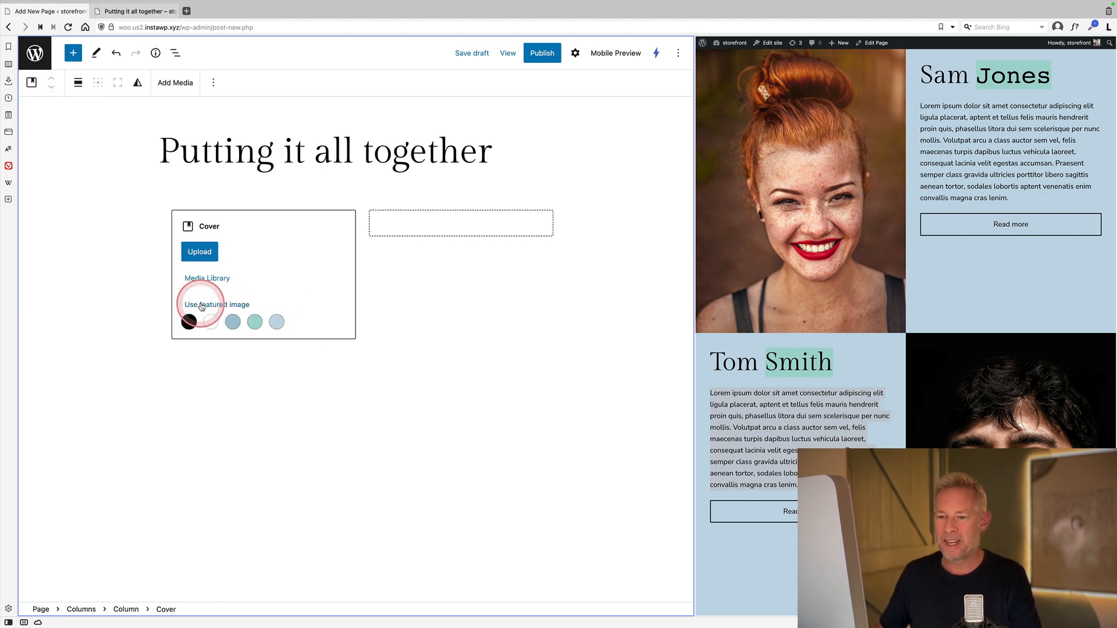
click(206, 278)
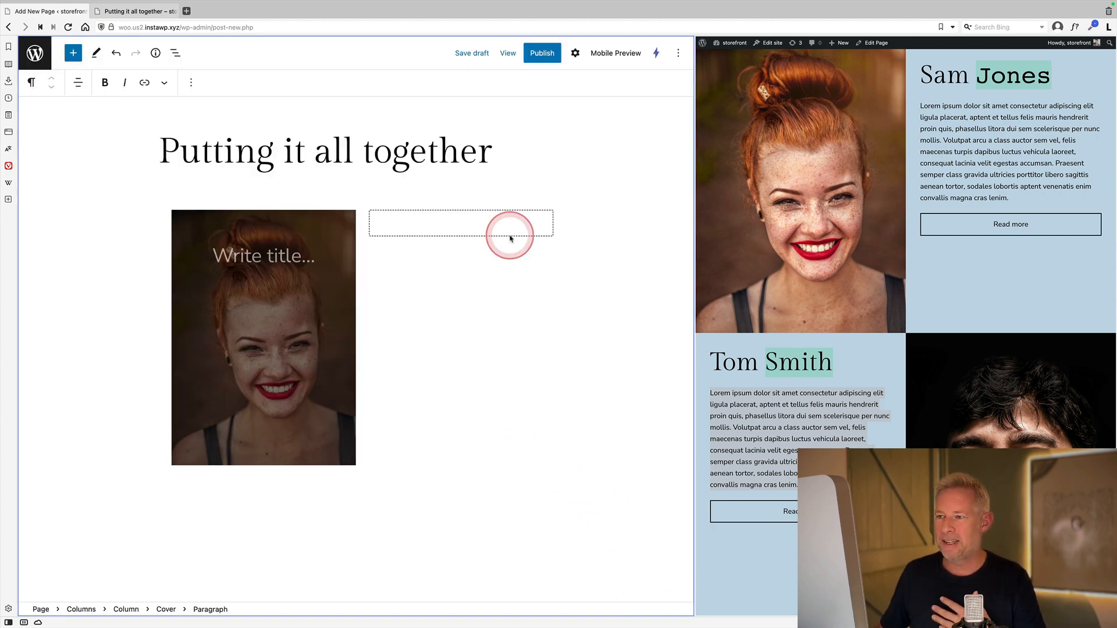
Shift the cover's focal point toward her face and set Overlay opacity to 0.
click(575, 53)
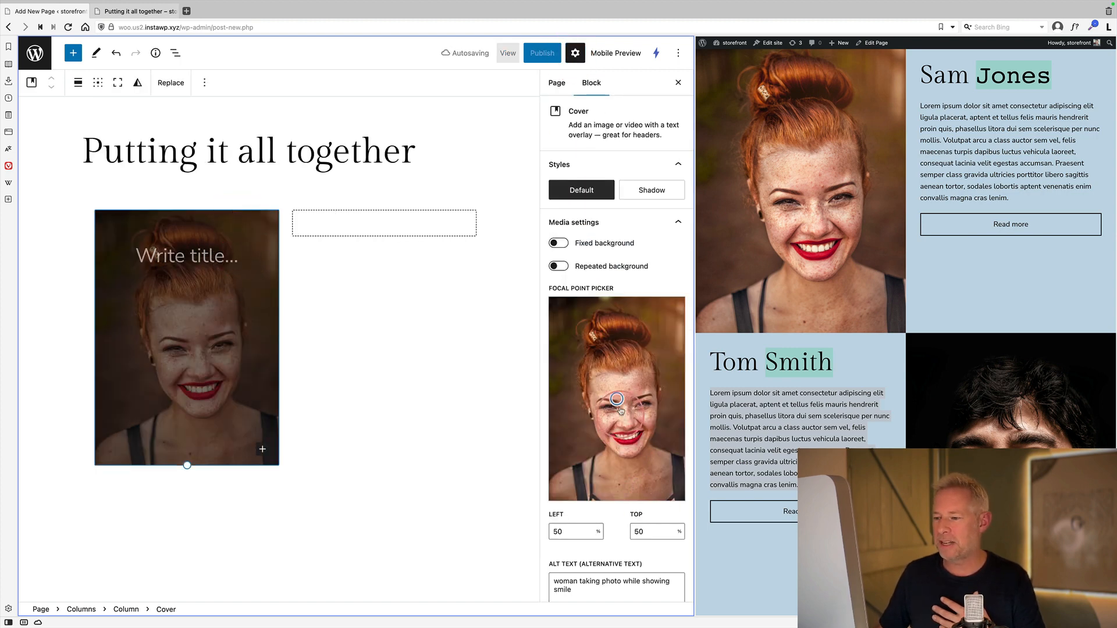
drag(616, 397, 634, 416)
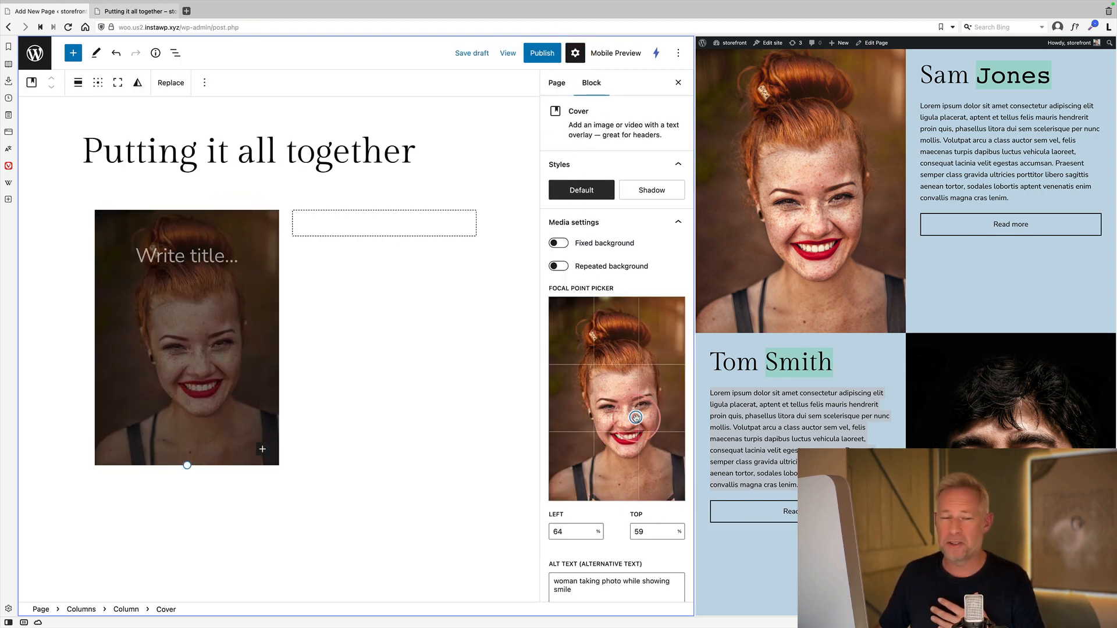
scroll(down, 3)
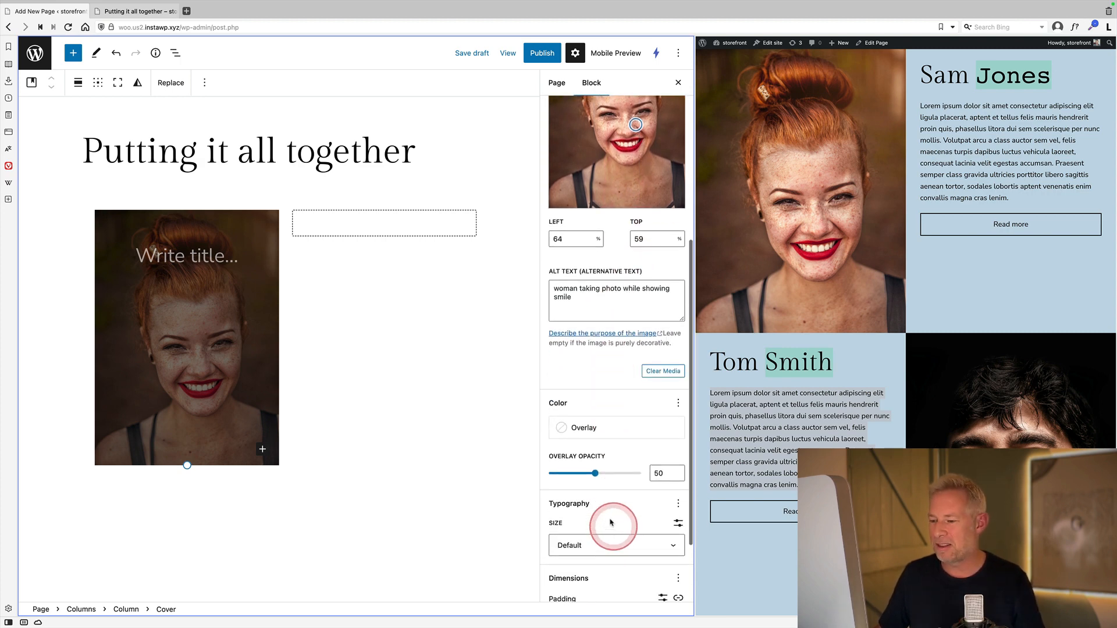
drag(594, 473, 549, 473)
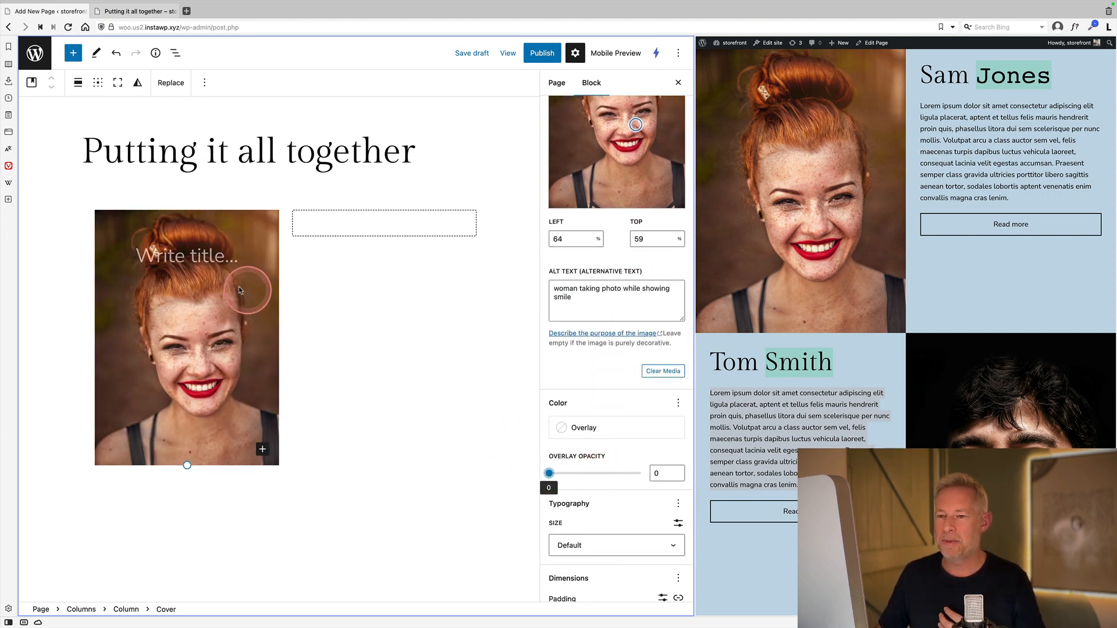
Add a 'Sam Jones' heading in the empty second column.
click(175, 53)
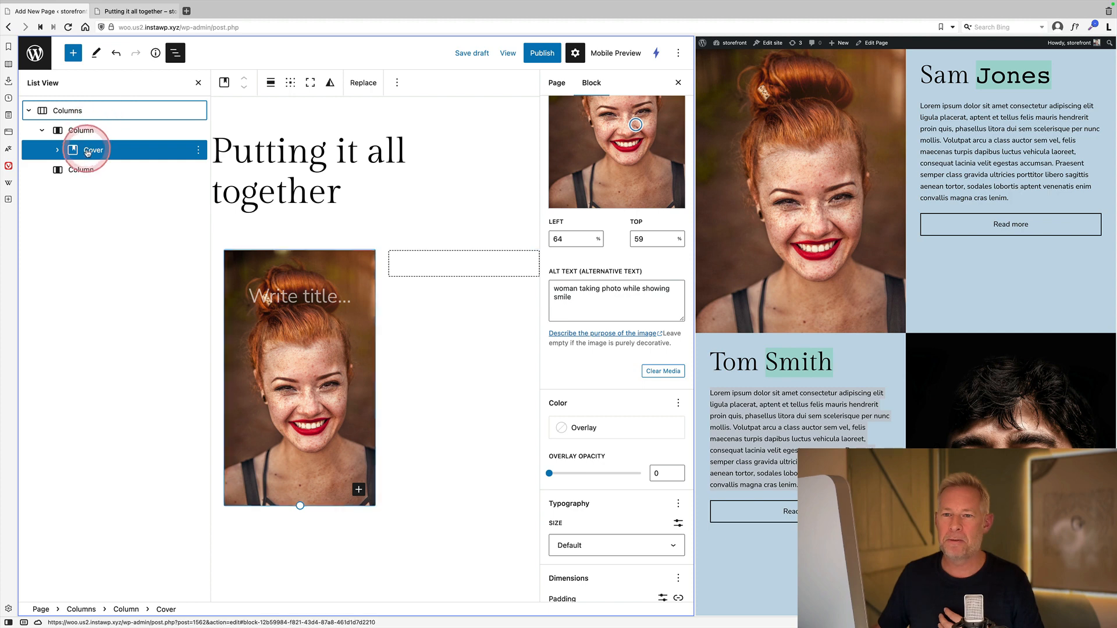
click(116, 169)
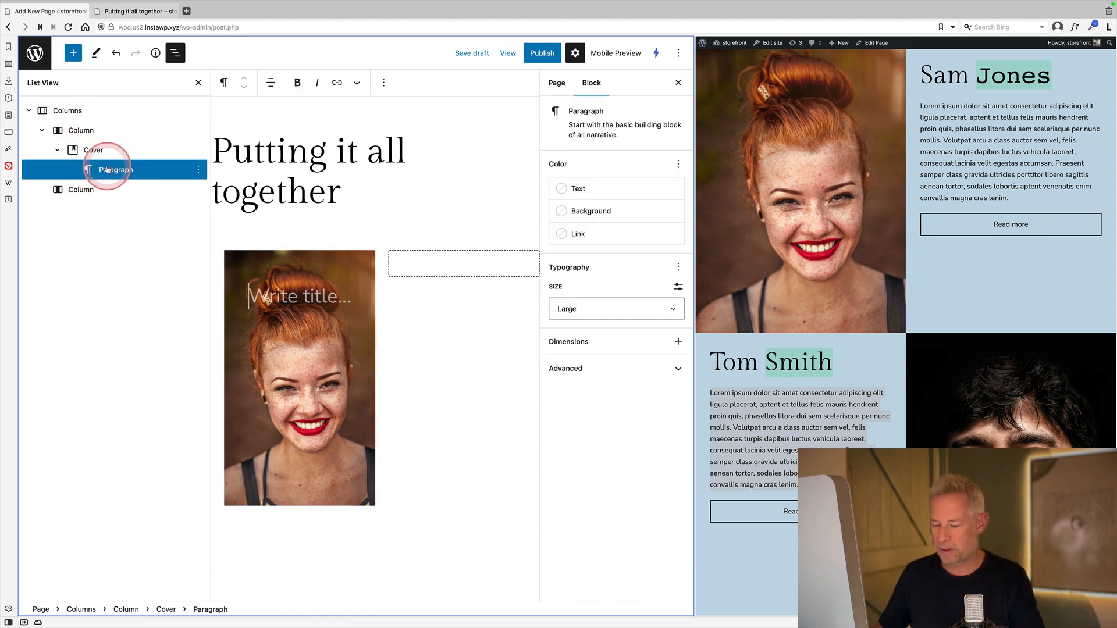
click(556, 83)
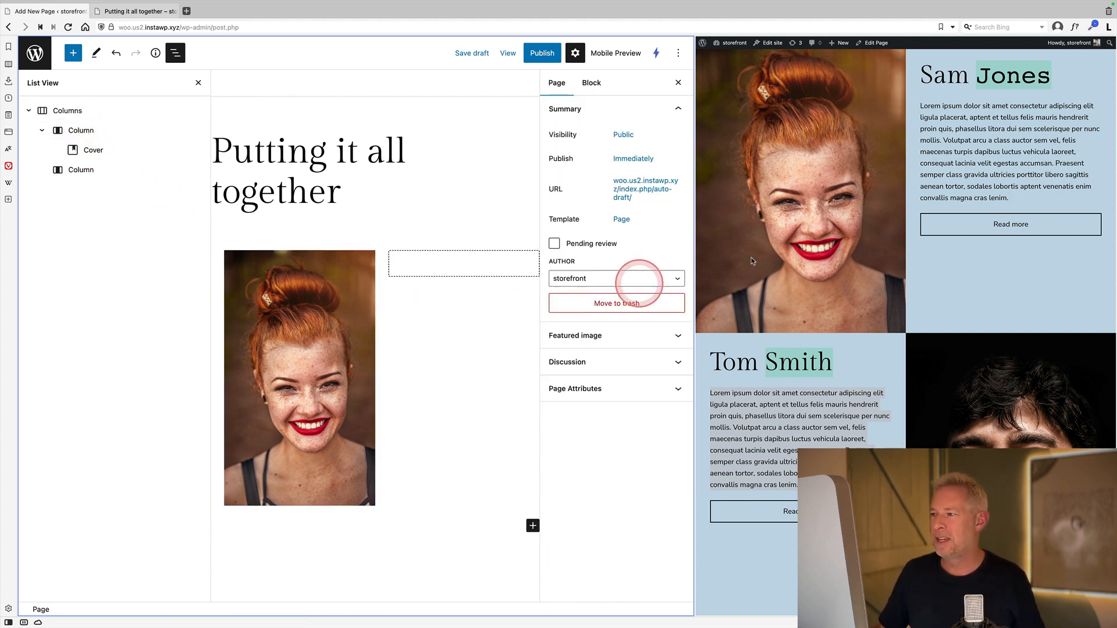
click(463, 263)
text(head)
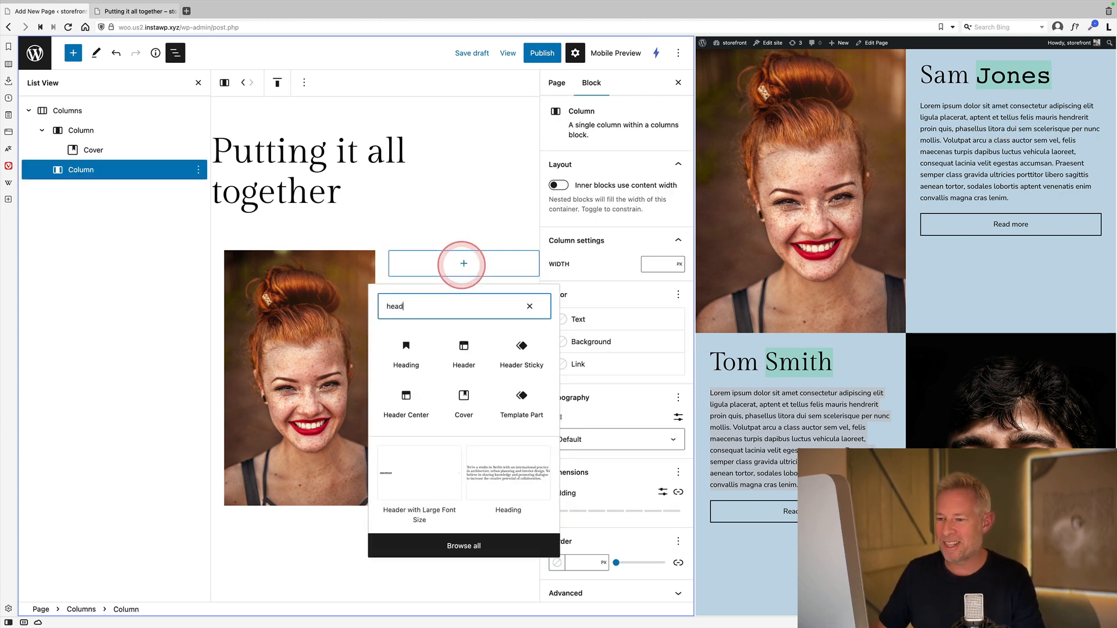
click(405, 353)
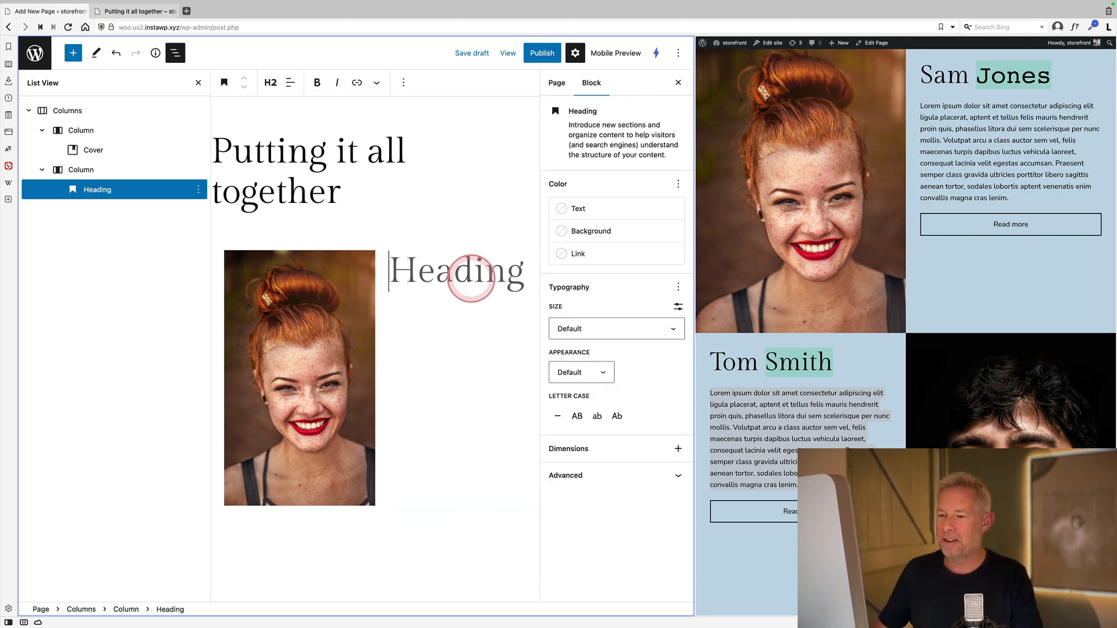
text(Sam J)
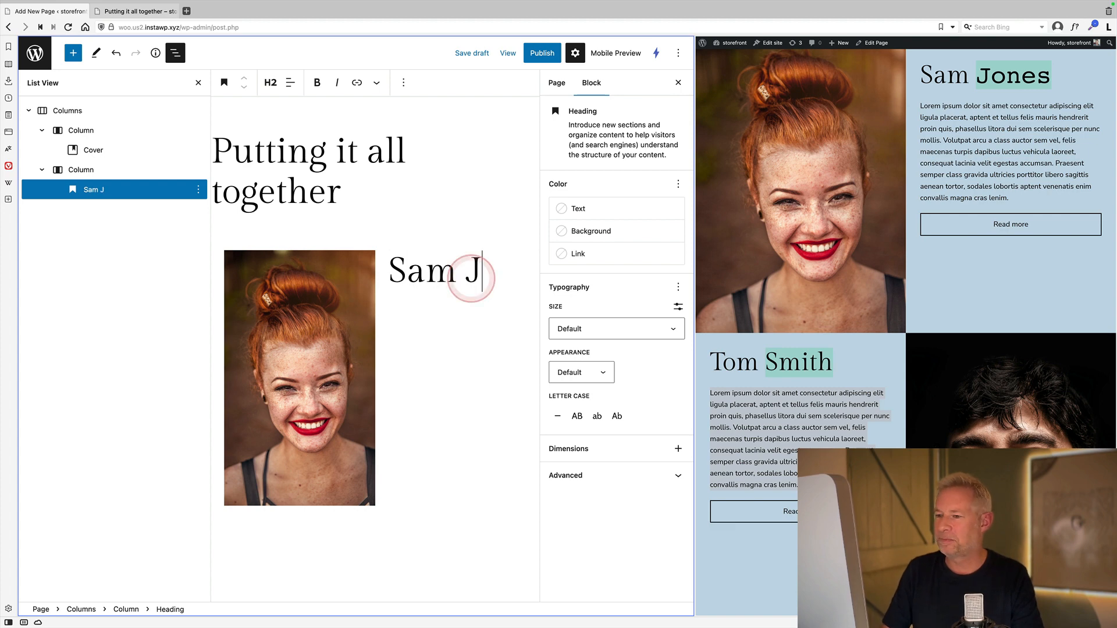
text(ones)
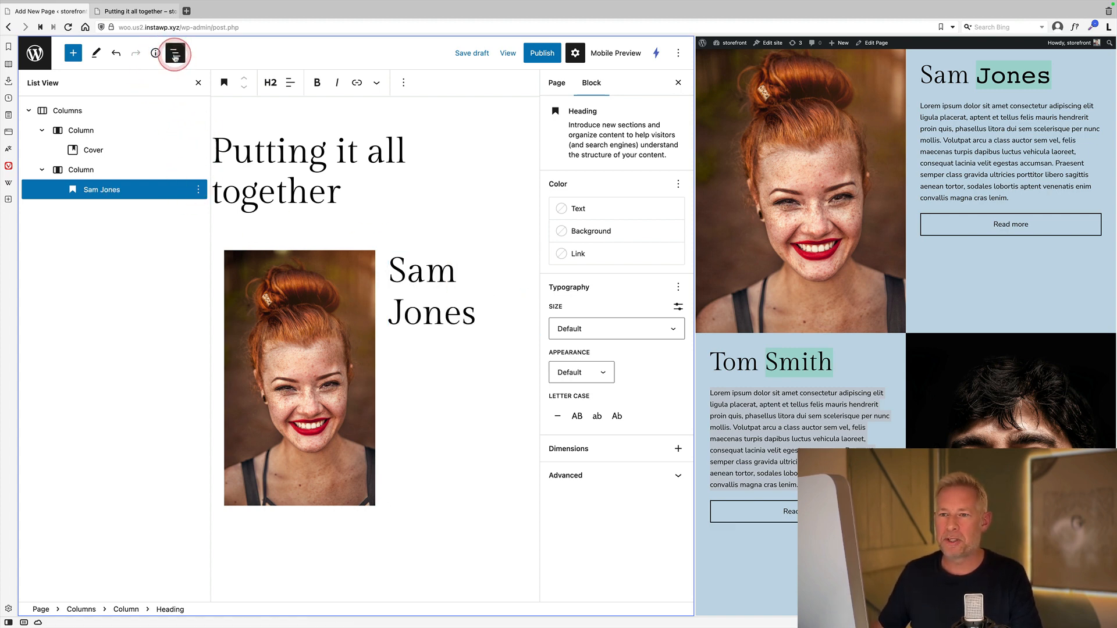
Add a placeholder paragraph and a Read more button via /buttons below the heading.
click(175, 53)
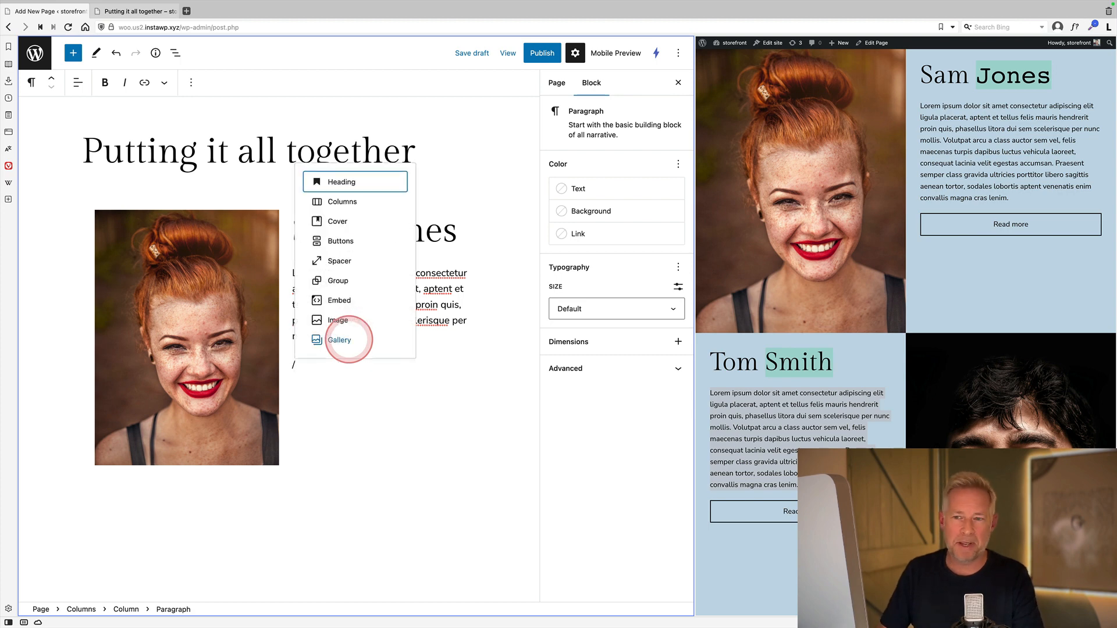
text(/buttons)
text(Read more)
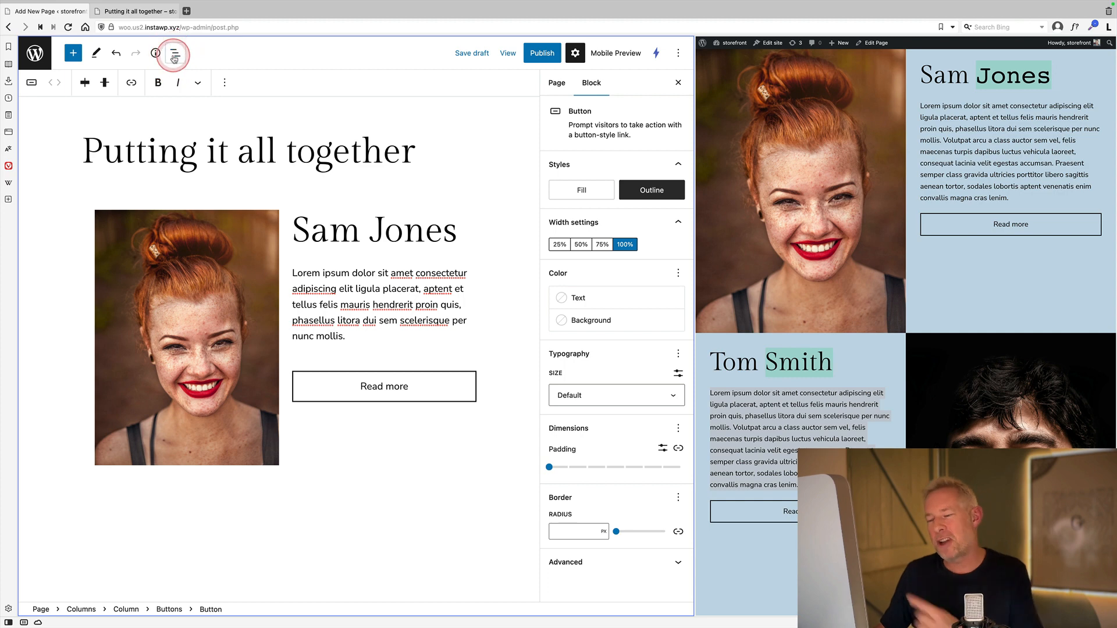
click(175, 53)
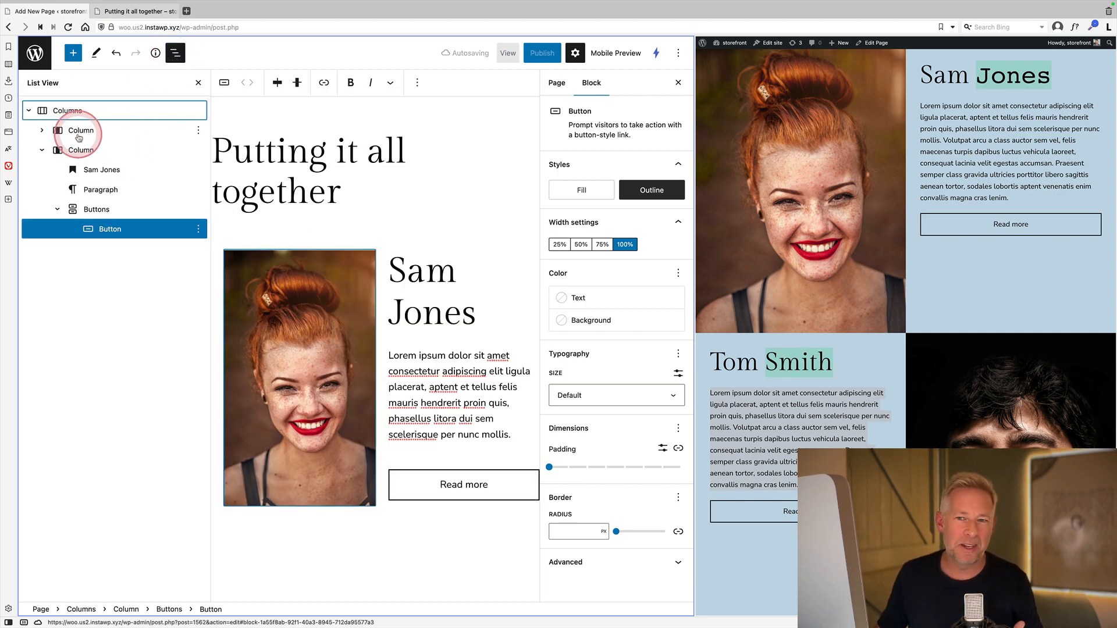
click(80, 150)
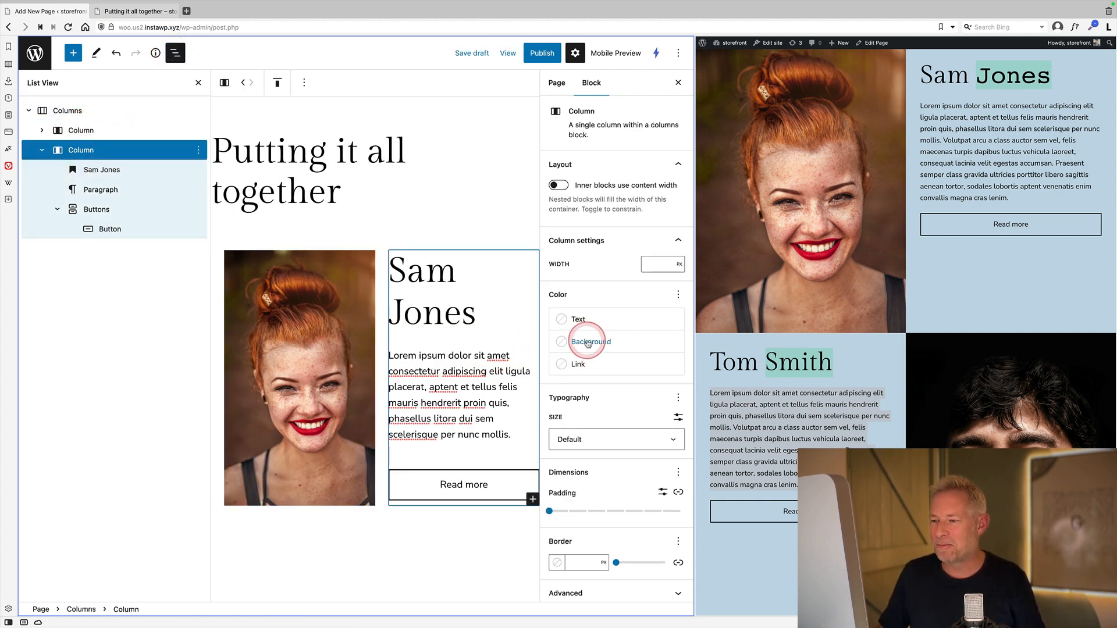
click(590, 342)
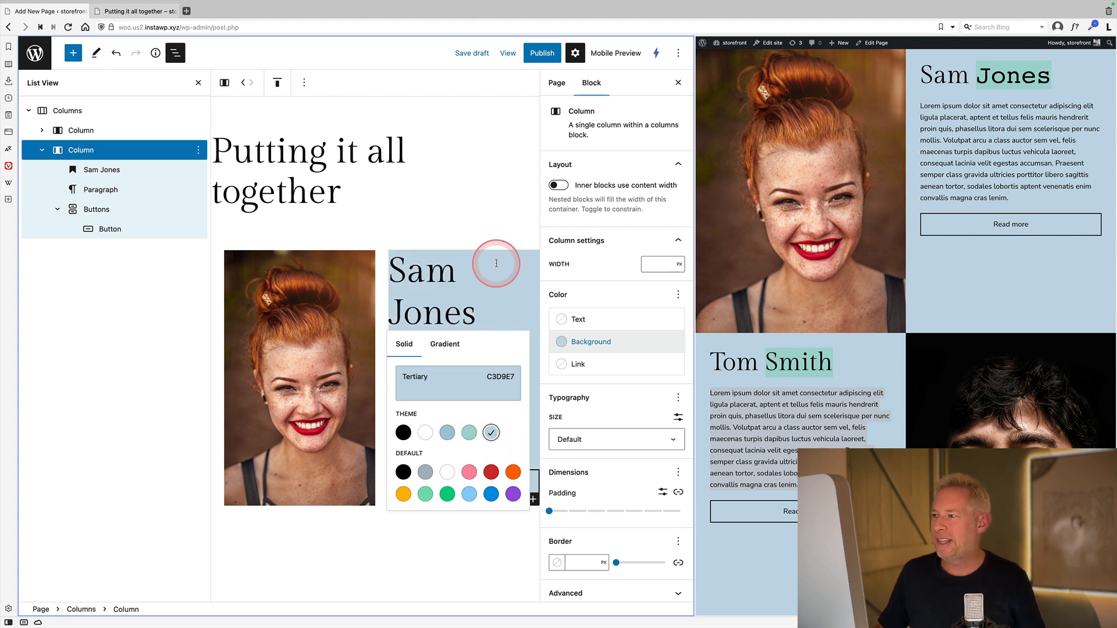
click(80, 129)
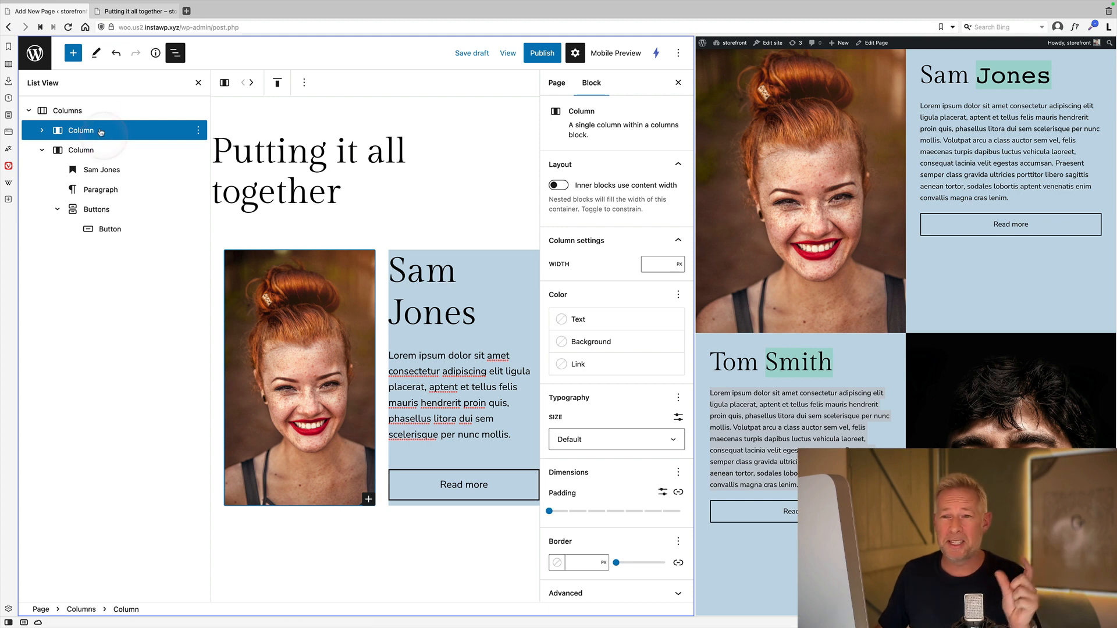
click(67, 111)
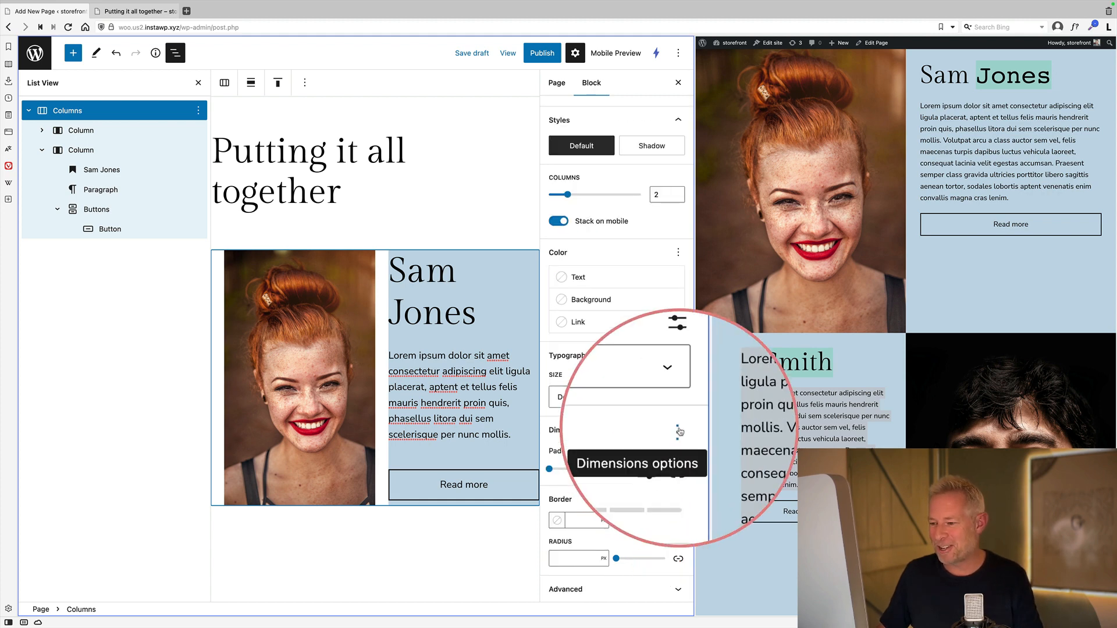
Set the Columns block spacing to 0 so photo and text column sit flush.
click(677, 430)
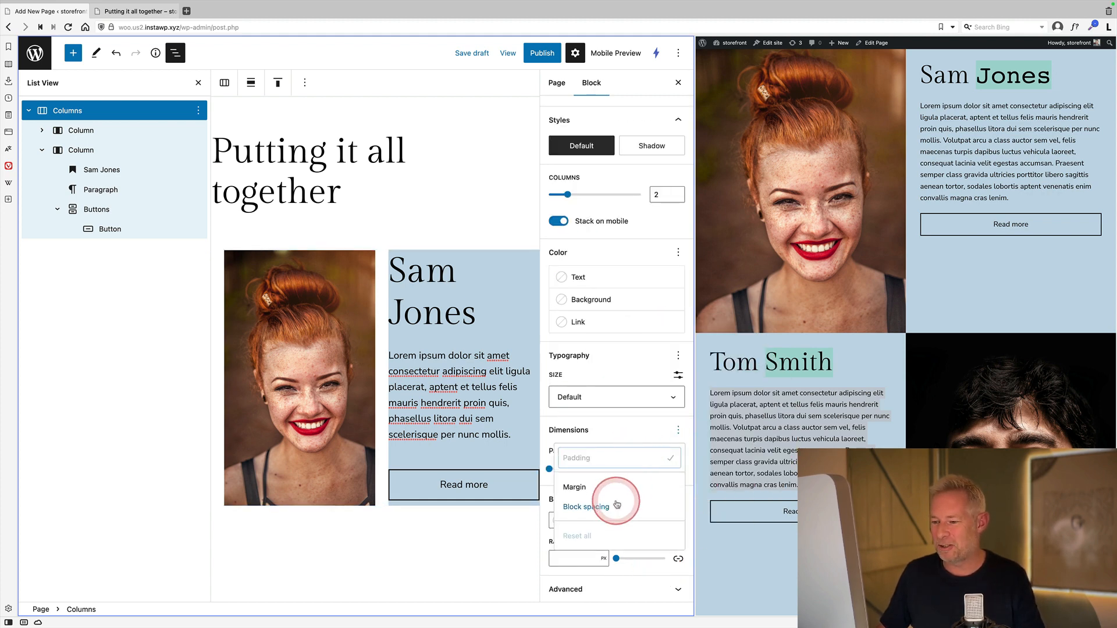
click(586, 507)
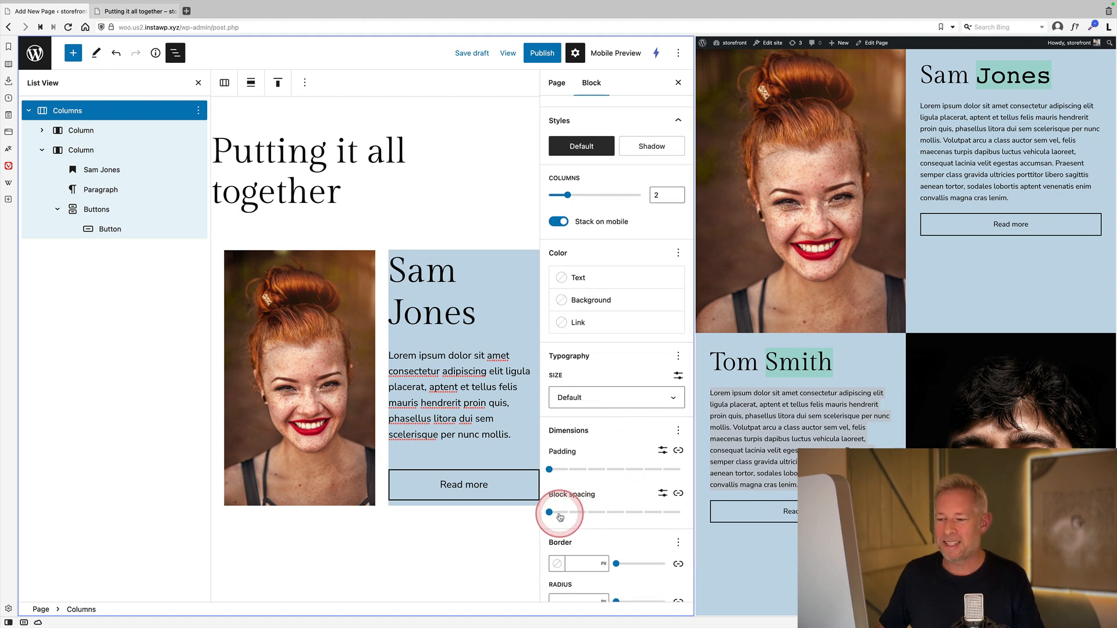
drag(549, 511, 554, 512)
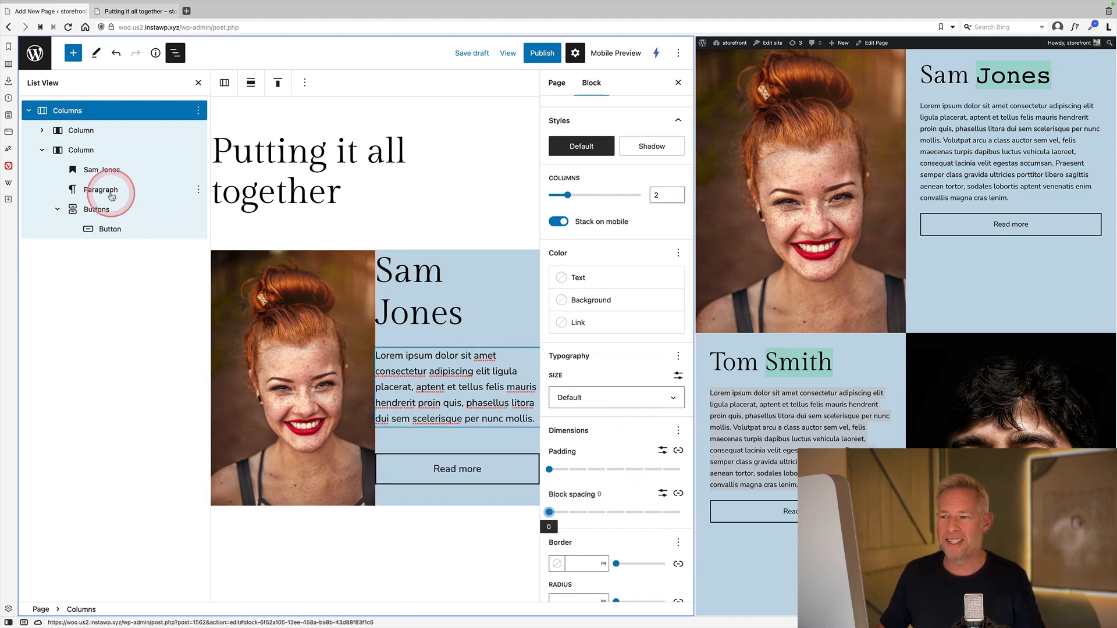
Give the blue text column a slight padding of 1.
click(80, 170)
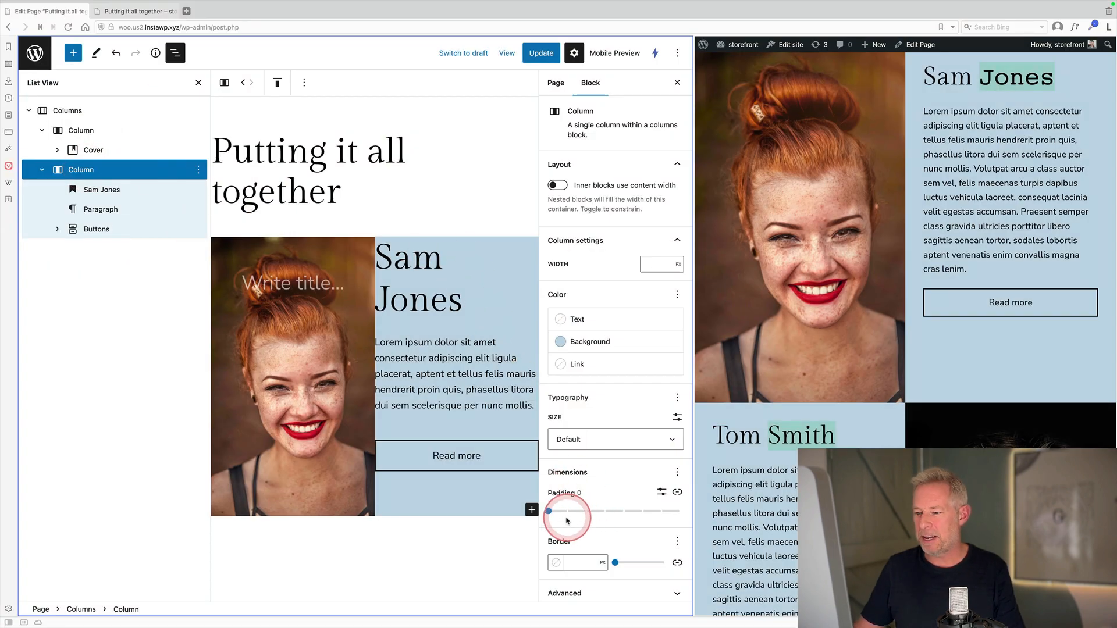
drag(566, 511, 549, 511)
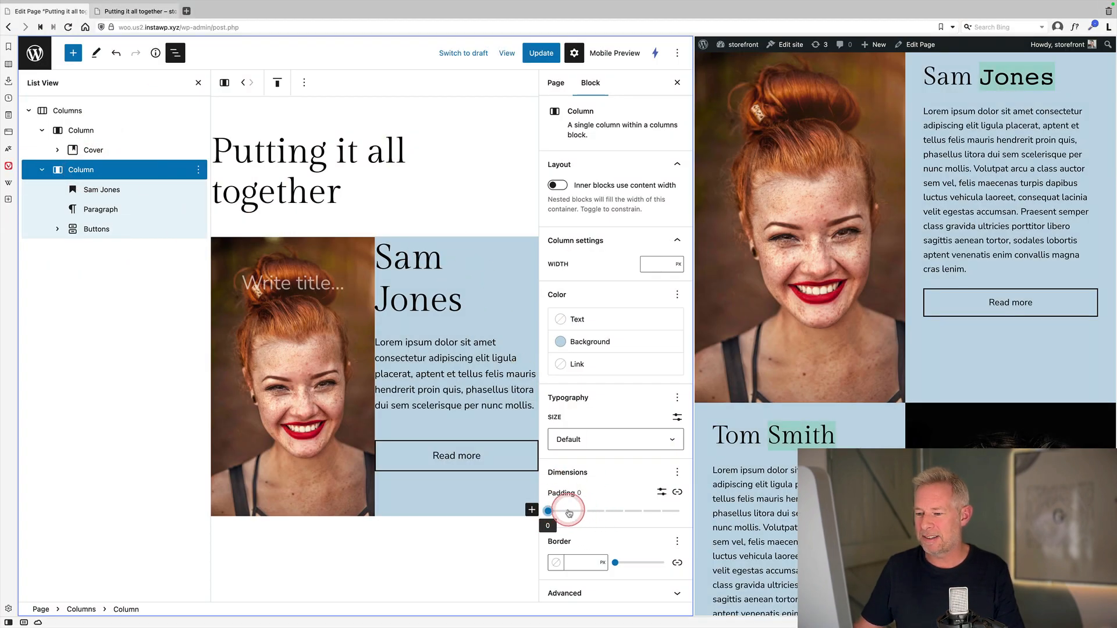
drag(549, 512, 568, 511)
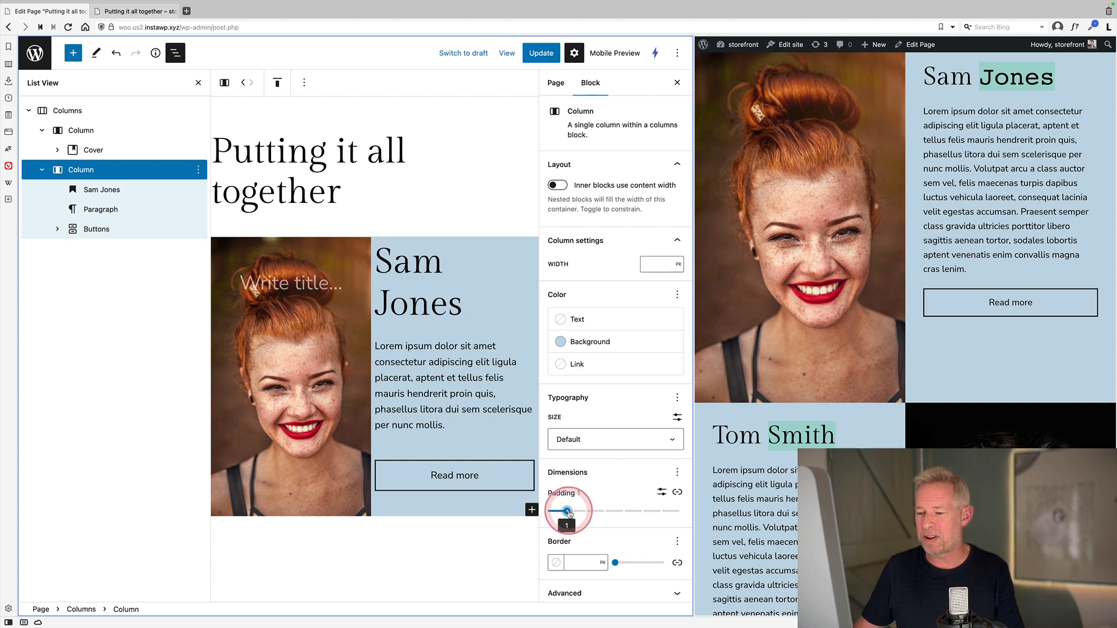
click(555, 83)
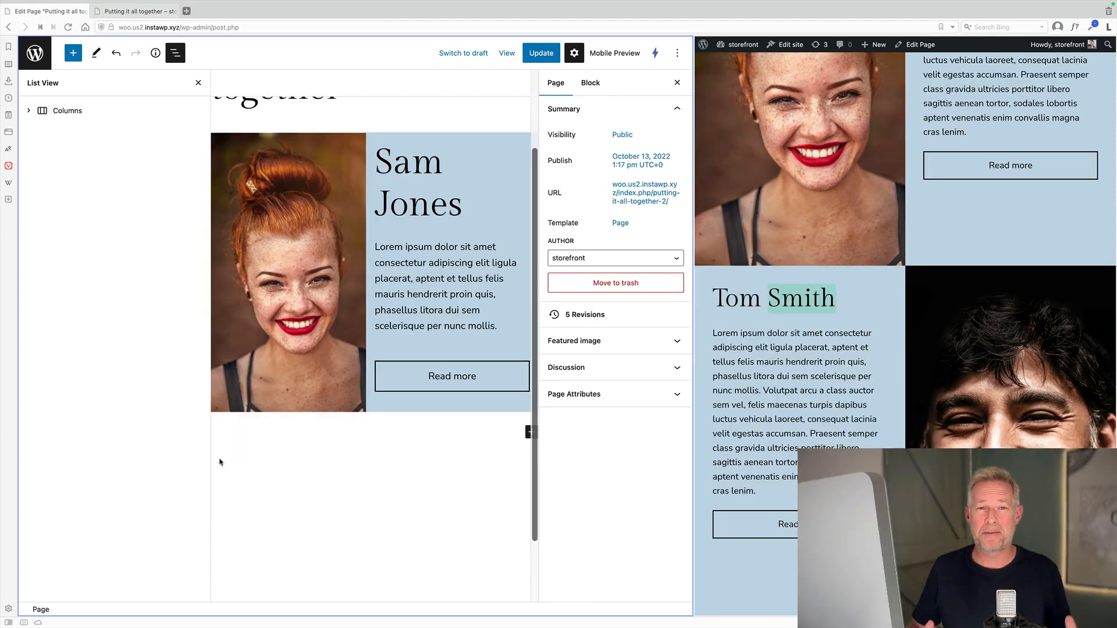
Duplicate the section with swapped columns and replace the cover with the bearded man photo, refocused.
click(68, 110)
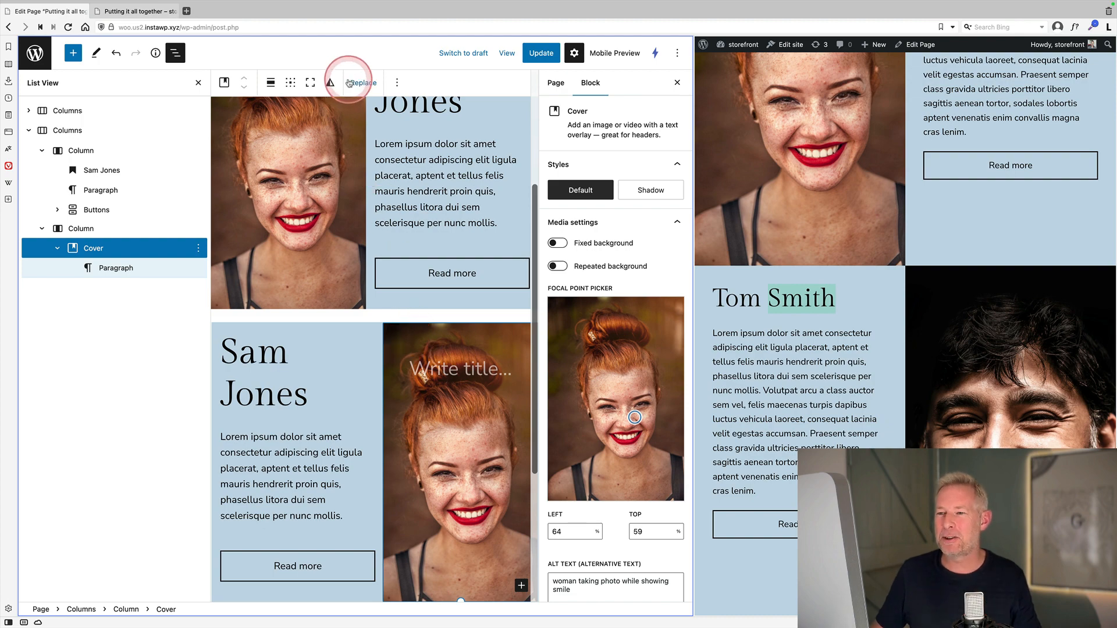
click(363, 83)
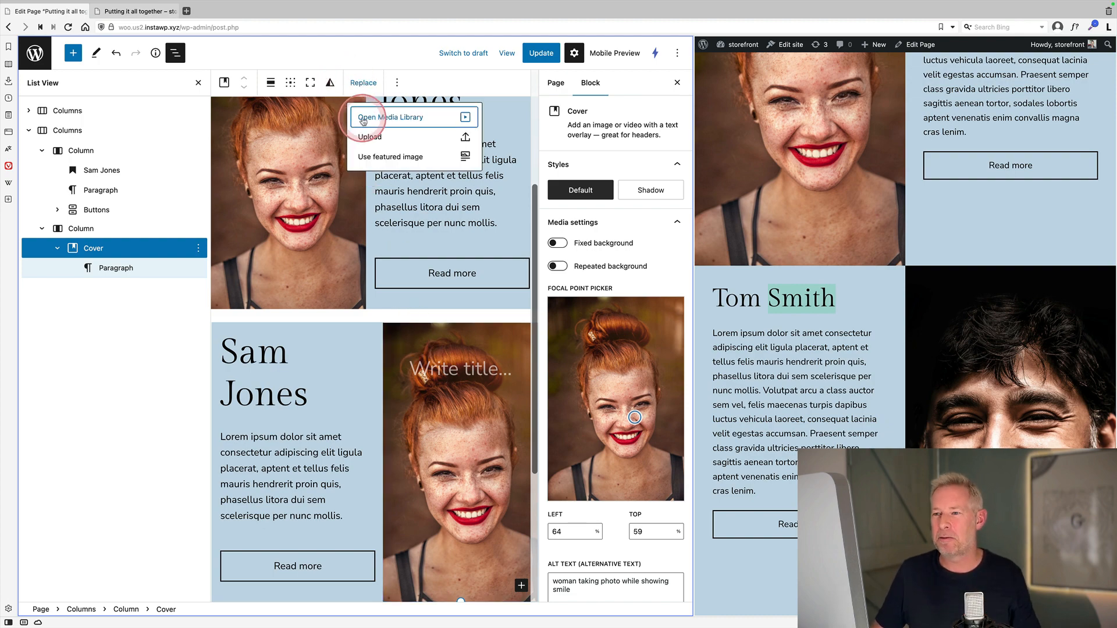
click(390, 117)
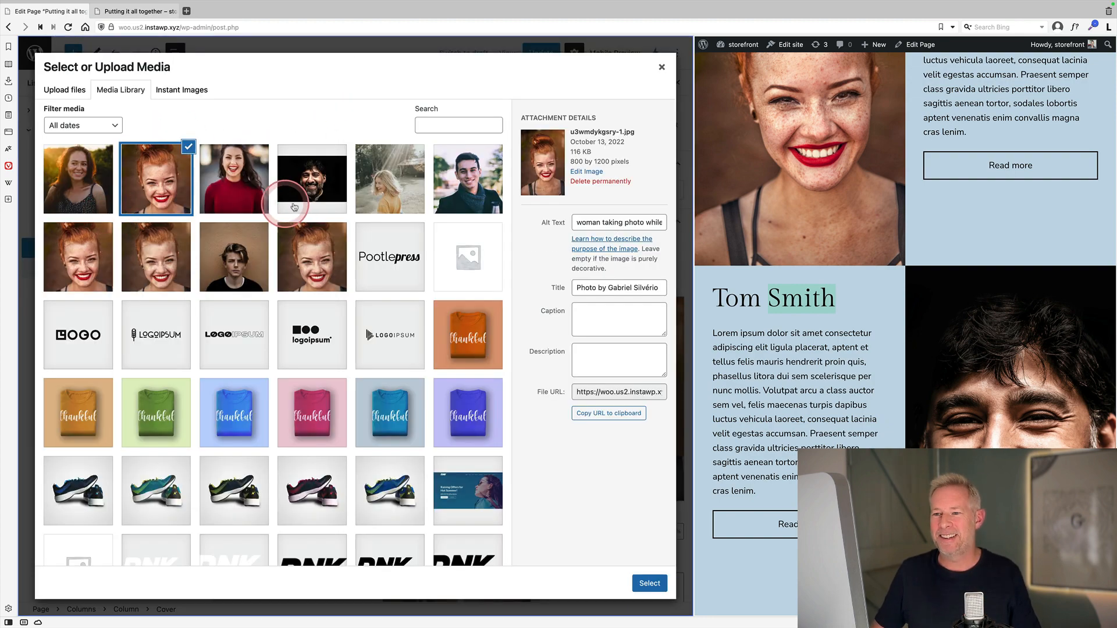
click(647, 583)
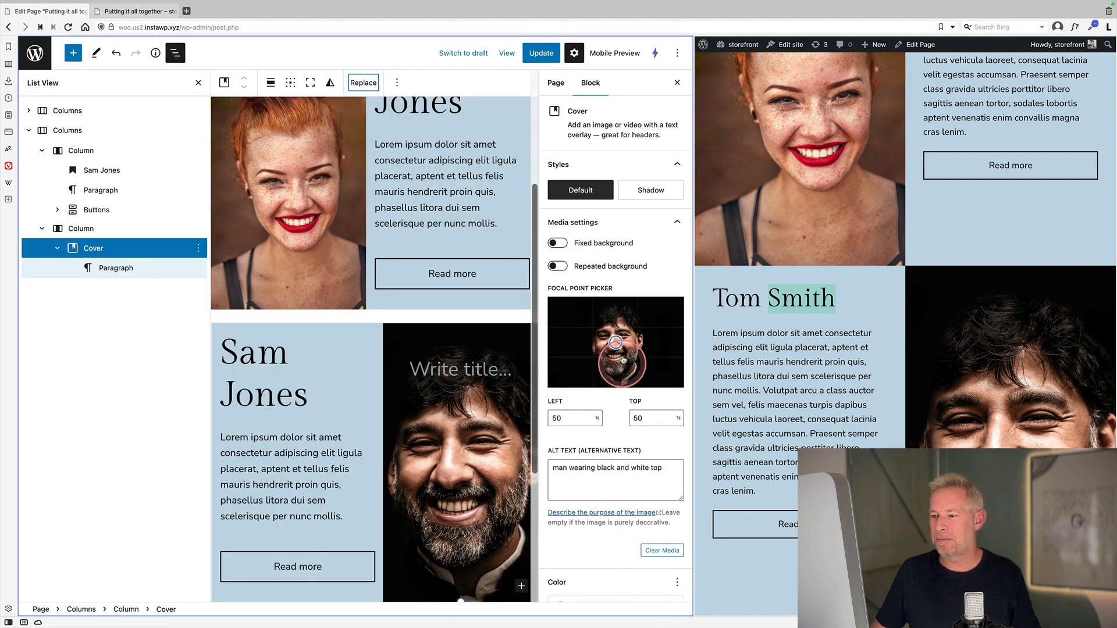
drag(614, 344, 621, 358)
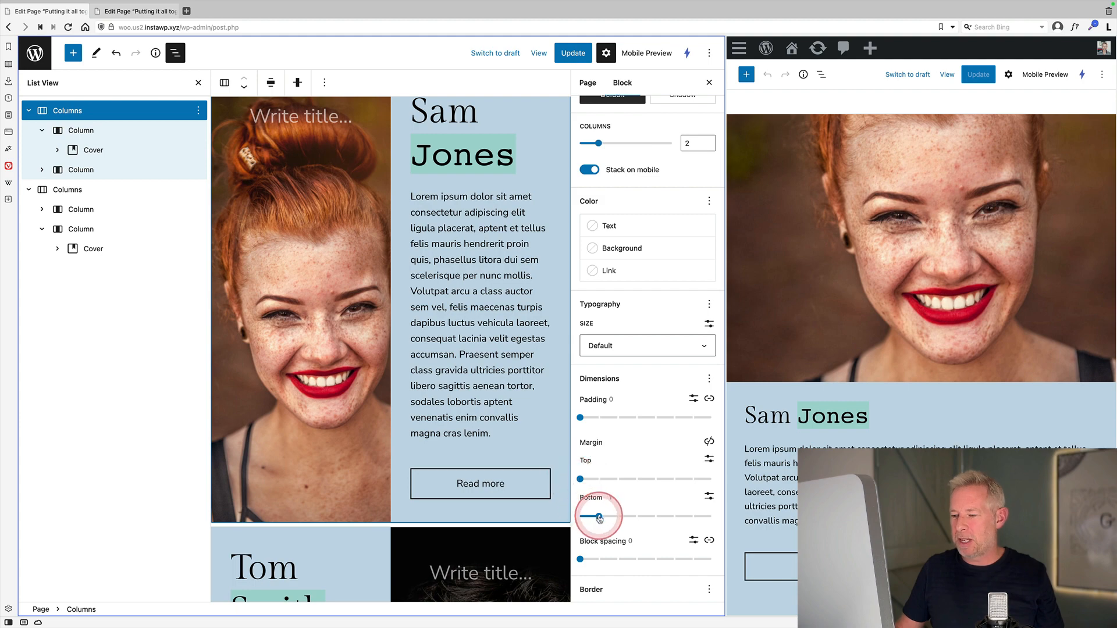
Set the first Columns block's bottom margin to 0 so the sections sit flush.
click(67, 190)
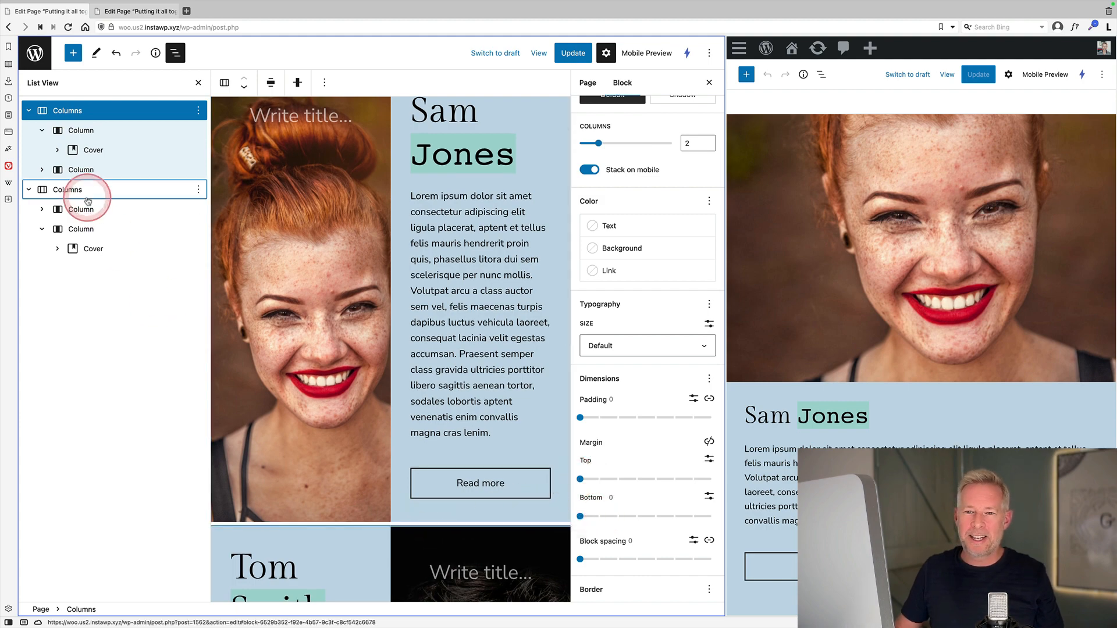